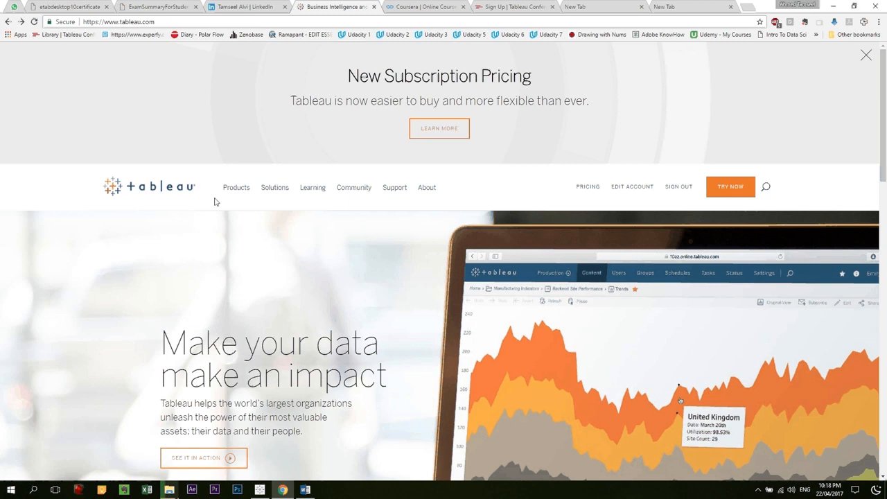
pyautogui.moveTo(82, 144)
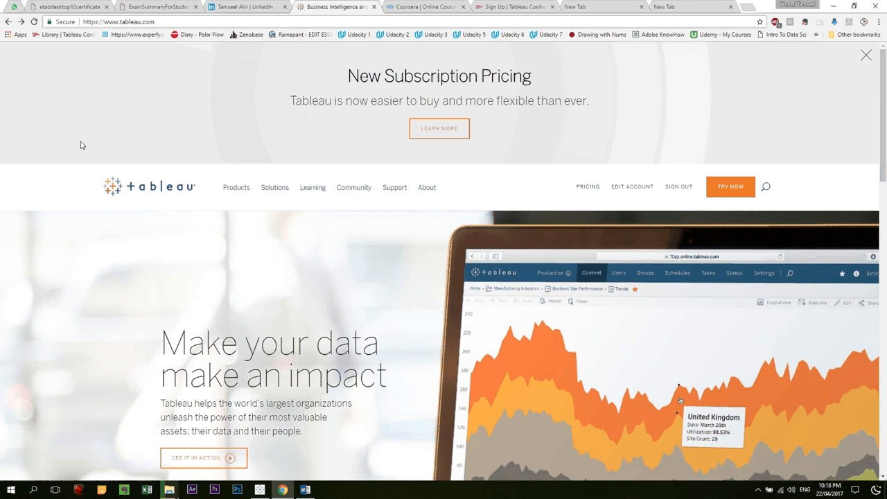
# Step: View the Tableau Desktop 10 certificate PDF, then the exam summary showing the passing score
pyautogui.click(66, 6)
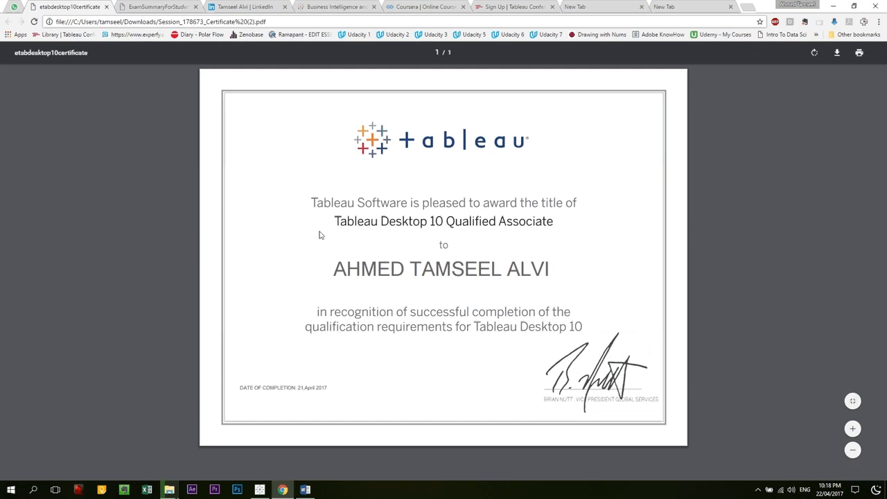
pyautogui.moveTo(394, 339)
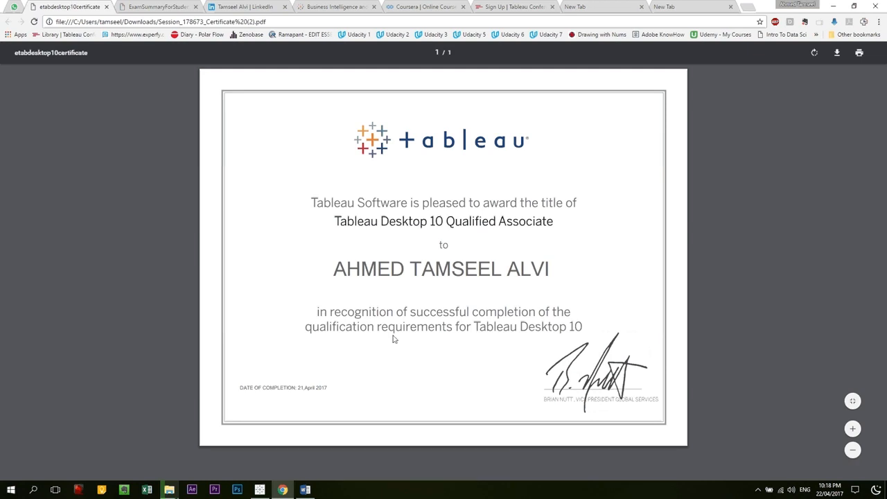
pyautogui.click(158, 6)
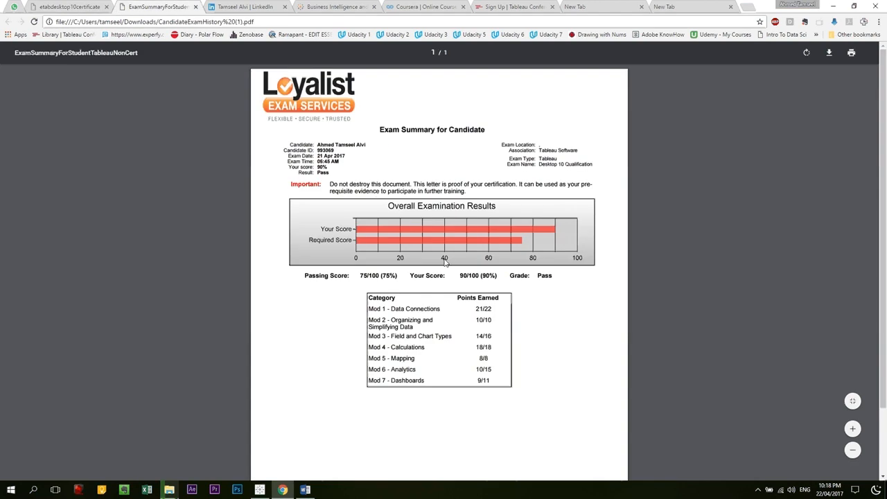
pyautogui.moveTo(436, 341)
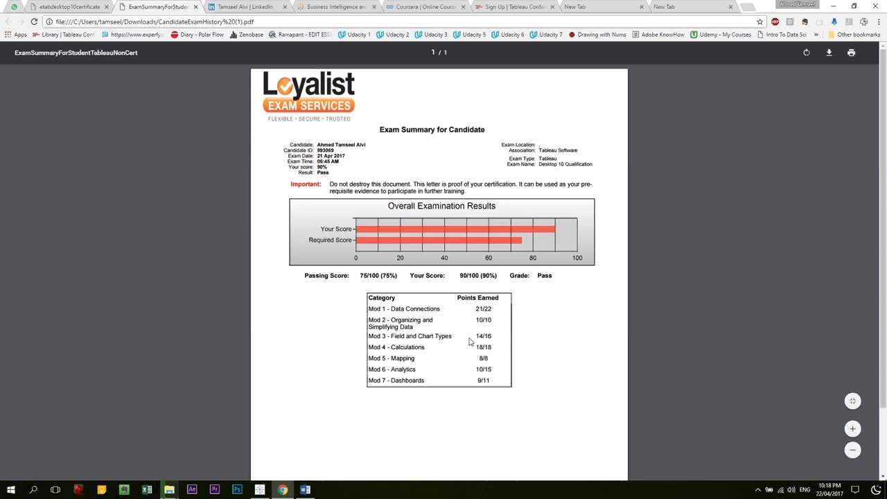
pyautogui.moveTo(507, 298)
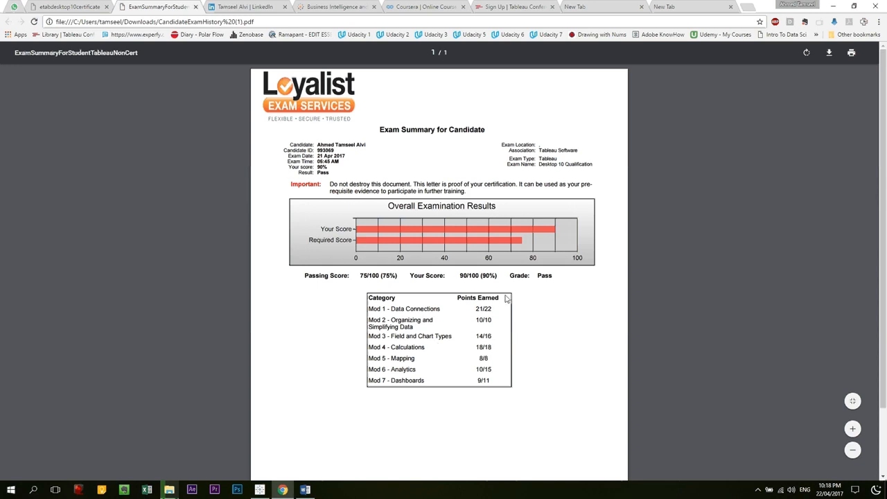
pyautogui.moveTo(475, 319)
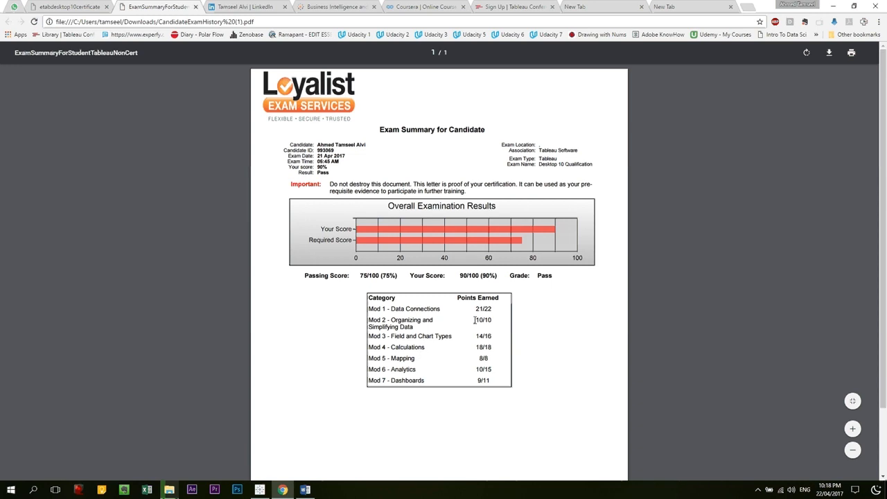
pyautogui.moveTo(475, 318)
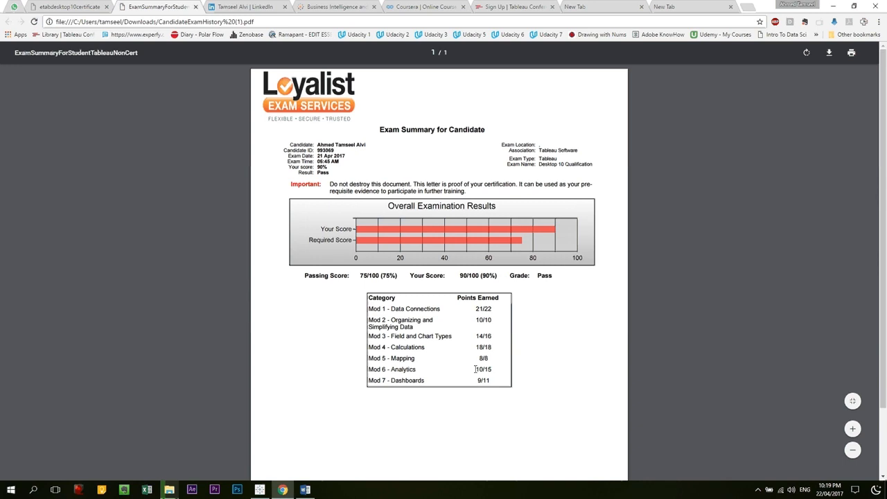
pyautogui.doubleClick(483, 368)
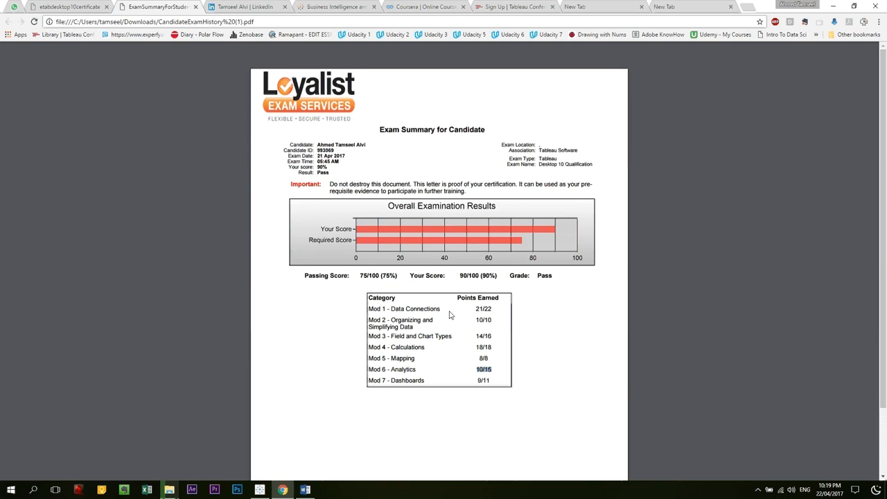
pyautogui.moveTo(441, 308)
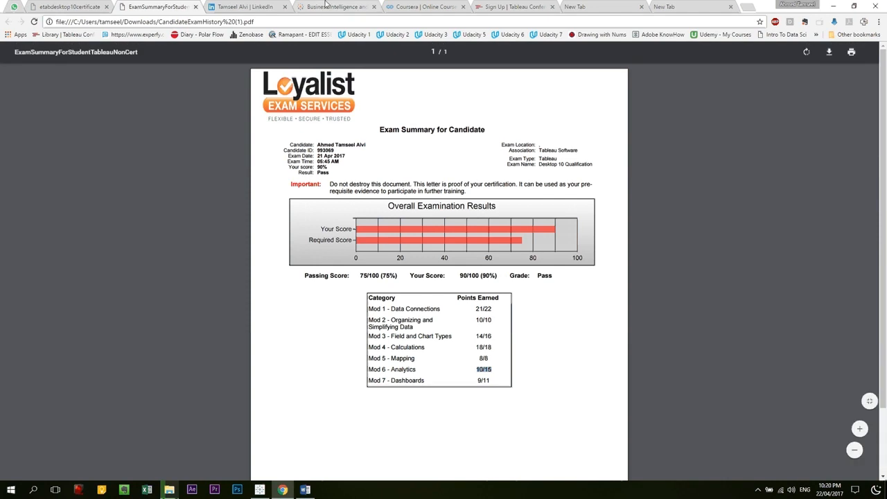
pyautogui.moveTo(273, 300)
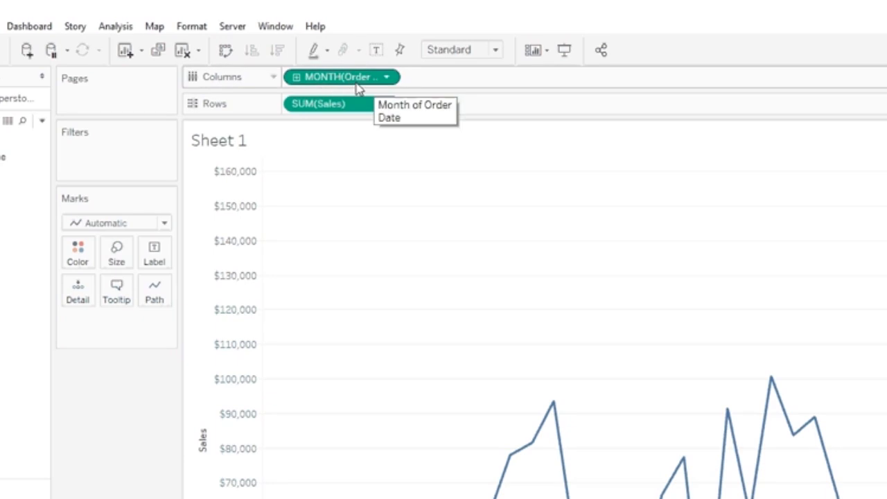
pyautogui.moveTo(325, 83)
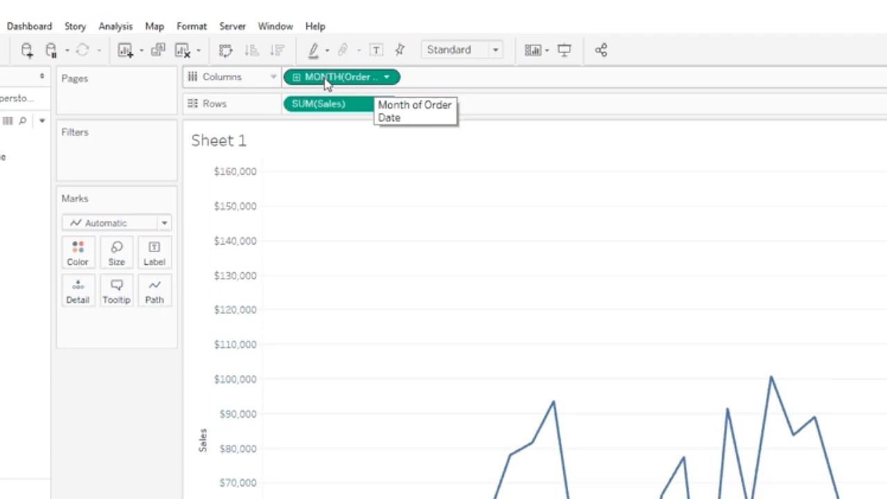
pyautogui.moveTo(317, 86)
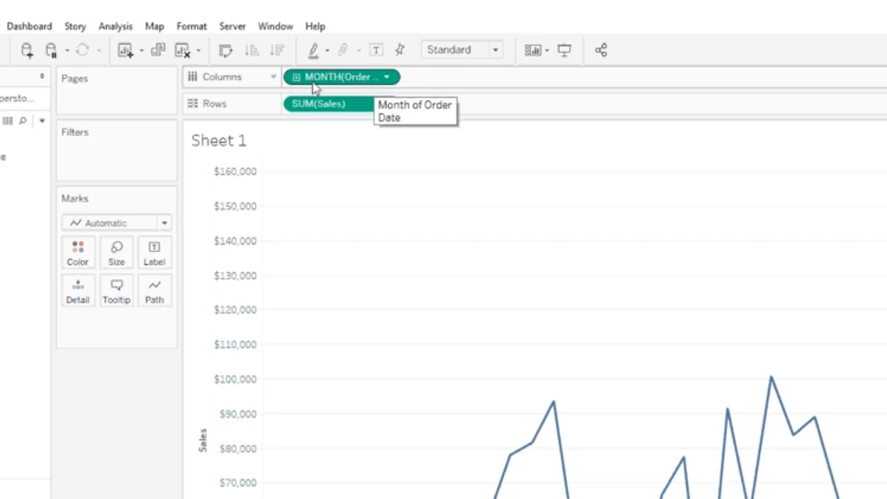
pyautogui.moveTo(360, 89)
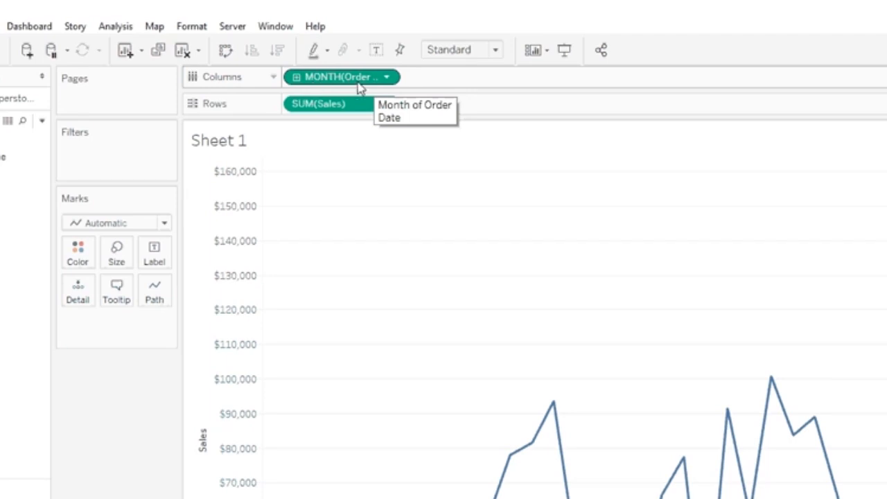
pyautogui.moveTo(329, 83)
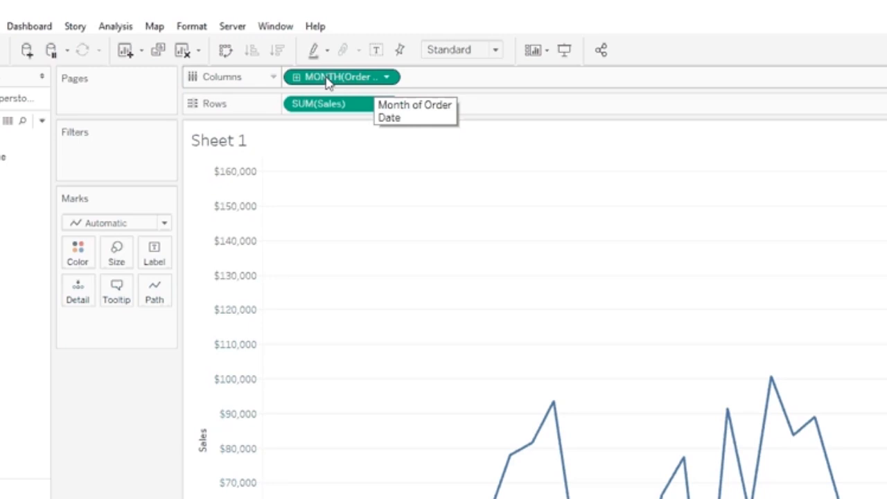
pyautogui.moveTo(327, 88)
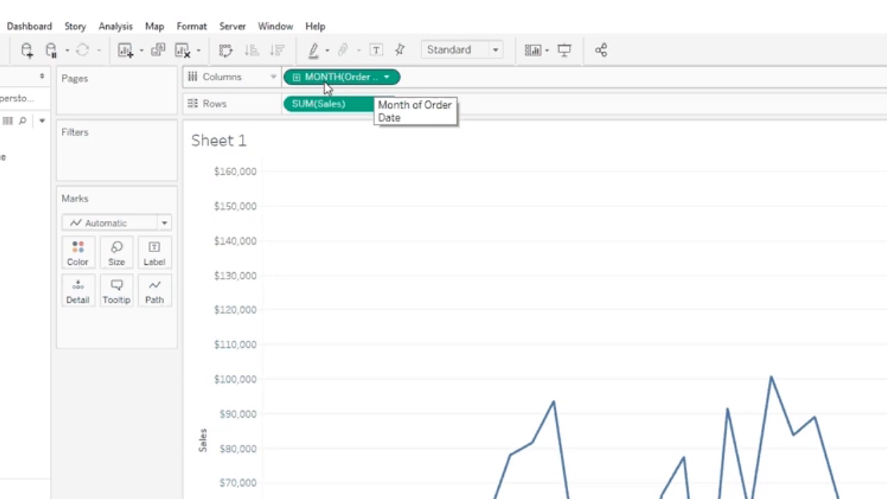
pyautogui.moveTo(371, 85)
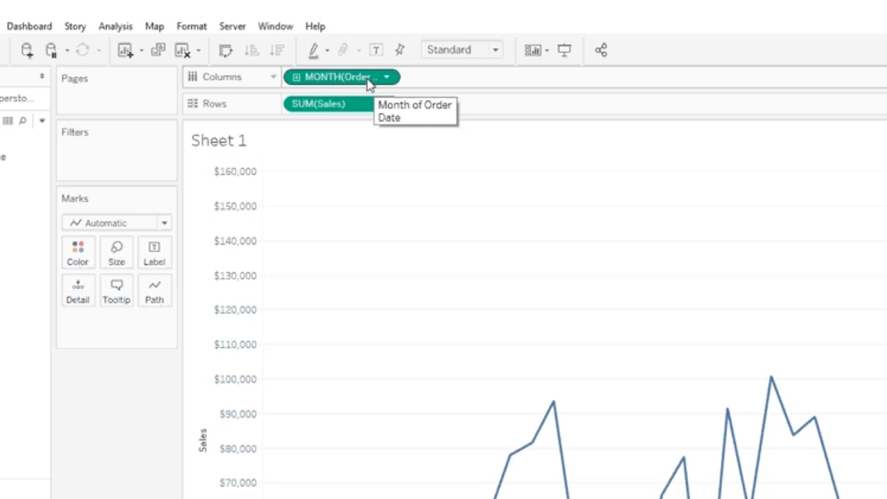
pyautogui.moveTo(355, 85)
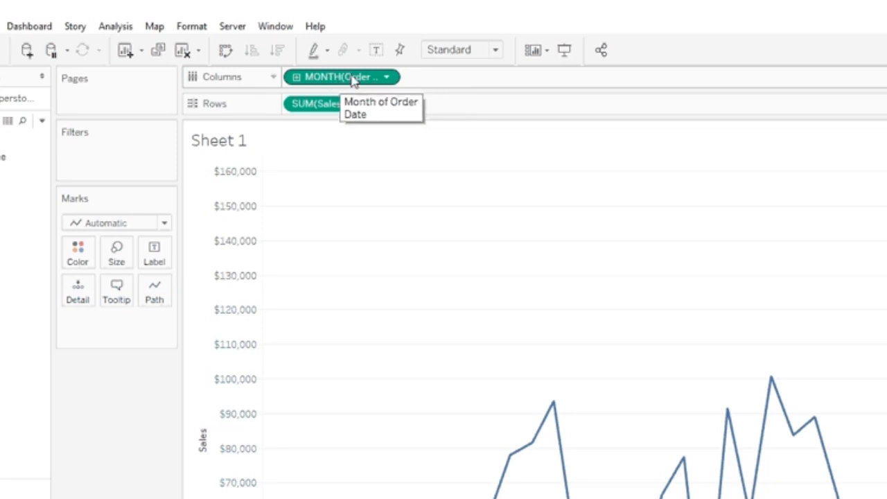
pyautogui.moveTo(325, 90)
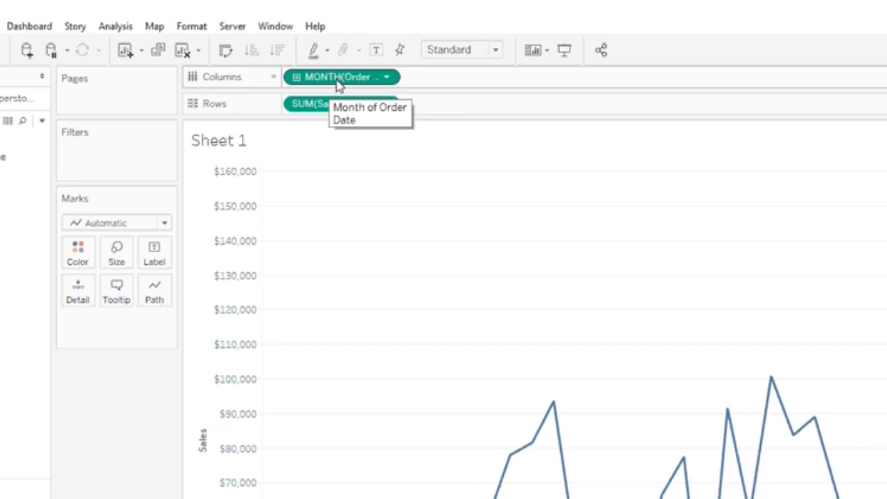
pyautogui.moveTo(339, 84)
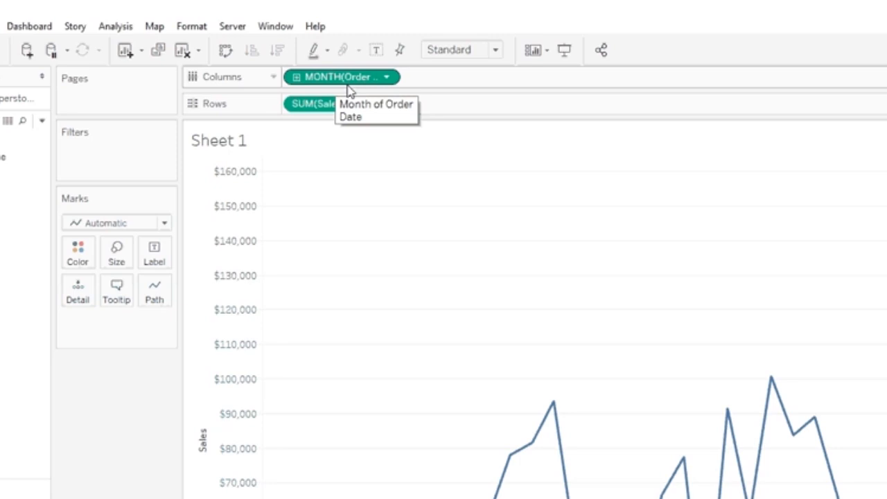
pyautogui.moveTo(326, 92)
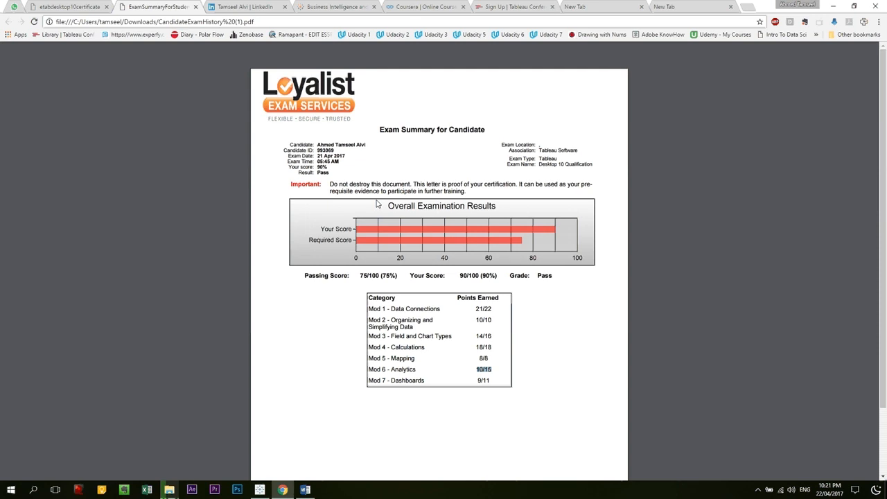
# Step: Bring up the LinkedIn profile tab with the Market Segment Manager headline
pyautogui.click(242, 7)
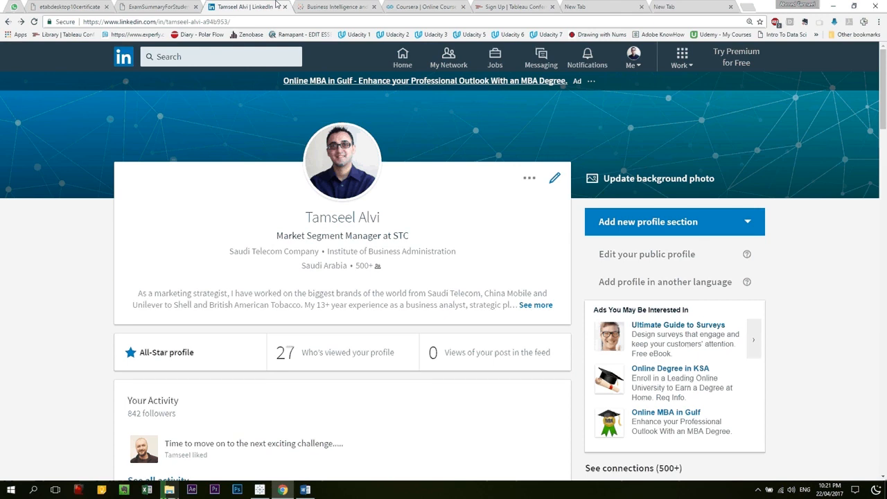
pyautogui.moveTo(78, 283)
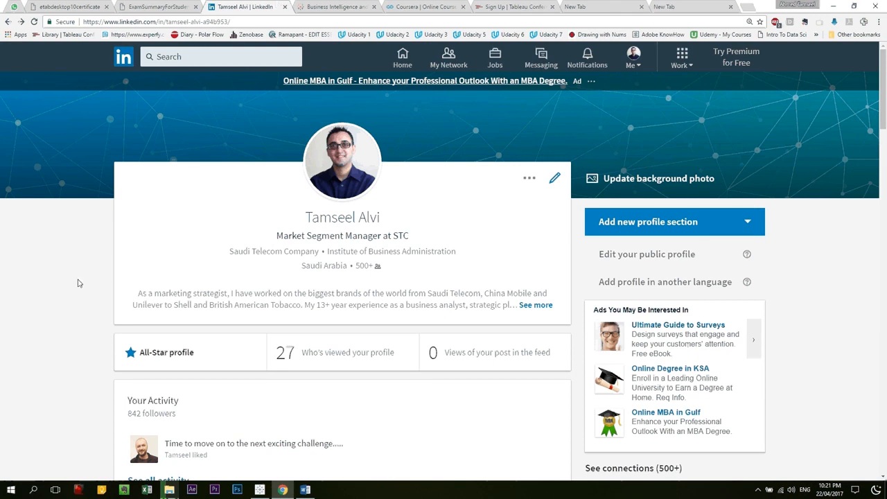
# Step: Scroll through the profile's skills and Experience section, then return to the Tableau homepage tab
pyautogui.scroll(-3)
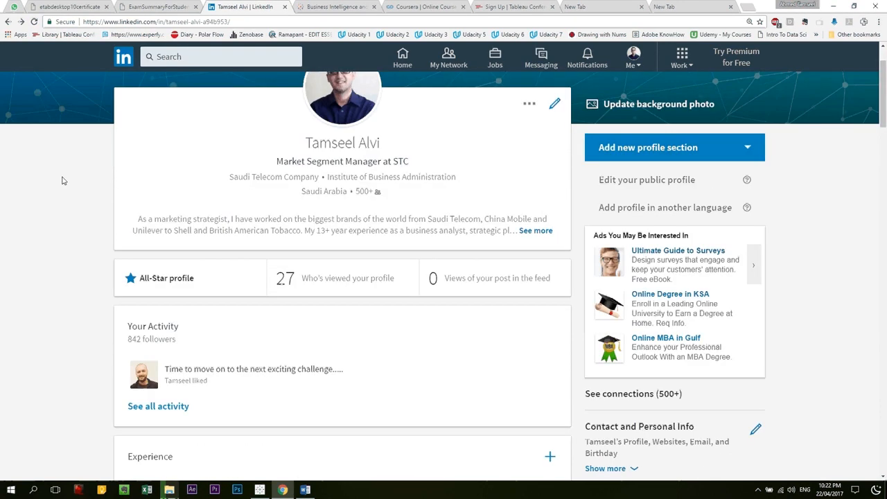
pyautogui.scroll(-3)
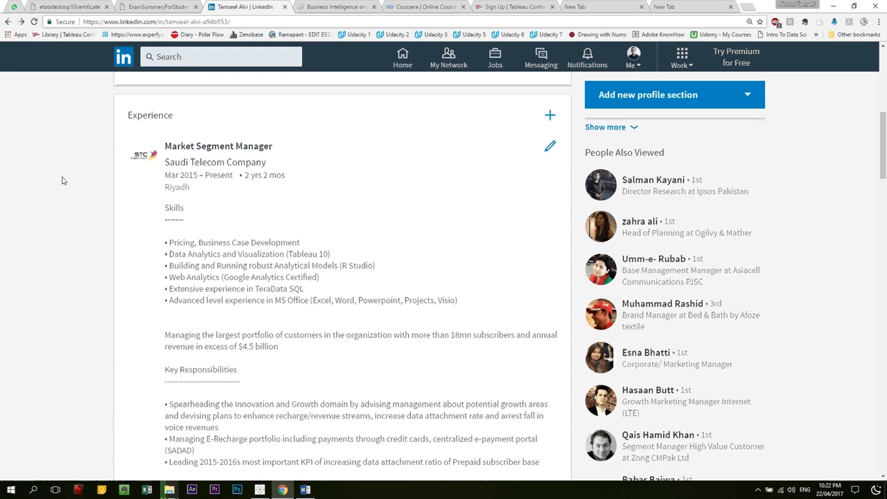
pyautogui.moveTo(157, 263)
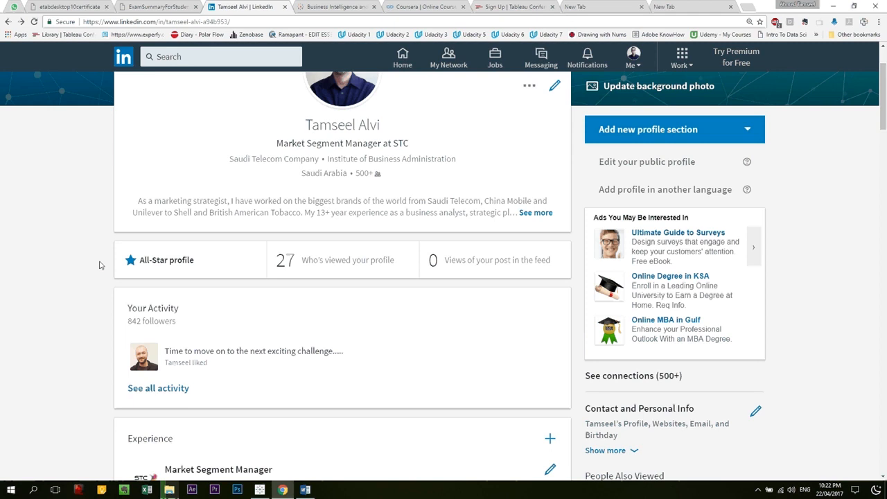
pyautogui.moveTo(102, 182)
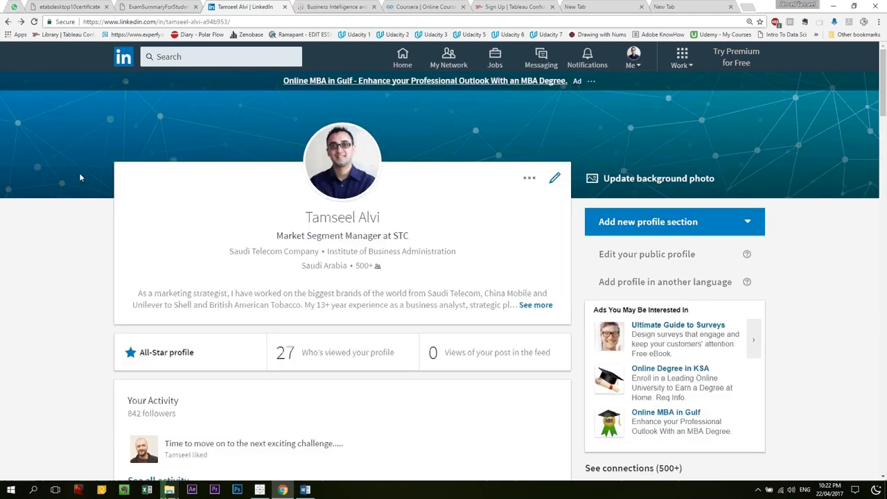
pyautogui.moveTo(65, 138)
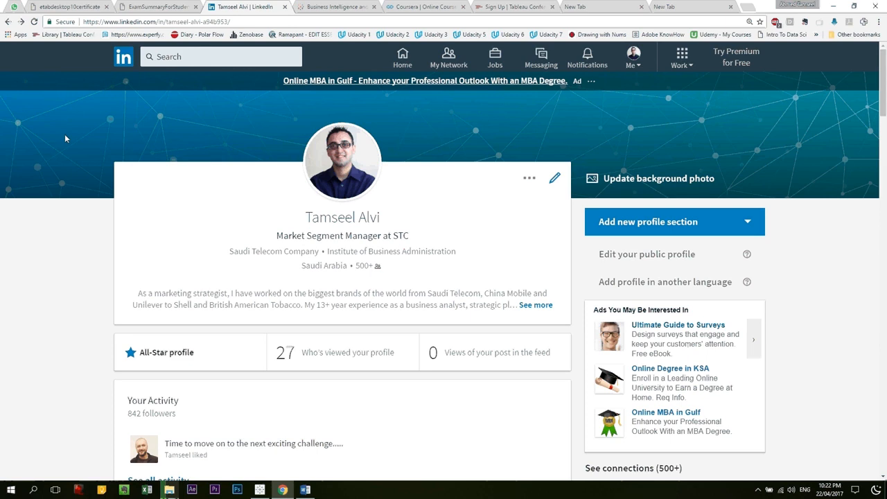
pyautogui.moveTo(137, 129)
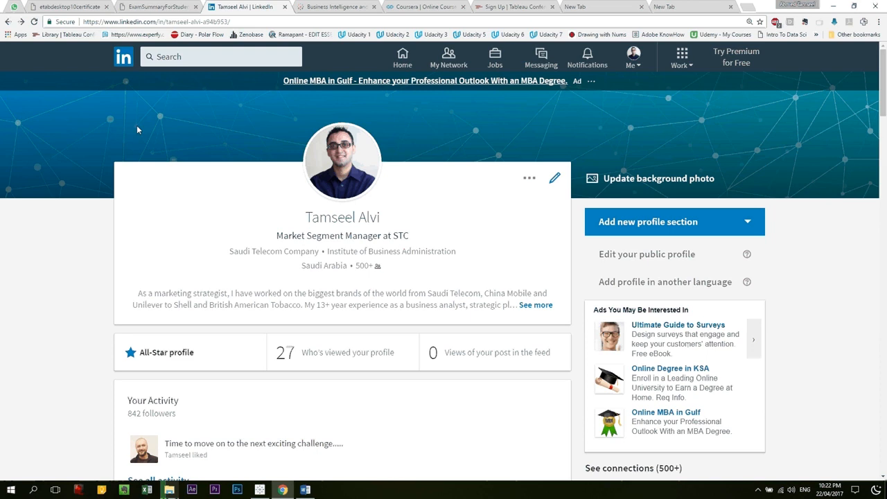
pyautogui.moveTo(262, 204)
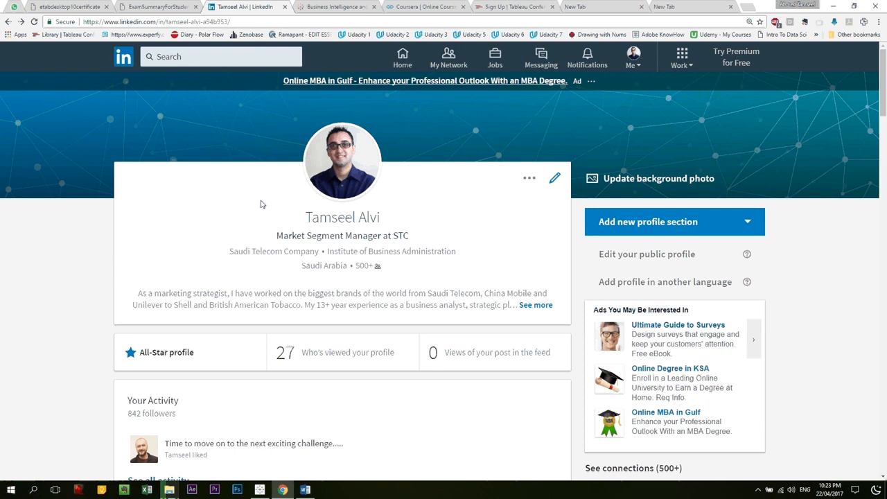
pyautogui.click(336, 7)
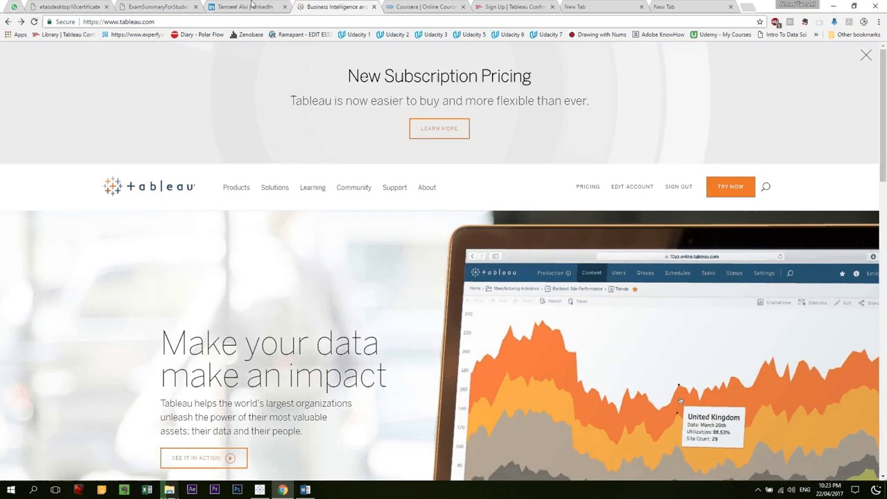
pyautogui.moveTo(248, 6)
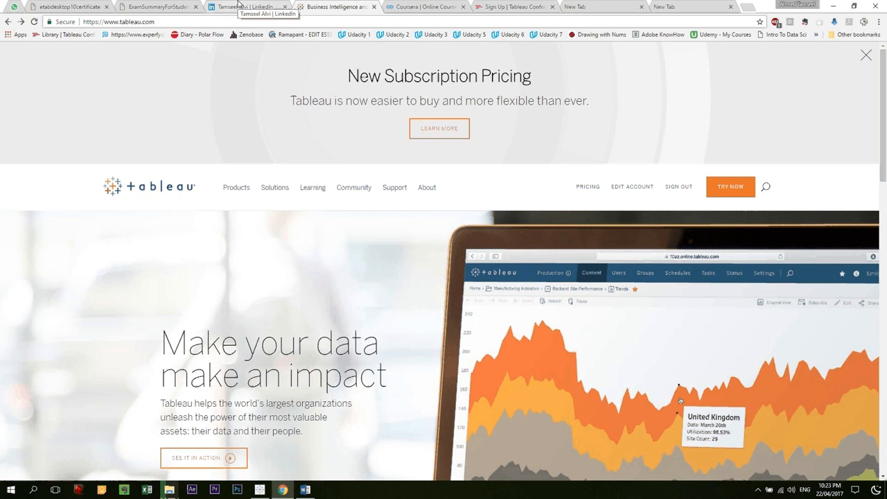
# Step: Bring Tableau Desktop's Sheet 1 sales-by-order-month line chart to the front
pyautogui.click(250, 6)
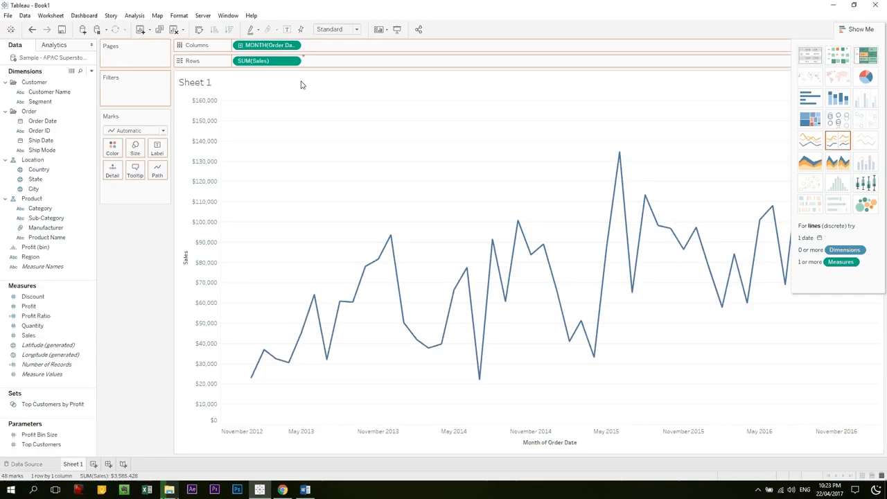
# Step: Add Profit Ratio alongside Sales as Measure Values on one shared axis
pyautogui.moveTo(36, 315); pyautogui.dragTo(333, 60)
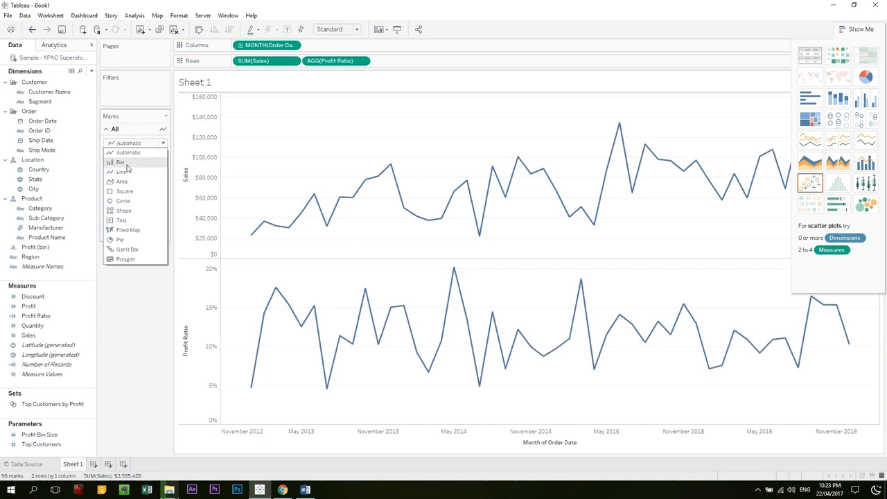
pyautogui.click(121, 162)
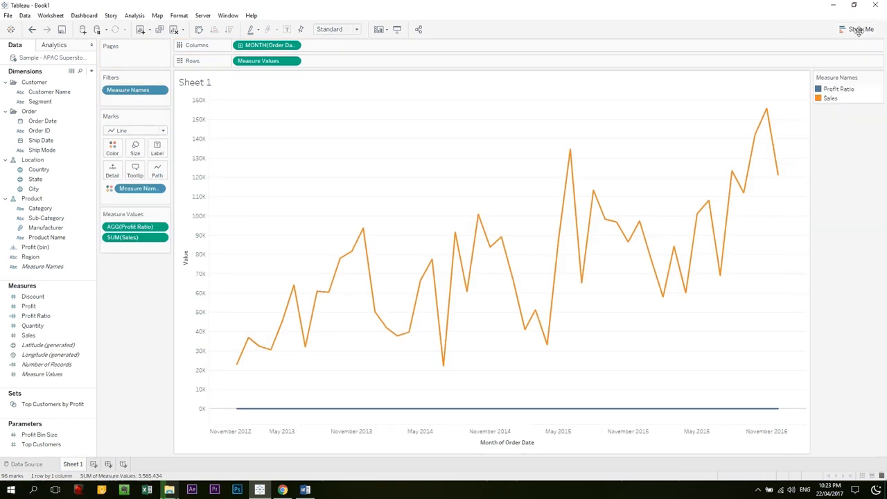
pyautogui.moveTo(515, 228)
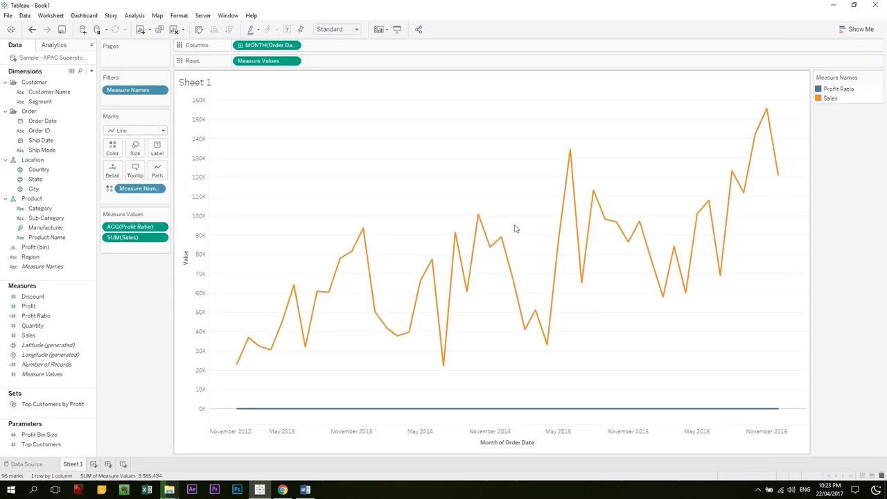
pyautogui.moveTo(467, 189)
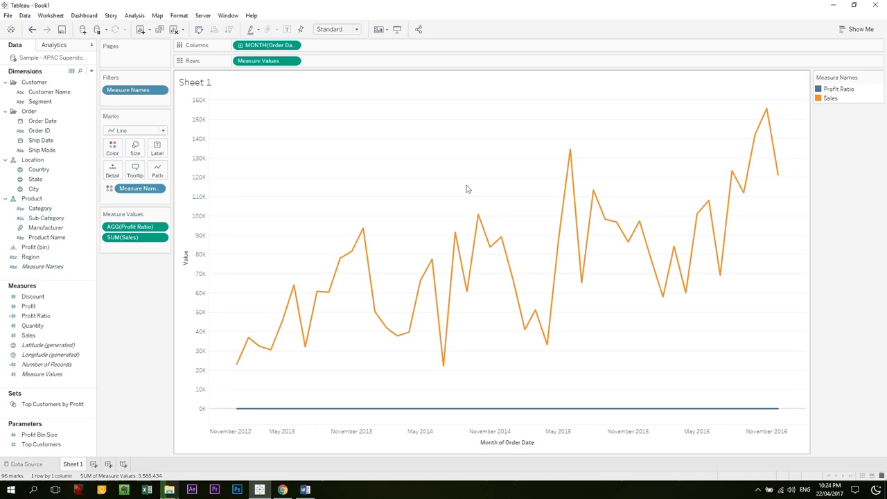
pyautogui.moveTo(394, 153)
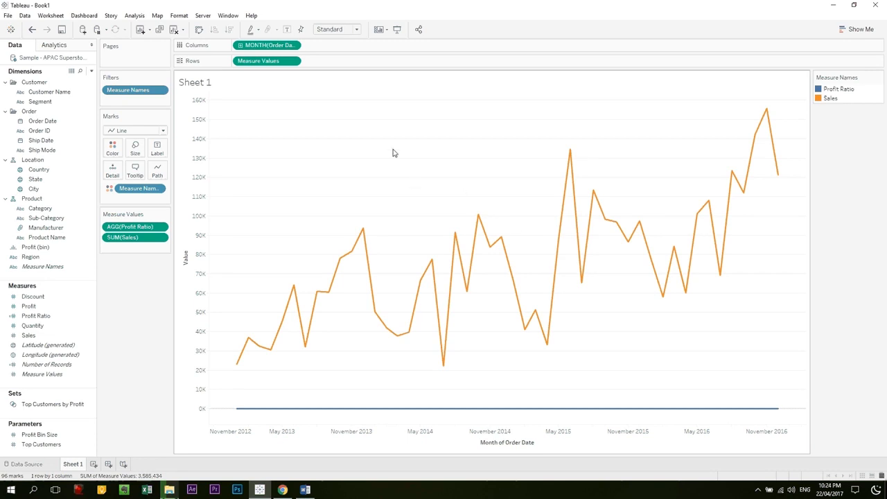
pyautogui.moveTo(436, 163)
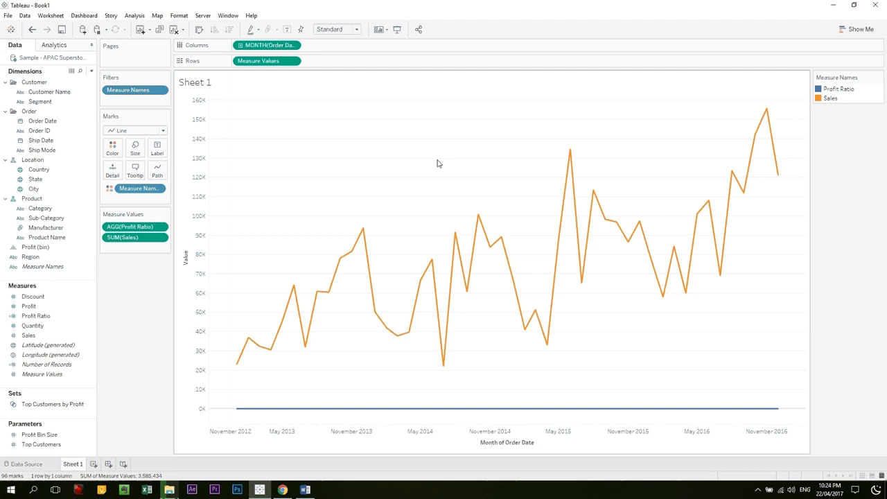
pyautogui.moveTo(330, 159)
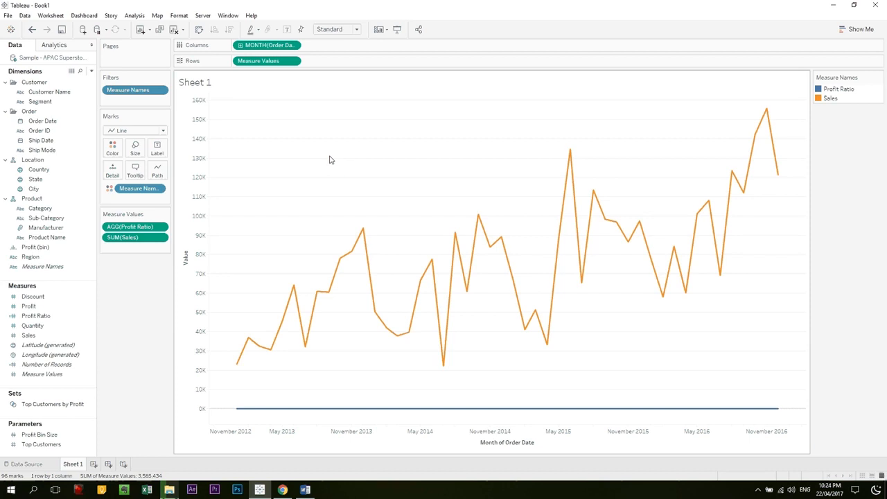
pyautogui.moveTo(347, 221)
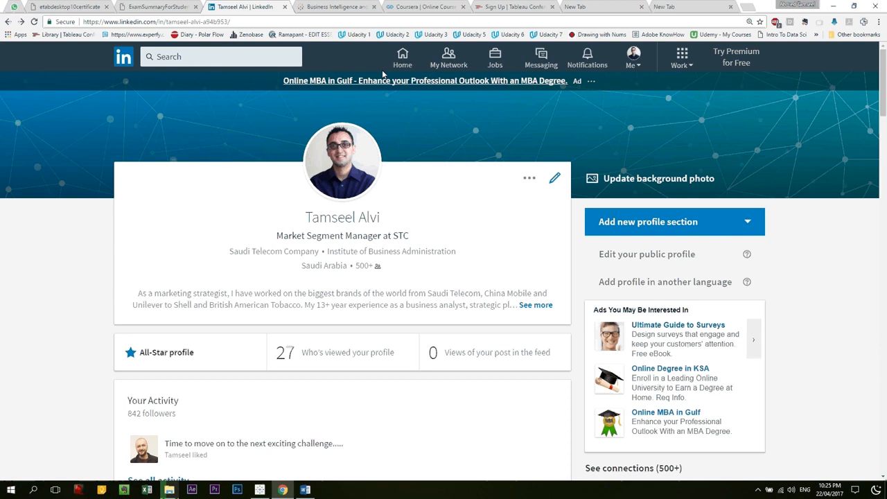
# Step: Search Google for 'tableau cert' and open Tableau's certification page down to the exam fees table
pyautogui.click(601, 6)
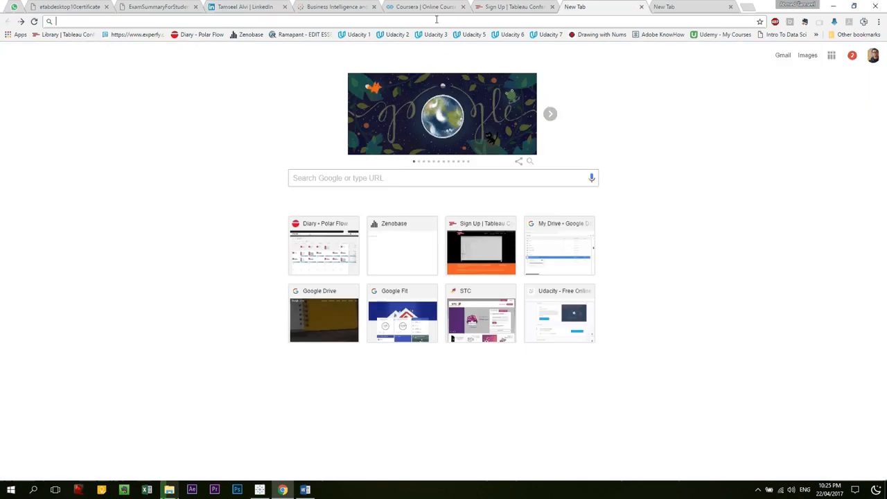
pyautogui.write('tableau certfication')
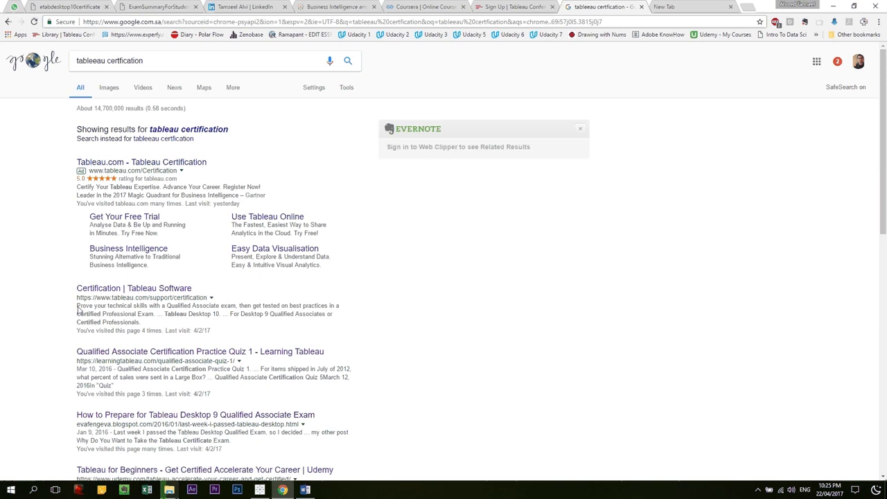
pyautogui.click(133, 287)
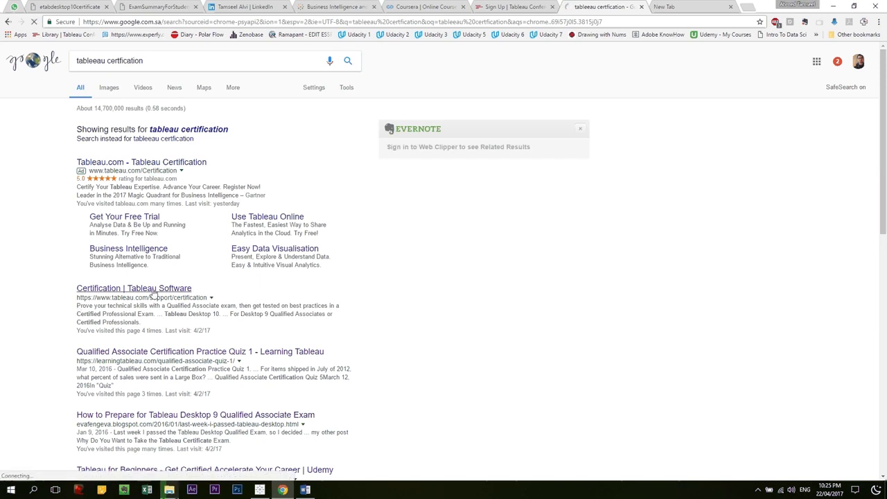
pyautogui.click(134, 287)
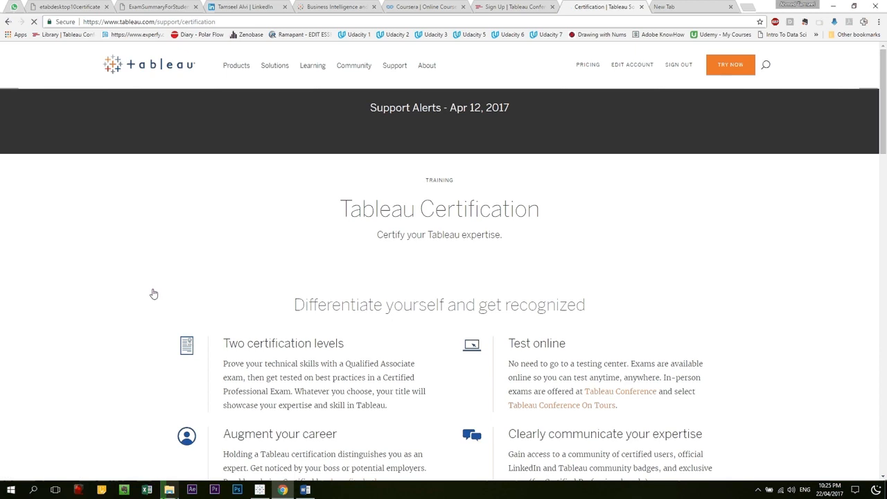
pyautogui.scroll(-3)
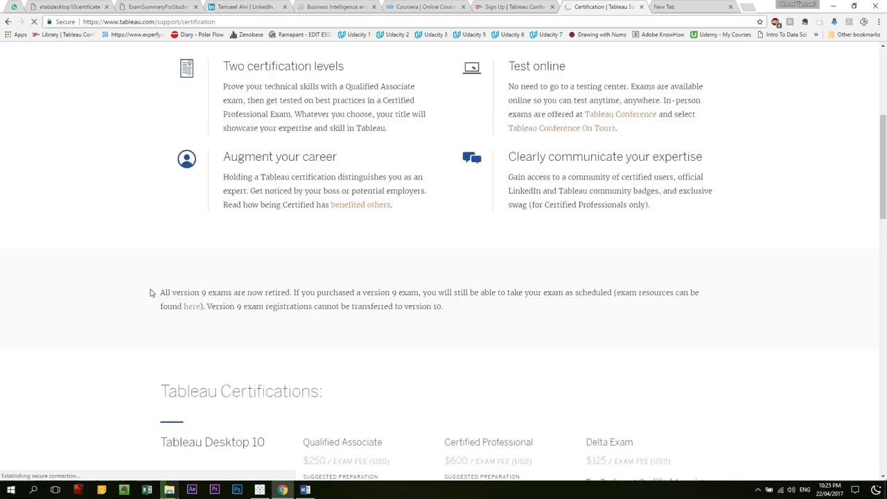
pyautogui.moveTo(128, 150)
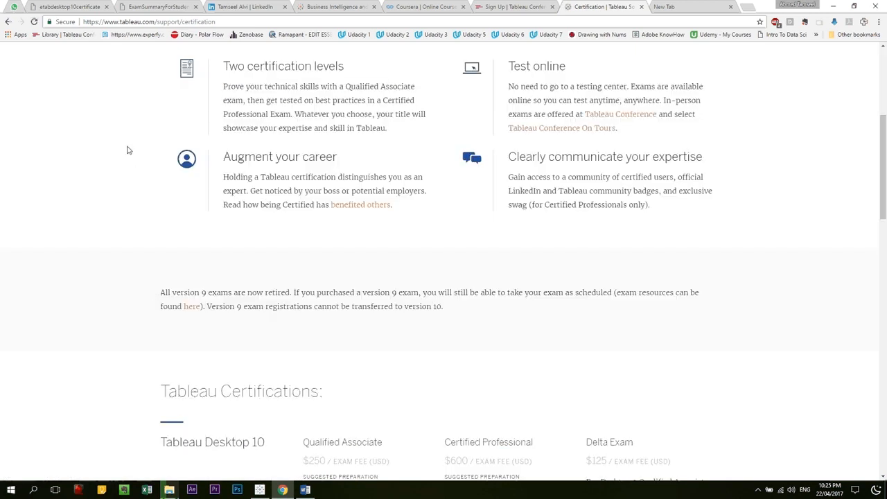
pyautogui.scroll(-3)
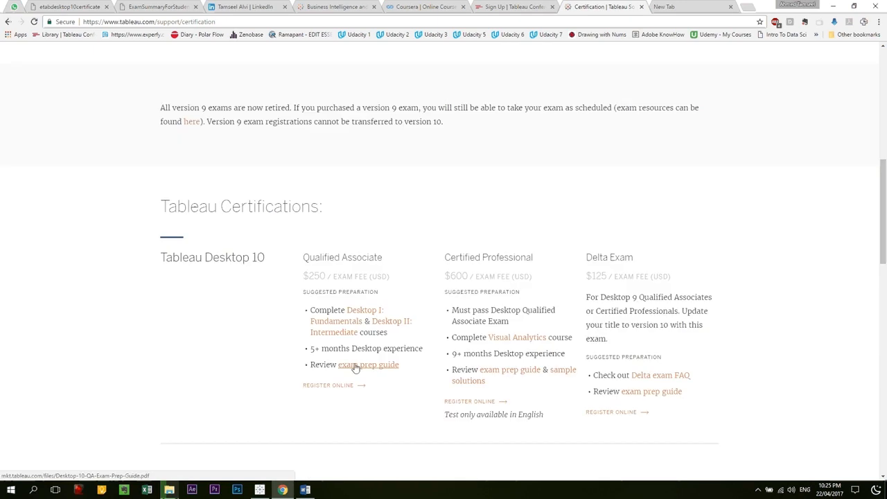
# Step: Open the Desktop 10 Qualified Associate exam prep guide PDF and scroll into it
pyautogui.click(368, 364)
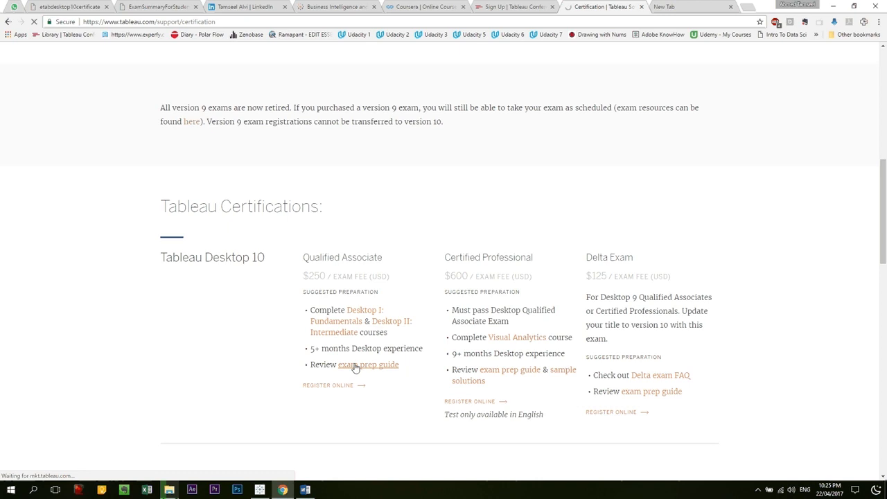
pyautogui.click(368, 364)
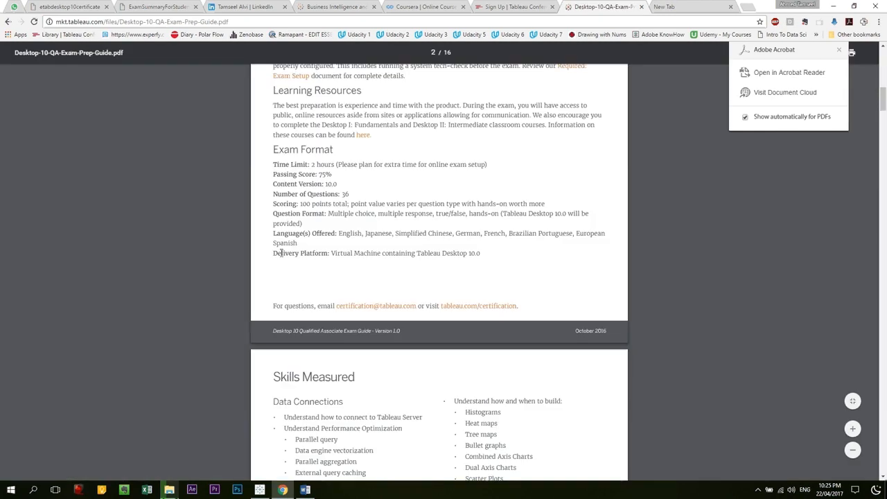
pyautogui.scroll(-3)
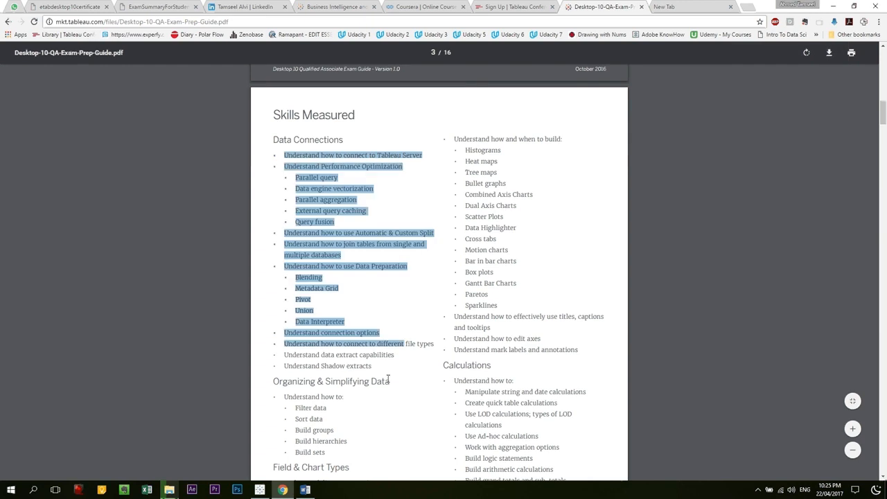
pyautogui.scroll(-3)
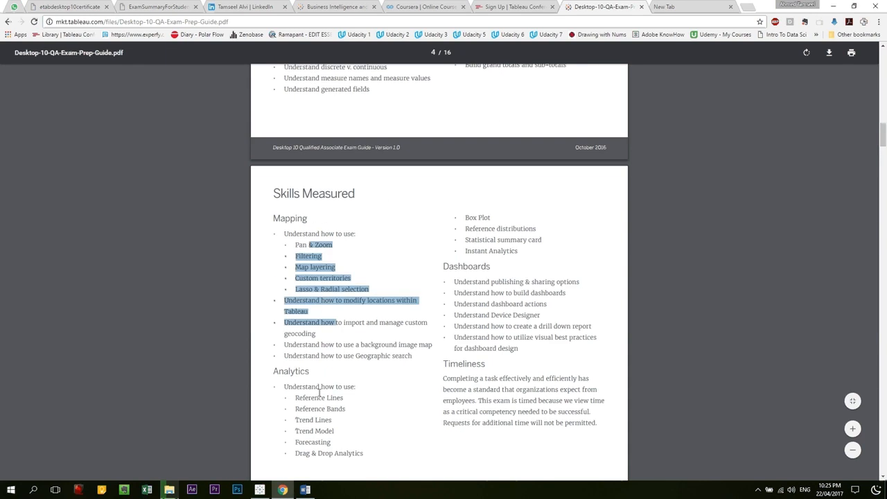
# Step: Highlight the Analytics skills and scroll through the guide's exam format and skills measured
pyautogui.moveTo(298, 245); pyautogui.dragTo(313, 442)
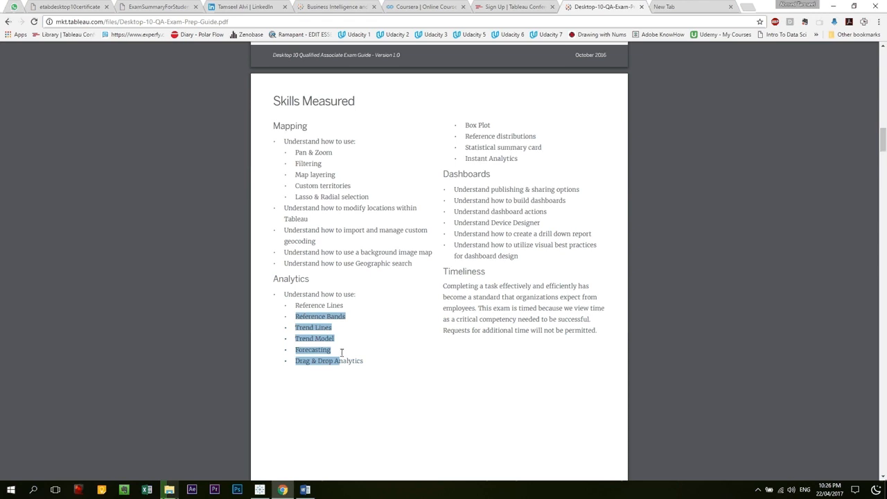
pyautogui.scroll(3)
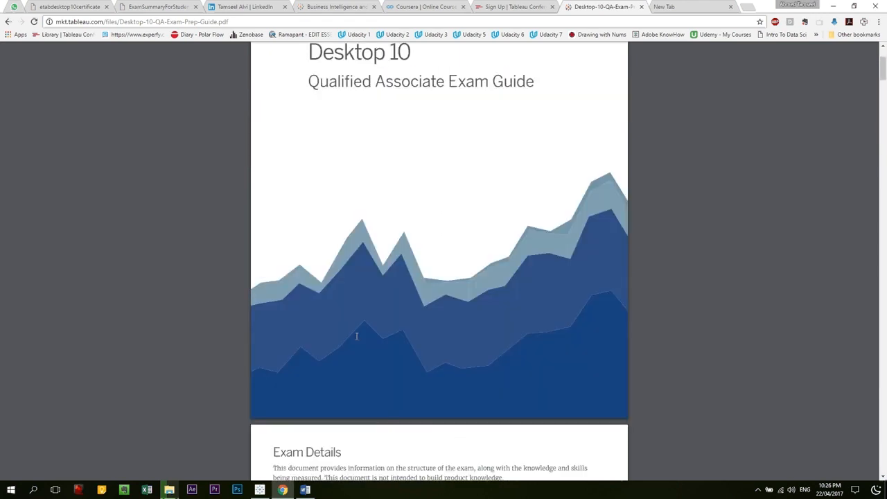
pyautogui.scroll(-3)
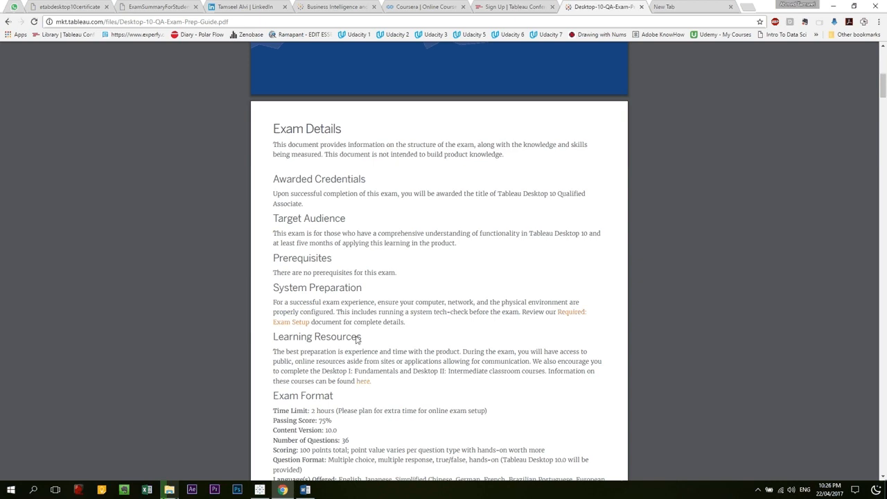
pyautogui.scroll(-3)
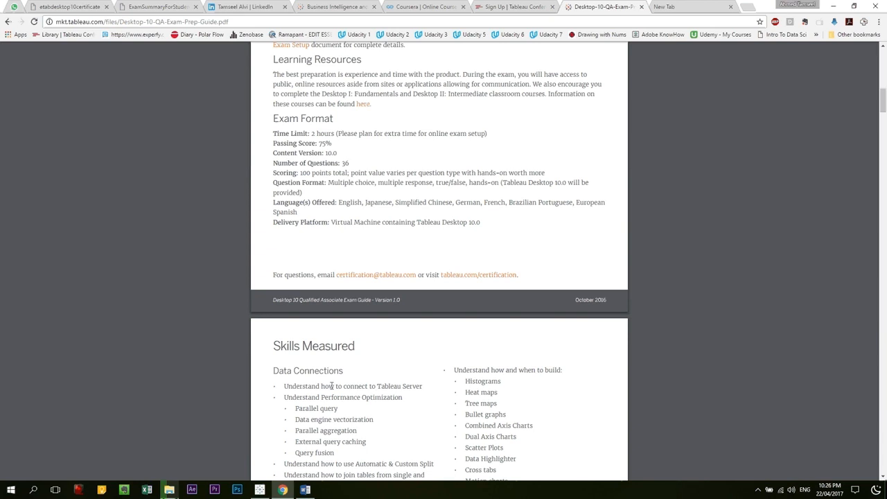
pyautogui.scroll(-3)
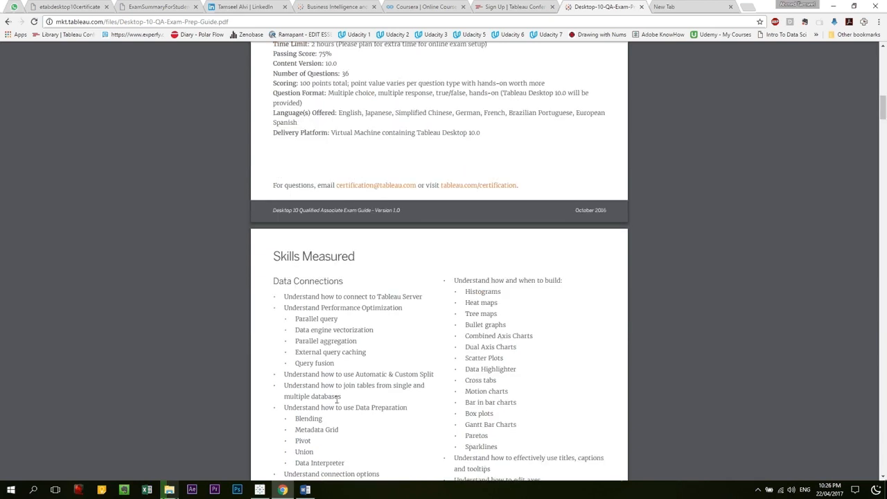
pyautogui.scroll(-3)
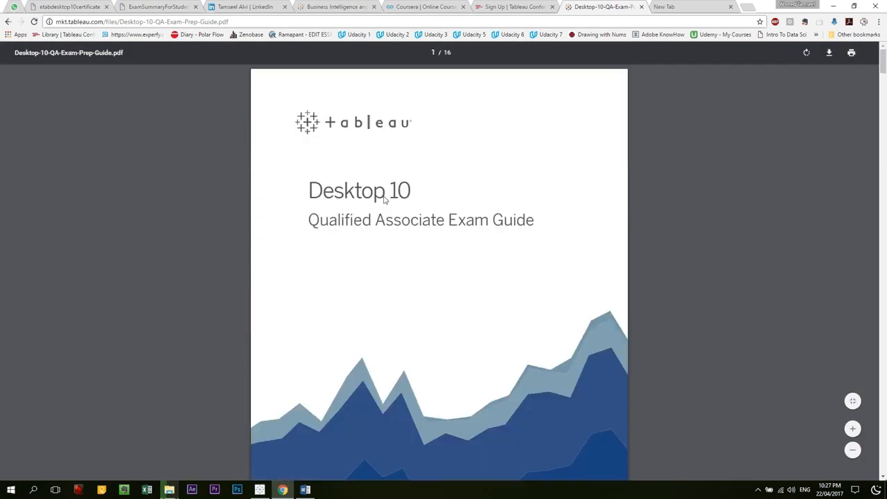
pyautogui.click(336, 7)
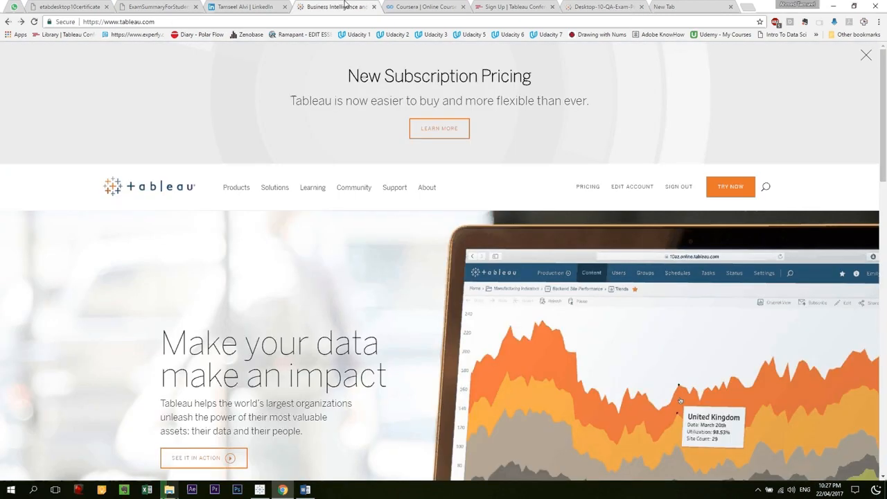
pyautogui.click(313, 187)
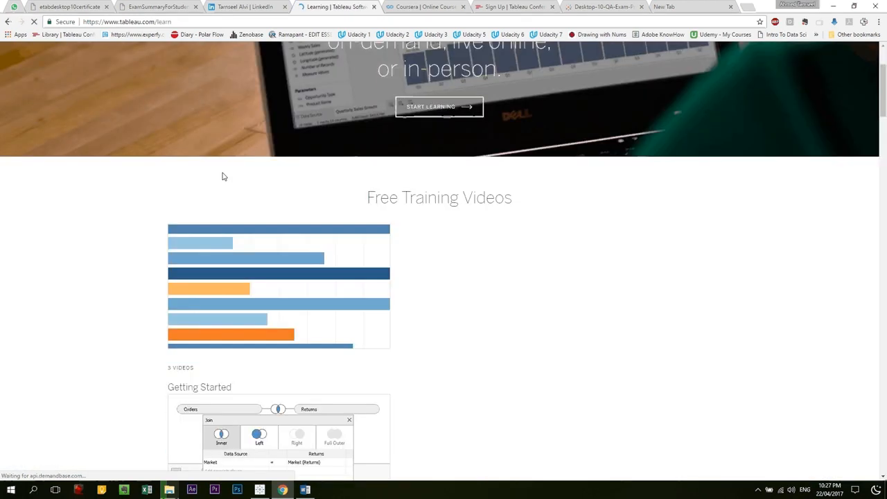
pyautogui.scroll(-3)
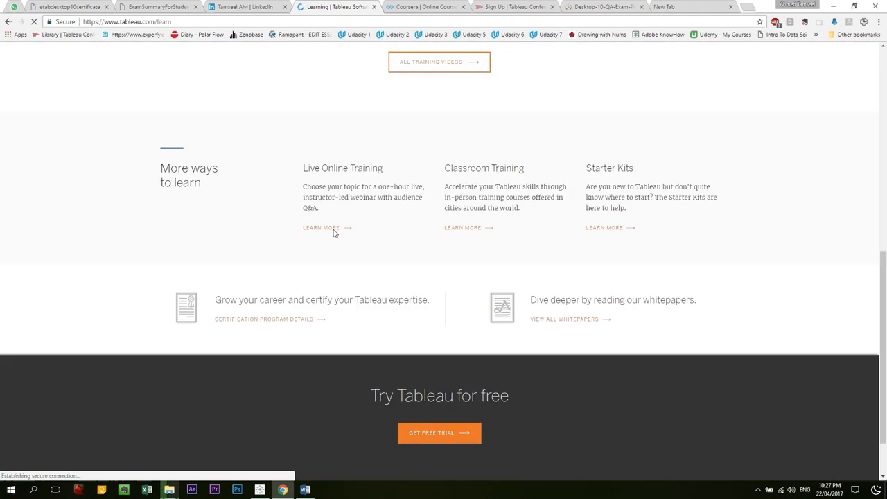
pyautogui.moveTo(181, 143)
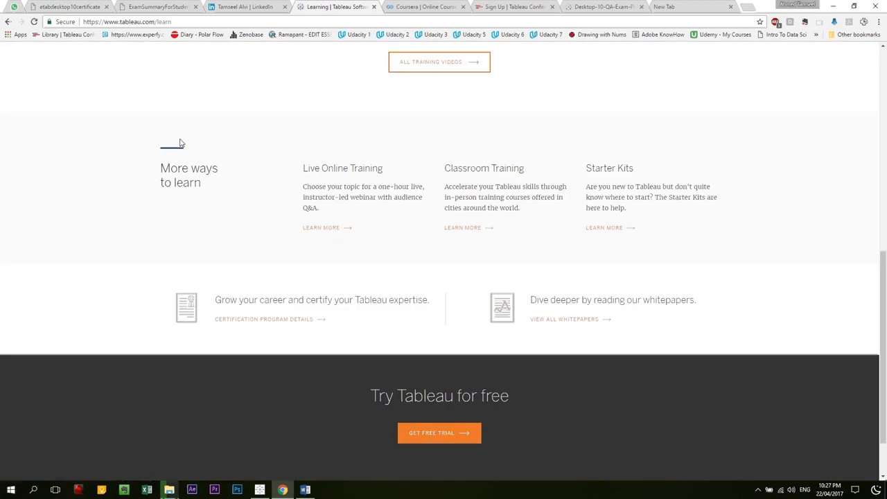
pyautogui.scroll(3)
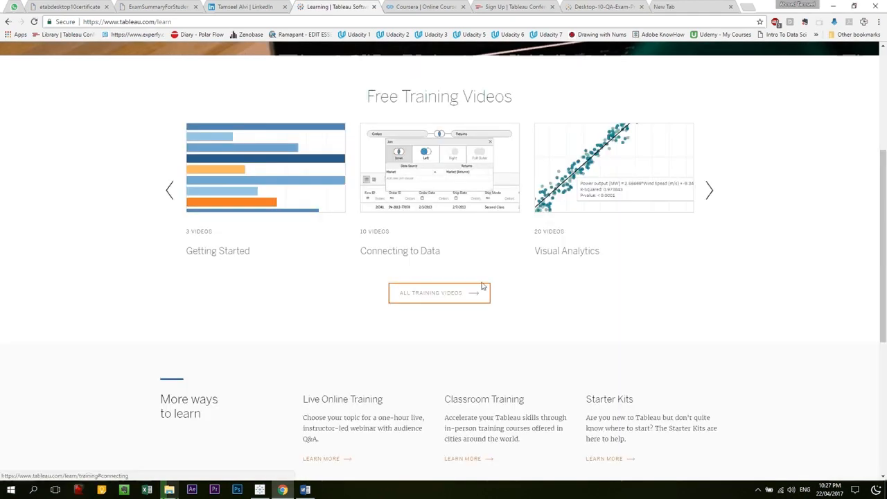
pyautogui.moveTo(217, 251)
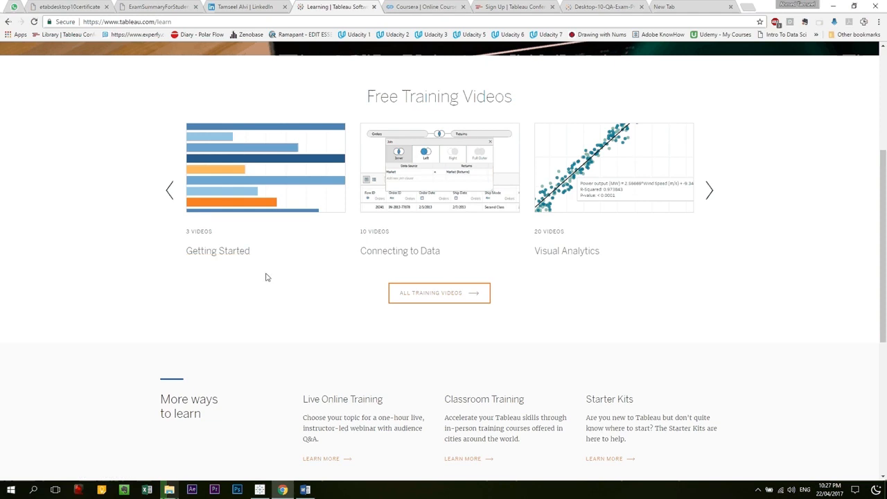
pyautogui.moveTo(249, 270)
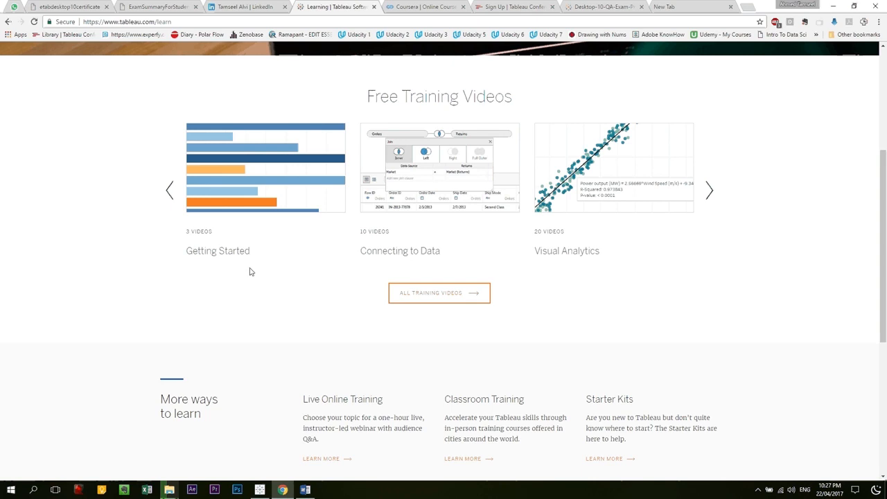
pyautogui.moveTo(350, 308)
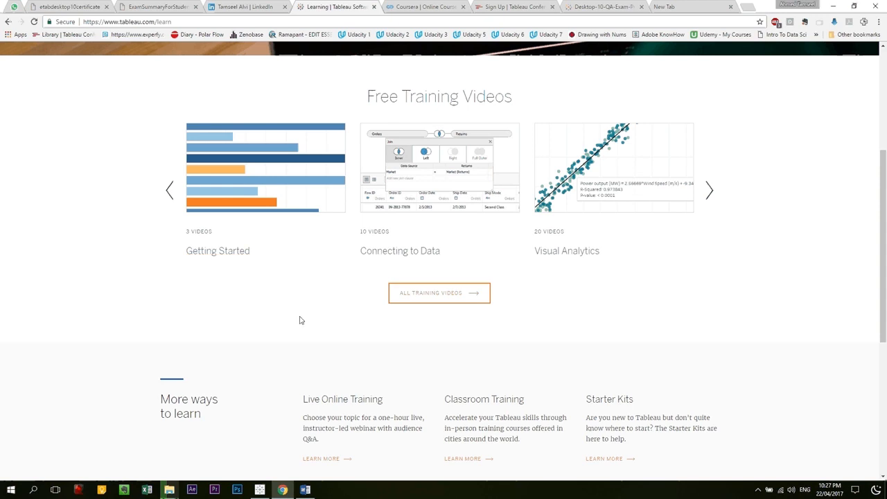
pyautogui.moveTo(247, 288)
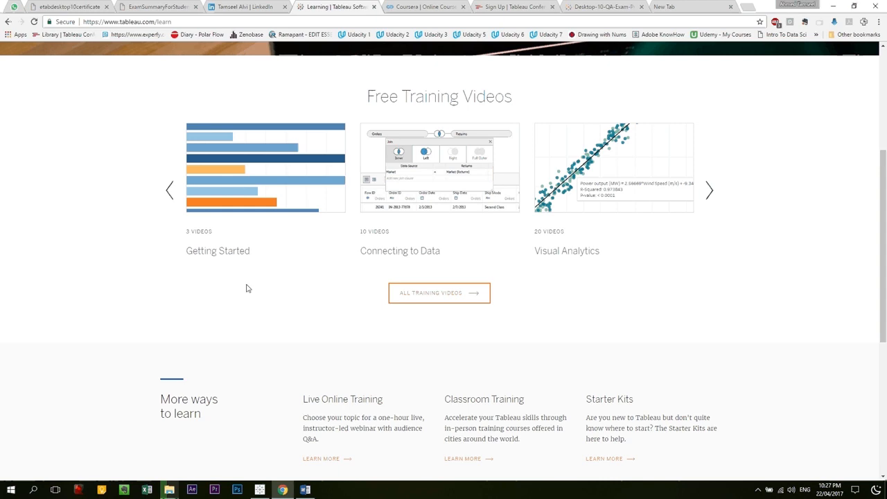
pyautogui.scroll(-3)
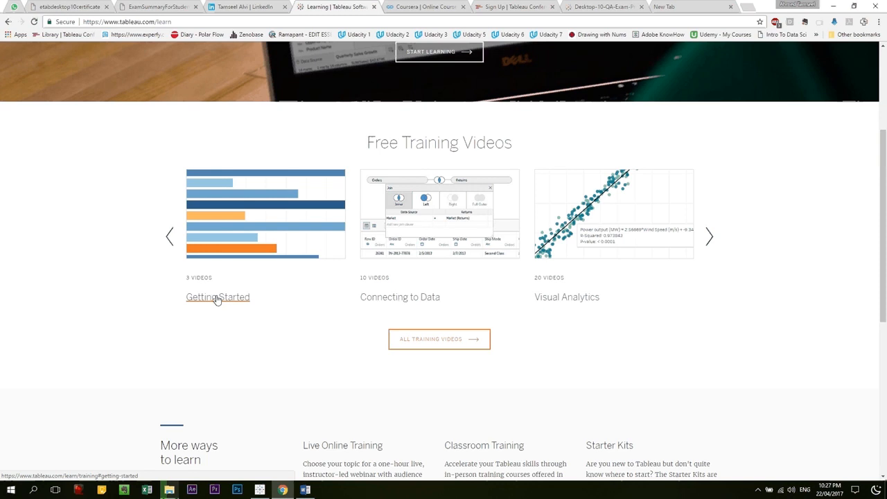
pyautogui.moveTo(333, 345)
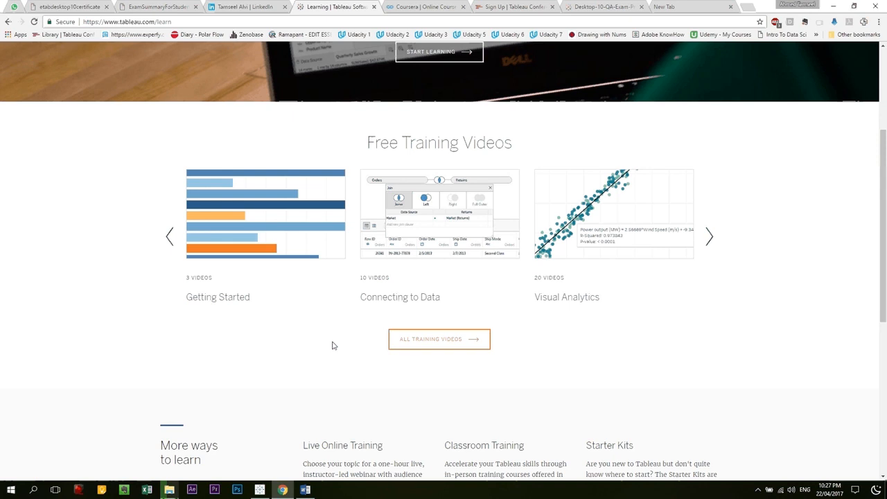
pyautogui.scroll(-3)
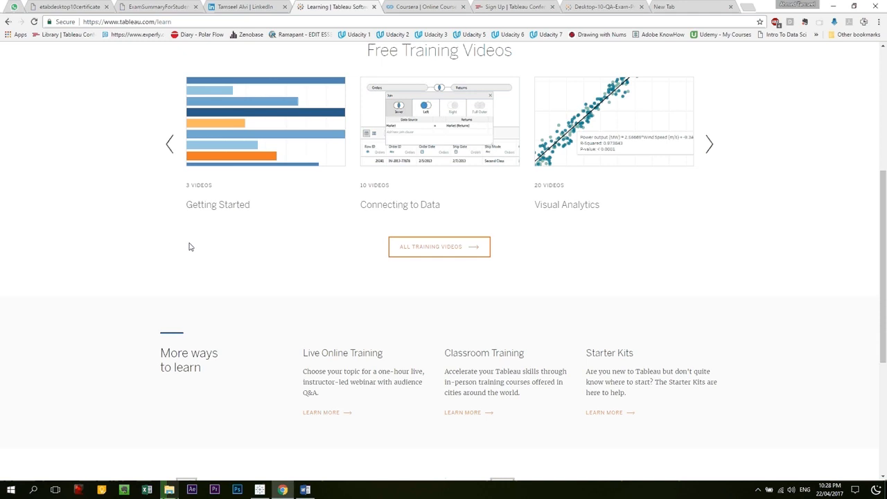
pyautogui.moveTo(223, 236)
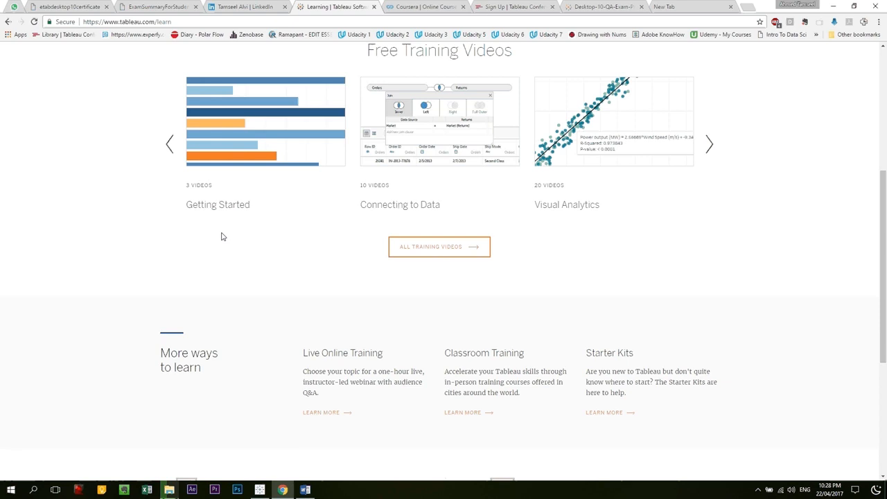
pyautogui.moveTo(426, 6)
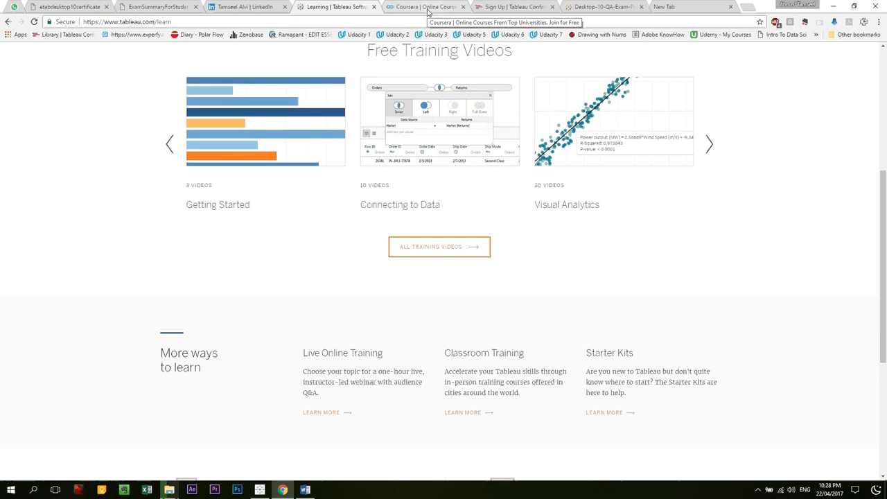
# Step: On Coursera, search the catalog with 'dat' for the Tableau data visualization course
pyautogui.click(422, 6)
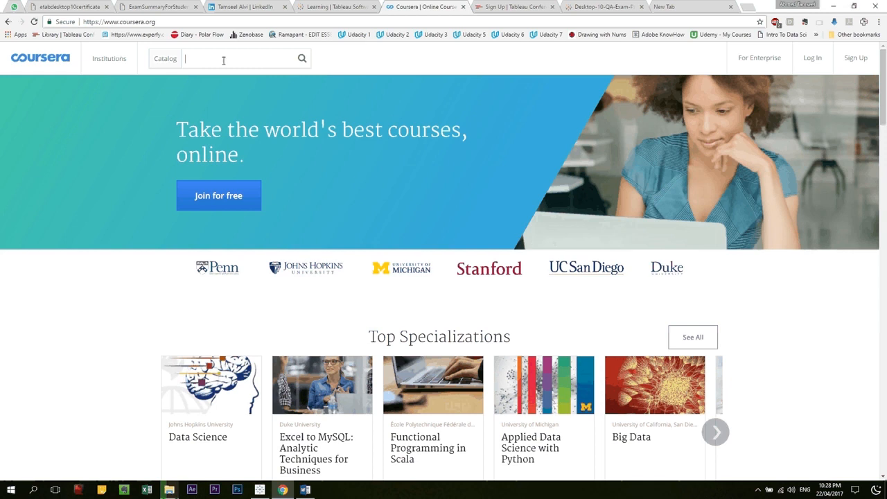
pyautogui.write('dat')
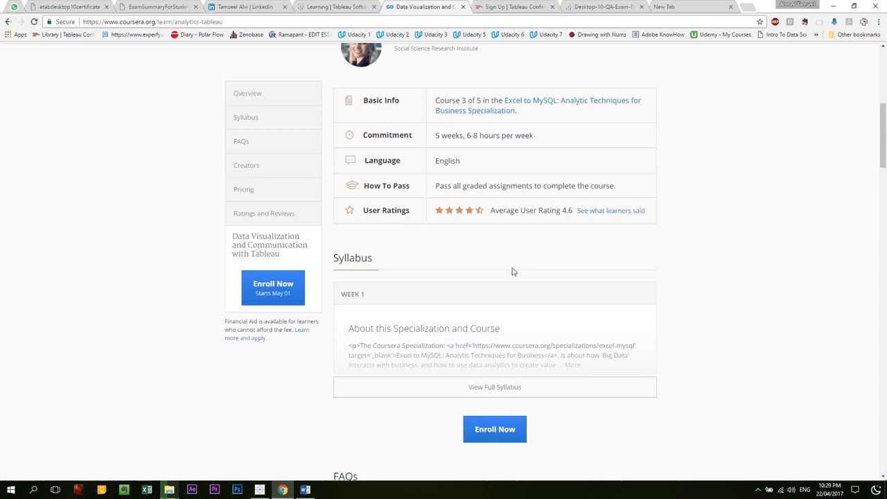
pyautogui.scroll(3)
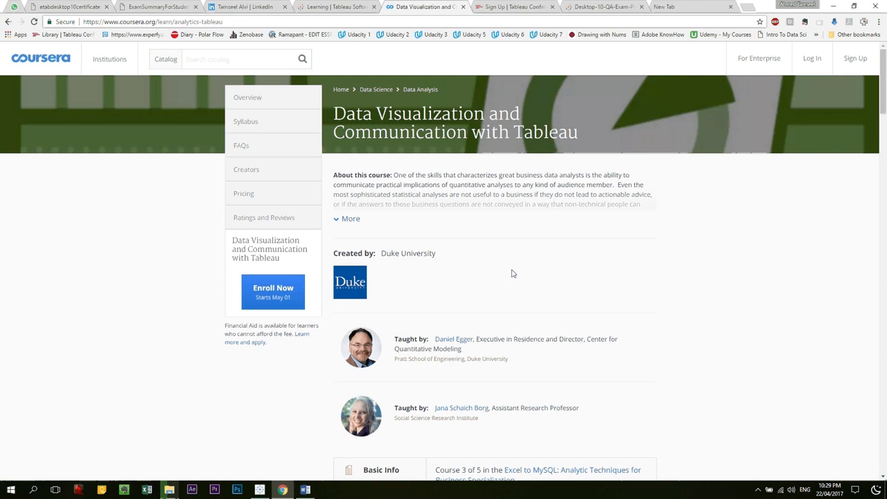
pyautogui.moveTo(273, 292)
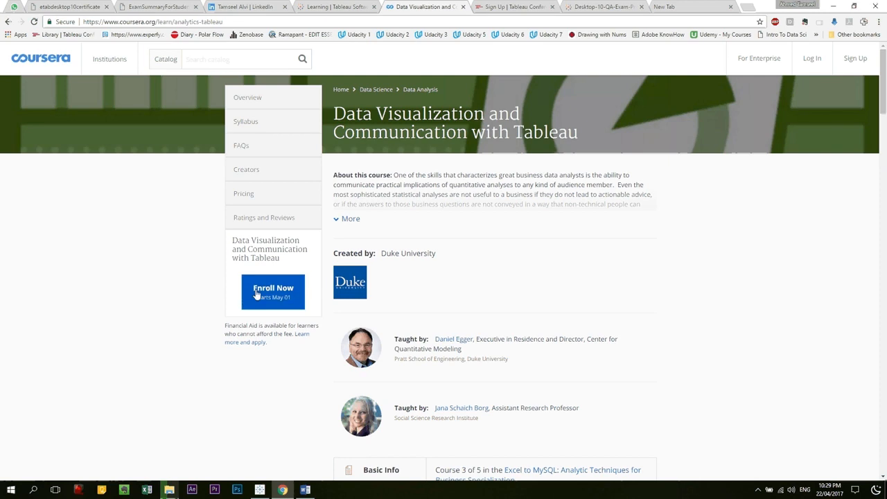
# Step: Scroll the Duke course page through its details and pricing down to Ratings and Reviews
pyautogui.scroll(-3)
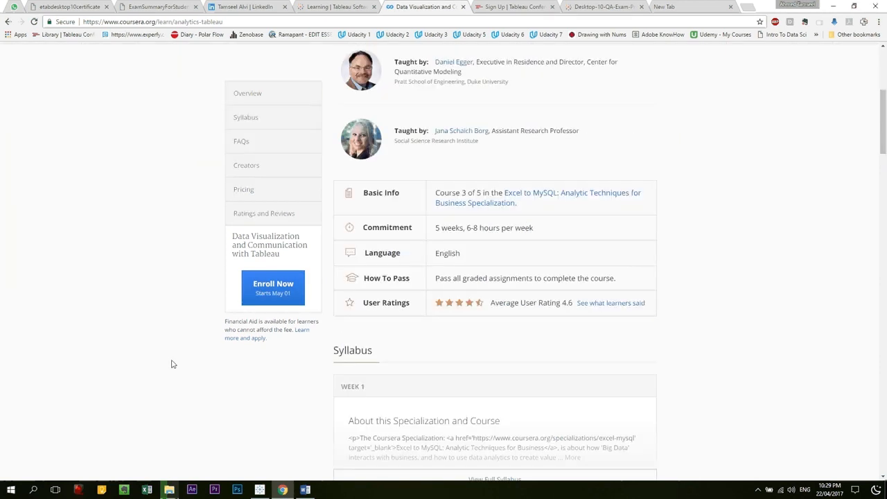
pyautogui.scroll(-3)
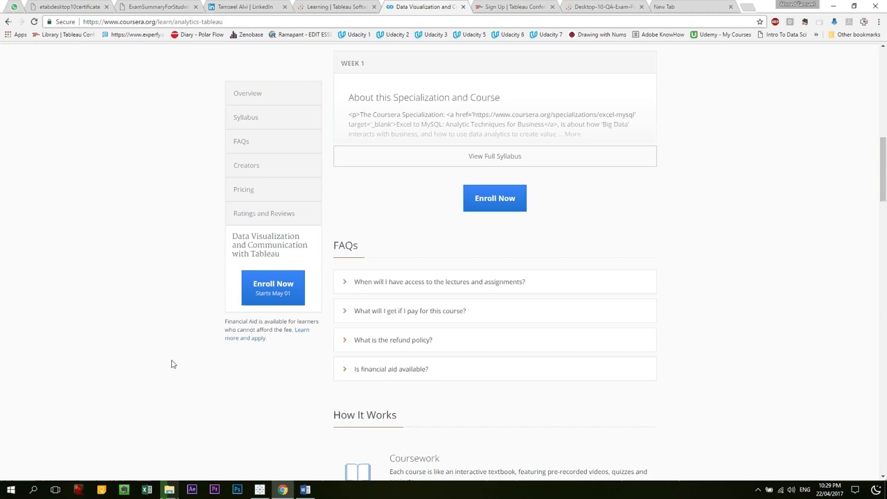
pyautogui.scroll(-3)
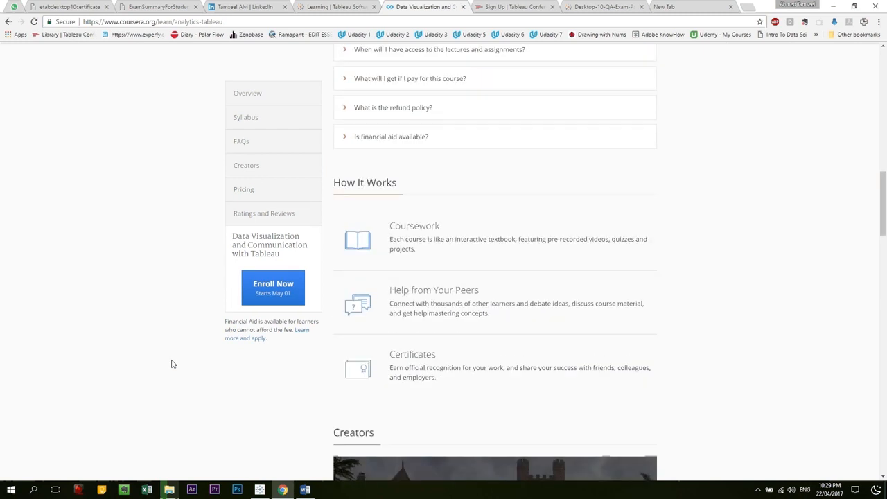
pyautogui.scroll(-3)
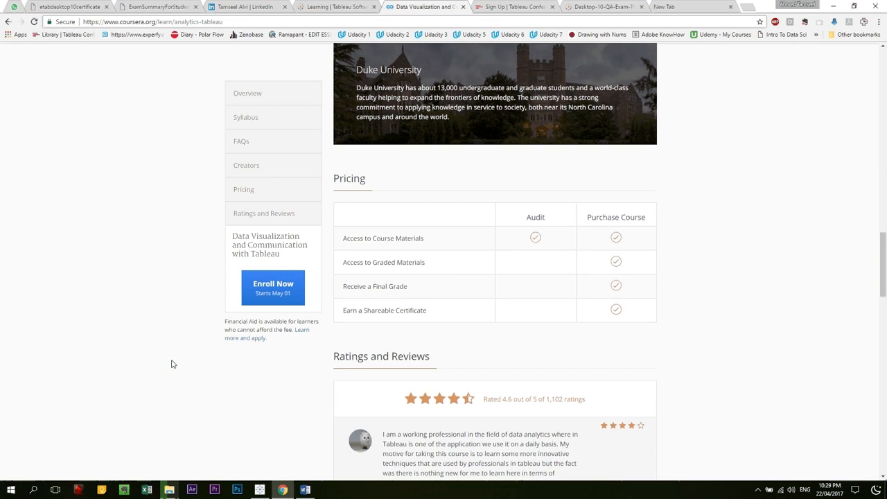
pyautogui.scroll(-3)
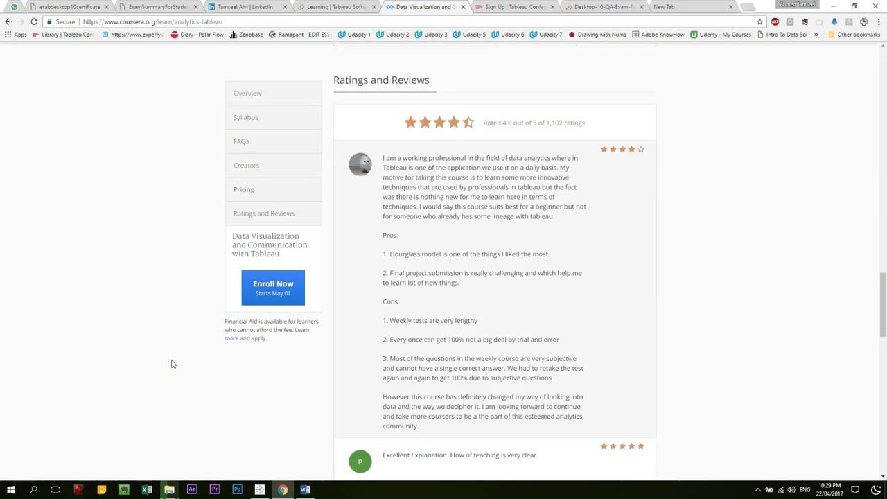
pyautogui.scroll(-3)
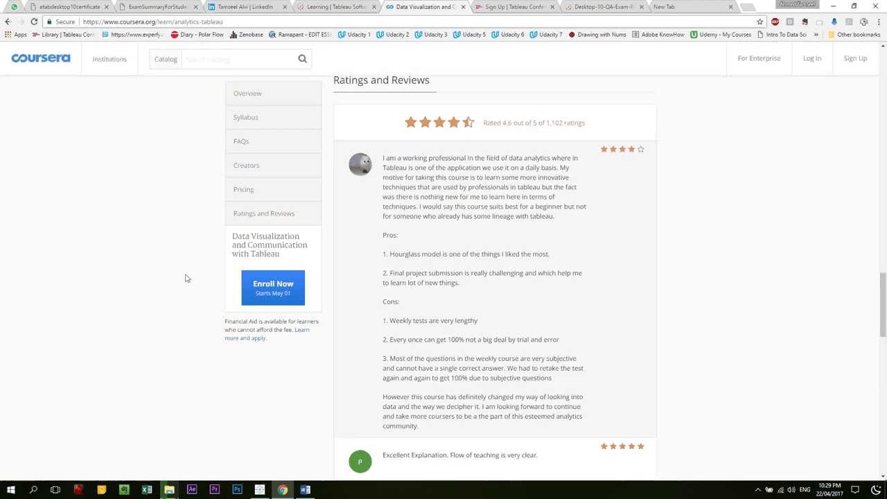
pyautogui.moveTo(151, 262)
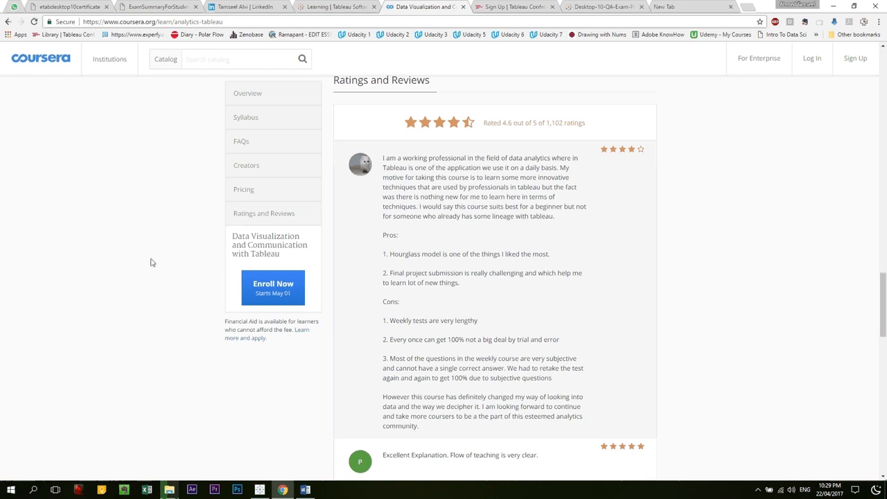
pyautogui.moveTo(175, 265)
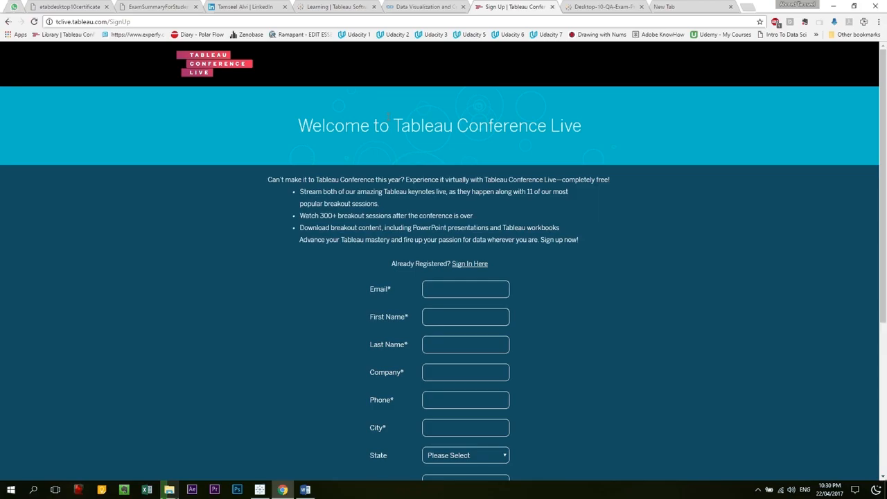
pyautogui.click(90, 22)
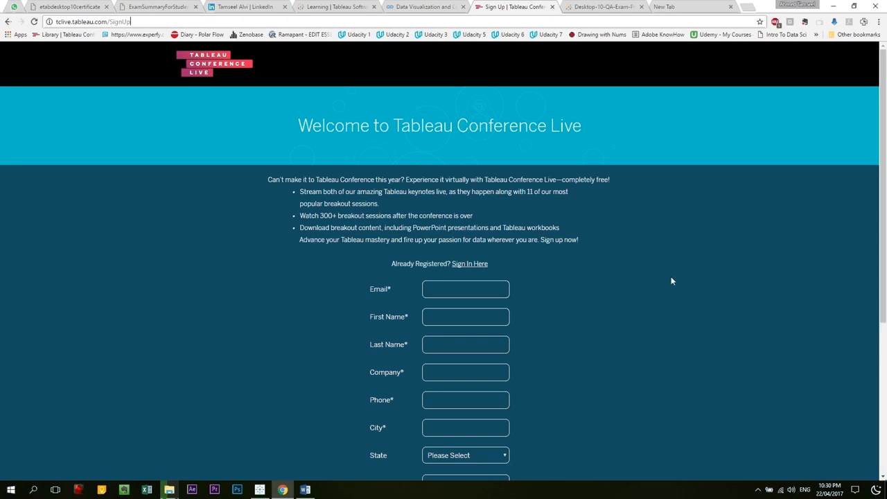
pyautogui.click(469, 263)
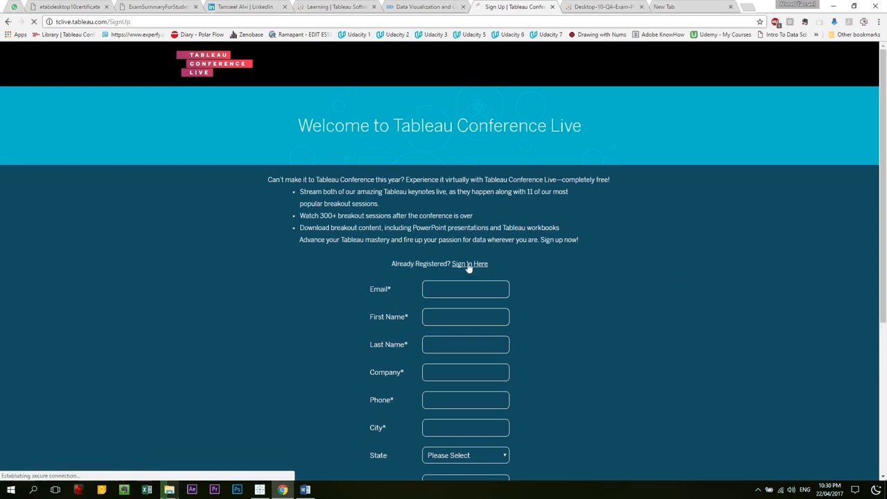
pyautogui.click(469, 264)
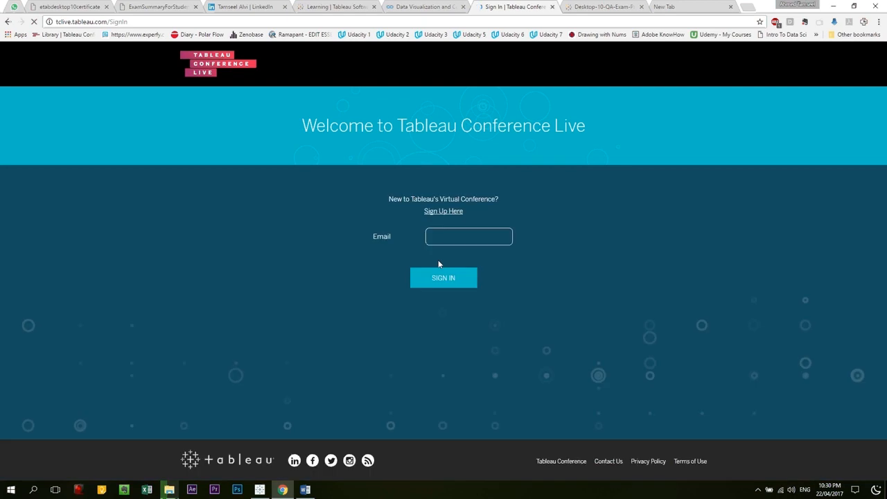
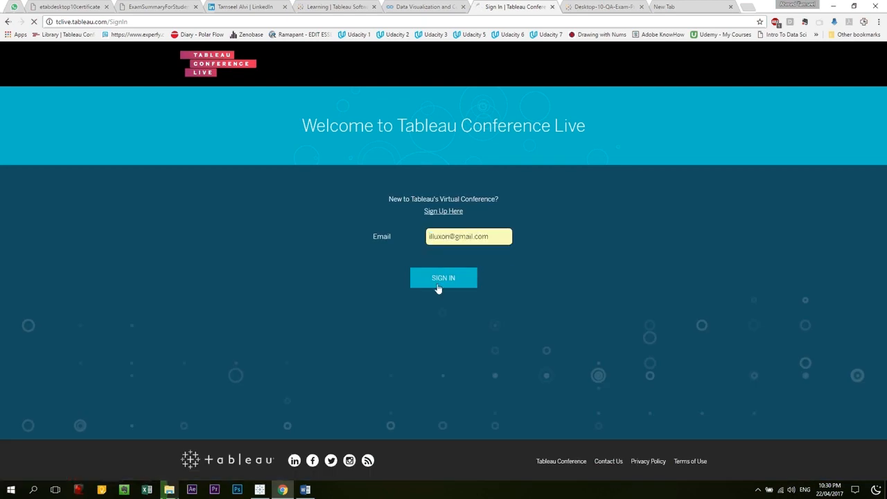
pyautogui.click(442, 277)
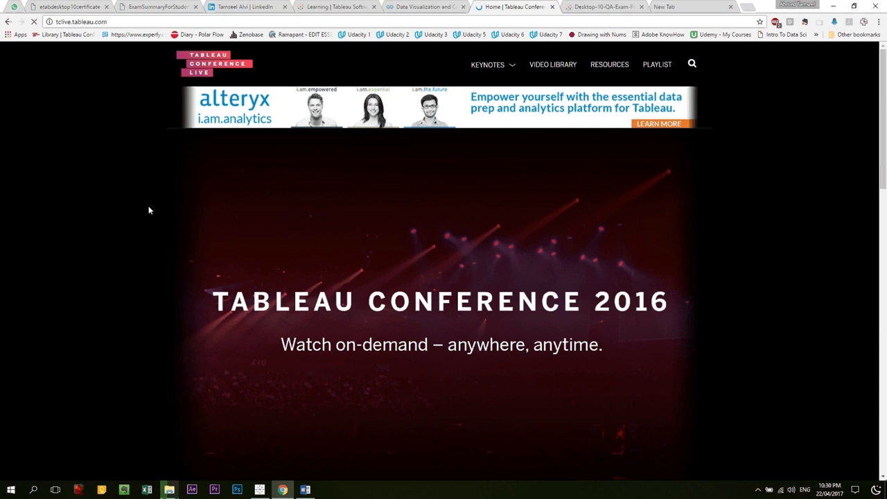
pyautogui.moveTo(244, 275)
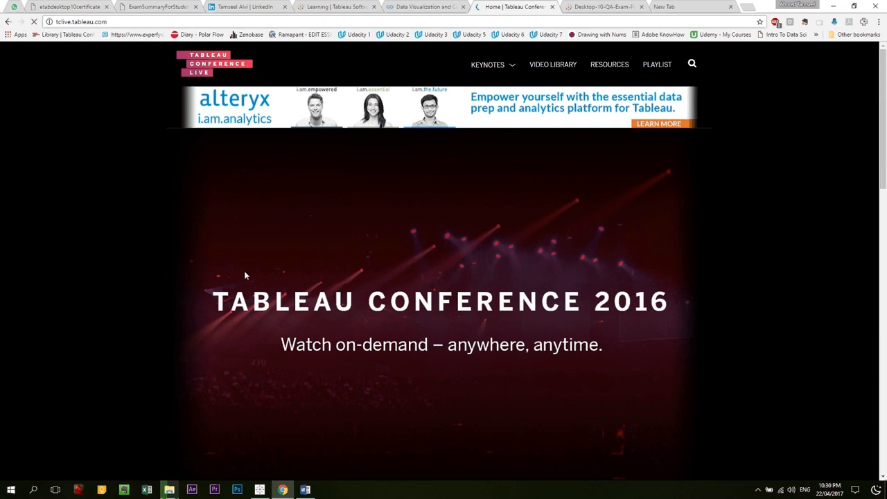
pyautogui.scroll(-3)
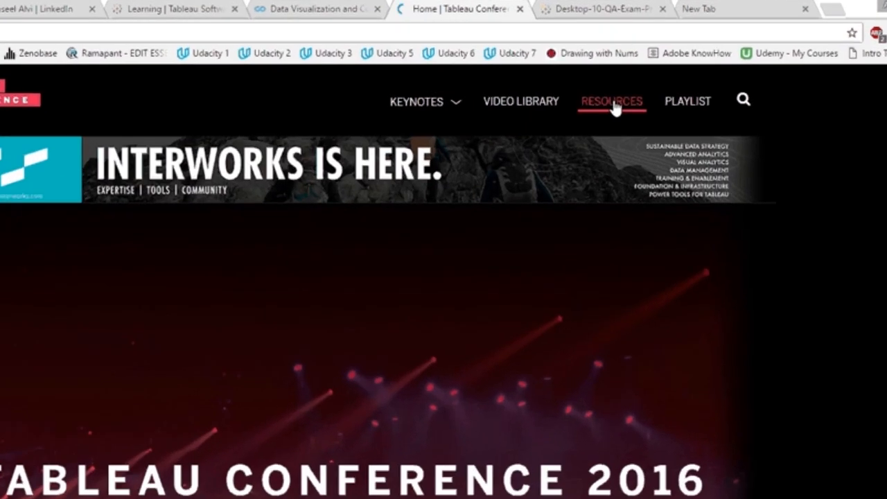
# Step: Open the Resources list and scroll past the PPT PDFs to the HOT zip downloads
pyautogui.click(611, 102)
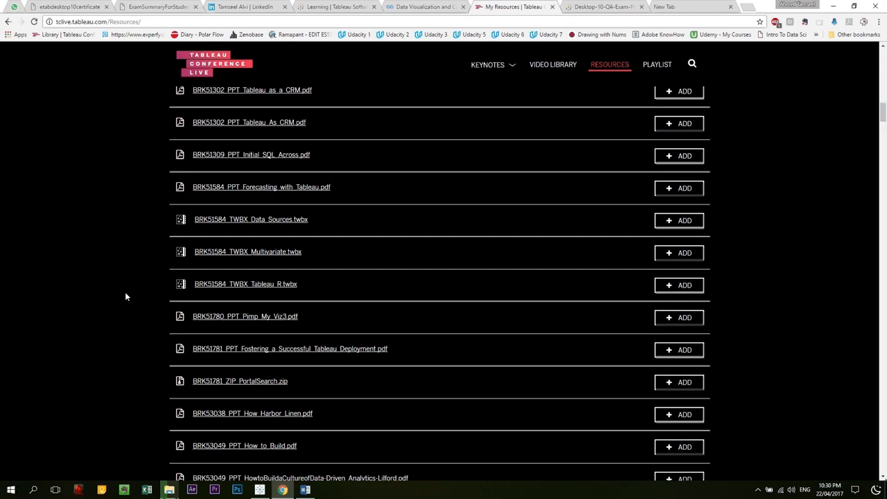
pyautogui.scroll(-3)
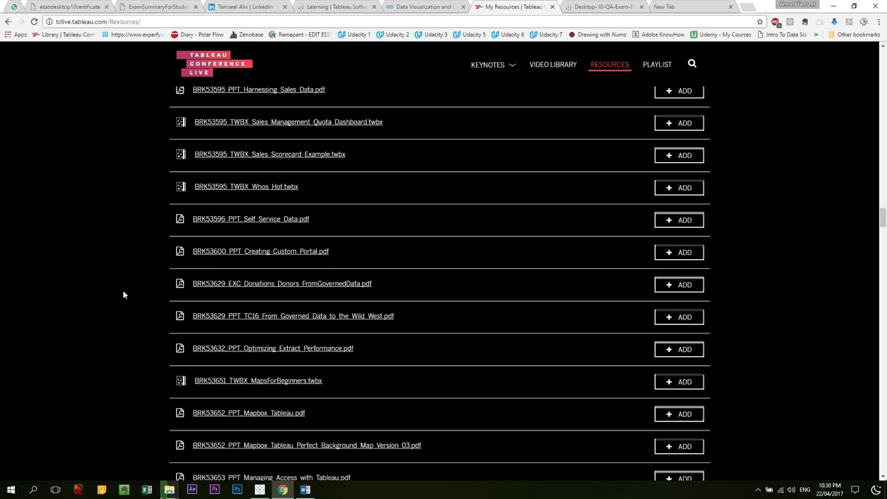
pyautogui.scroll(-3)
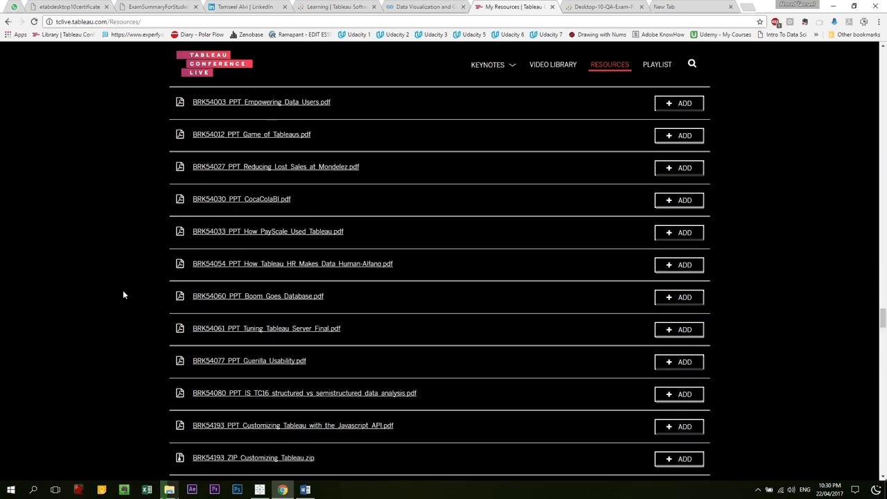
pyautogui.scroll(-3)
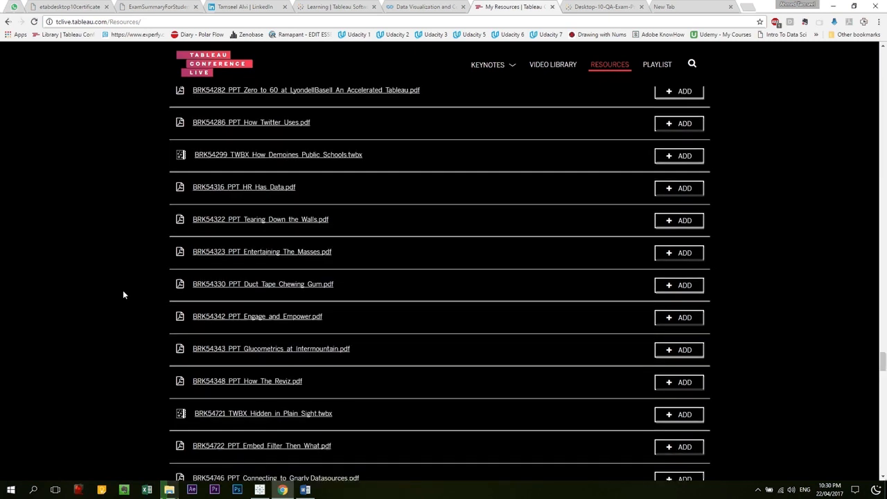
pyautogui.scroll(-3)
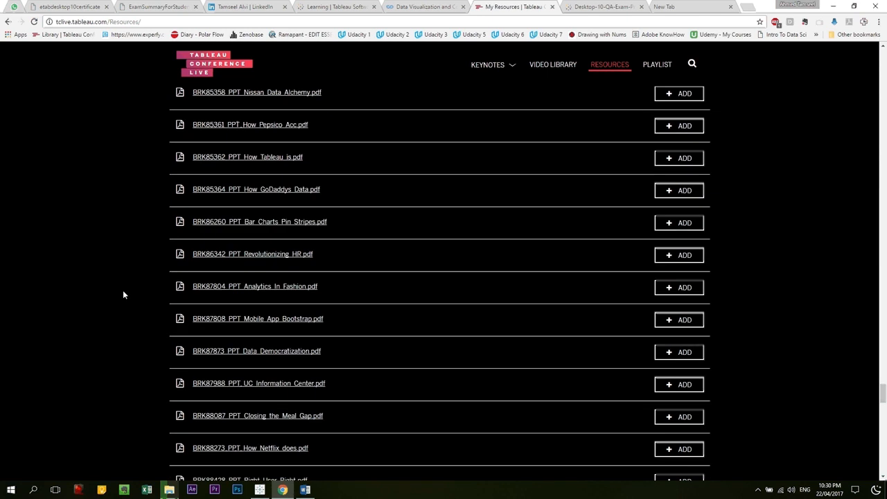
pyautogui.scroll(-3)
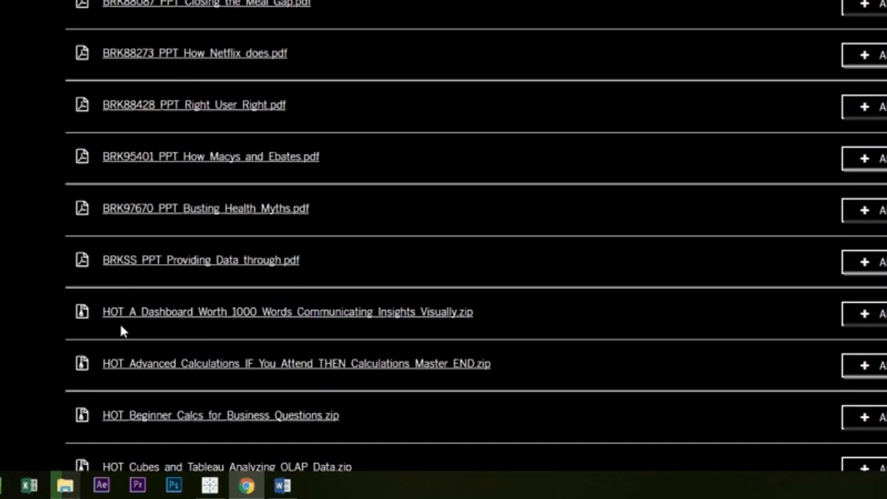
pyautogui.scroll(-3)
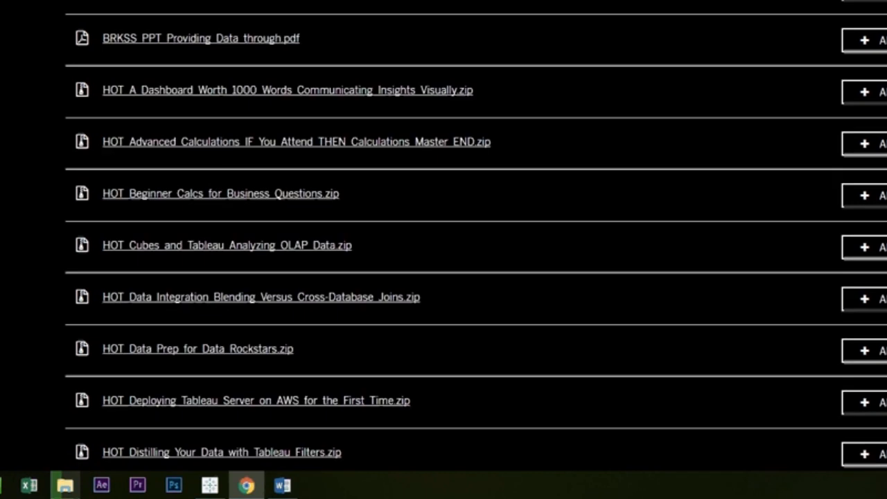
pyautogui.moveTo(105, 108)
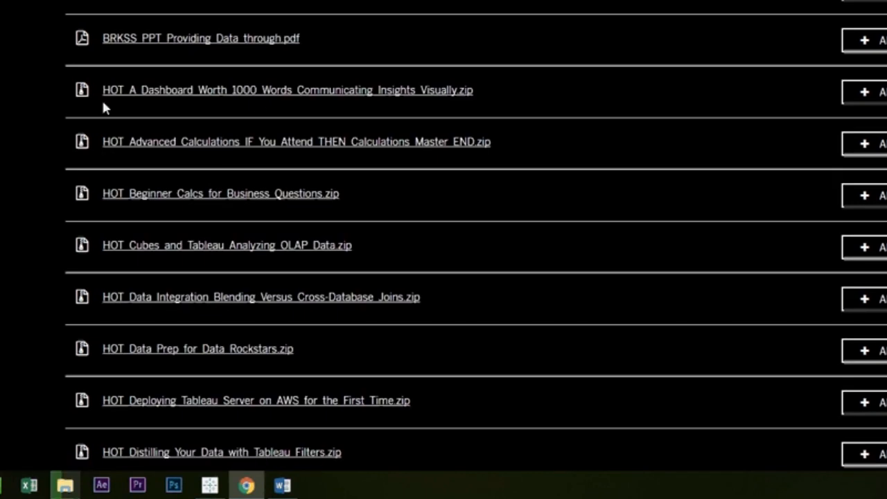
pyautogui.moveTo(451, 104)
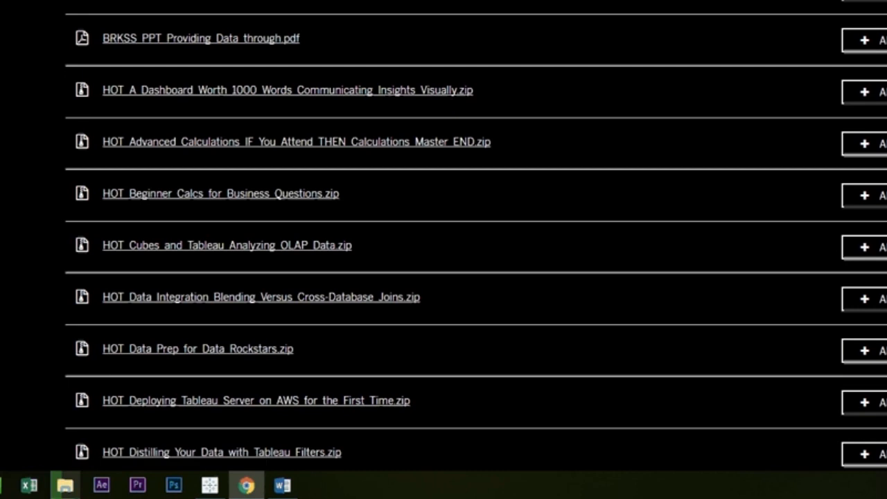
pyautogui.scroll(-3)
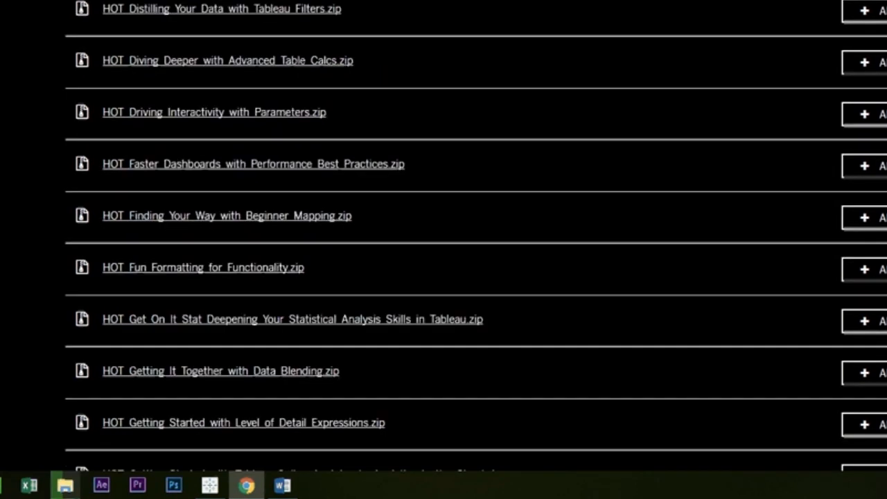
pyautogui.scroll(-3)
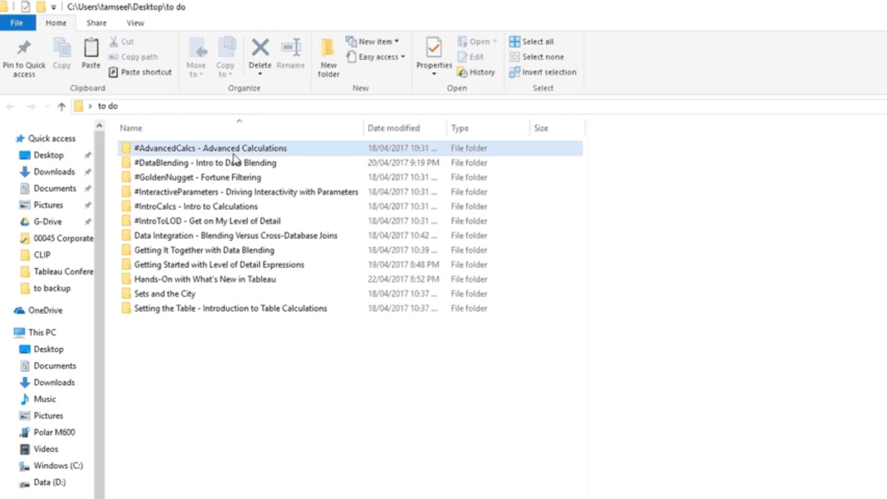
# Step: Open the Advanced Calculations session folder, then its Guided Website folder
pyautogui.doubleClick(210, 148)
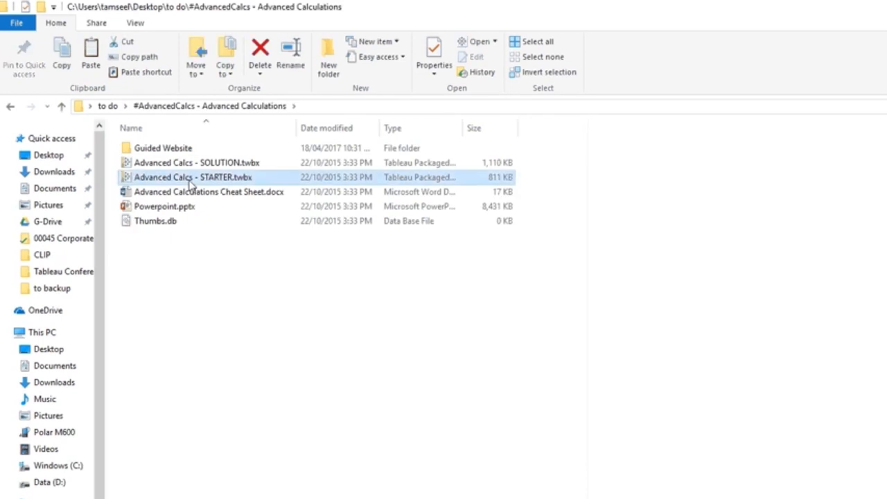
pyautogui.moveTo(182, 179)
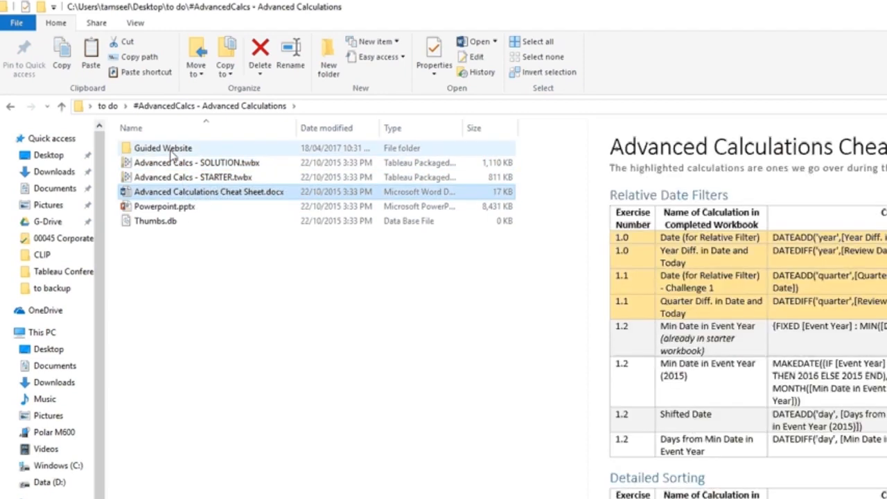
pyautogui.doubleClick(163, 148)
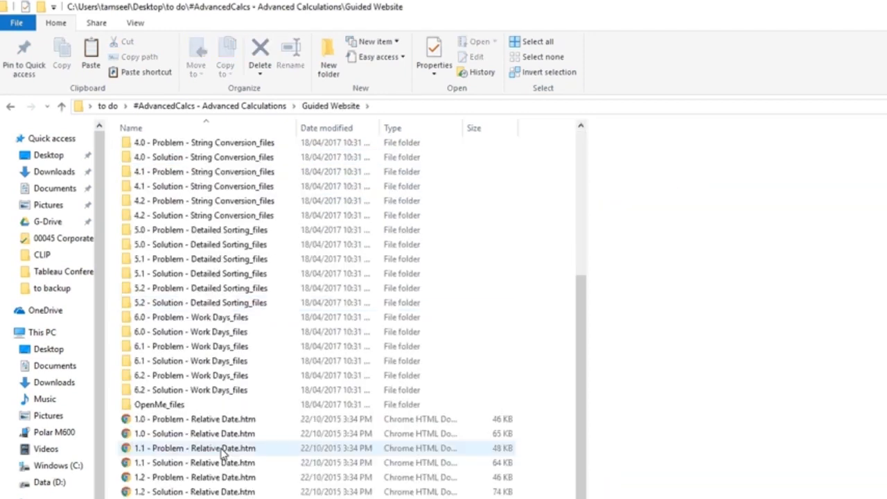
pyautogui.scroll(-3)
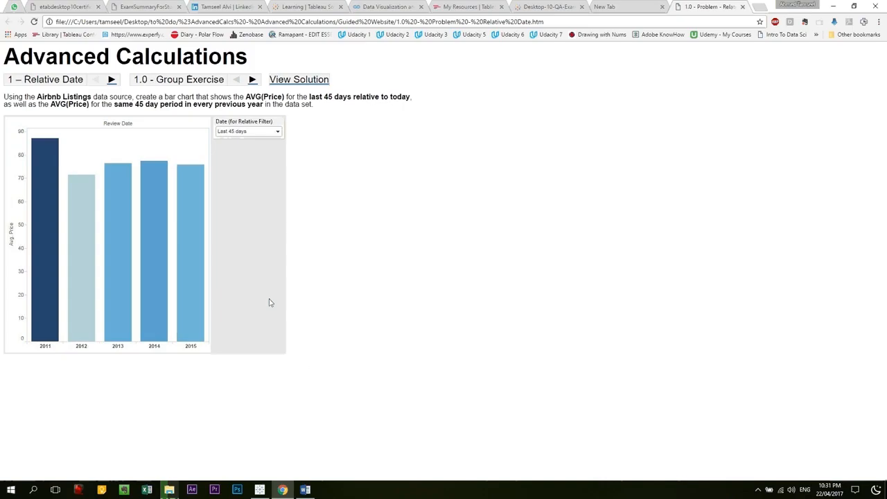
pyautogui.moveTo(63, 106)
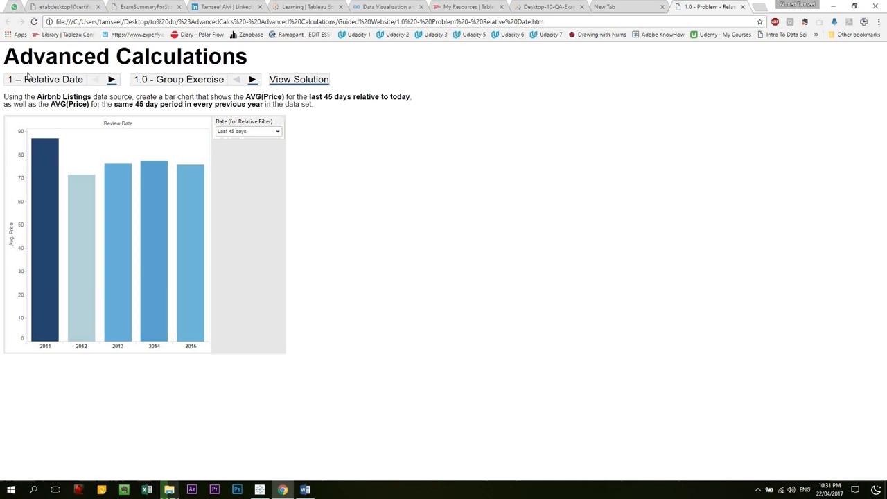
pyautogui.moveTo(385, 309)
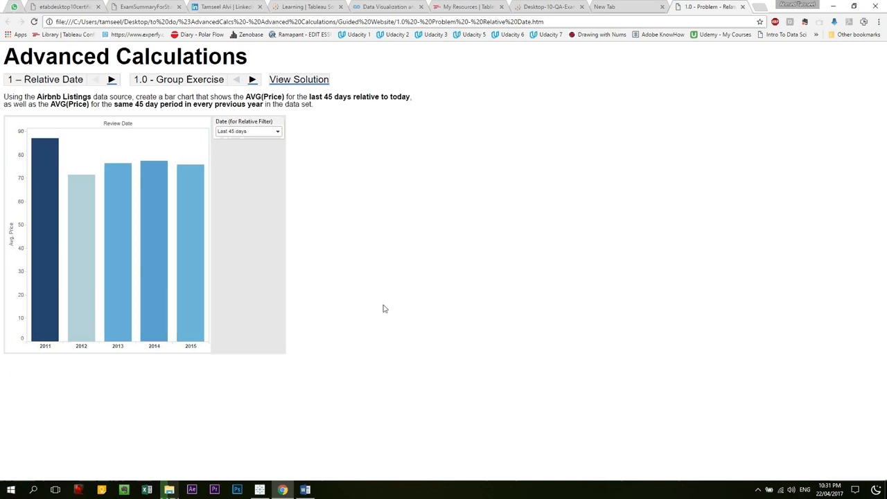
pyautogui.moveTo(330, 314)
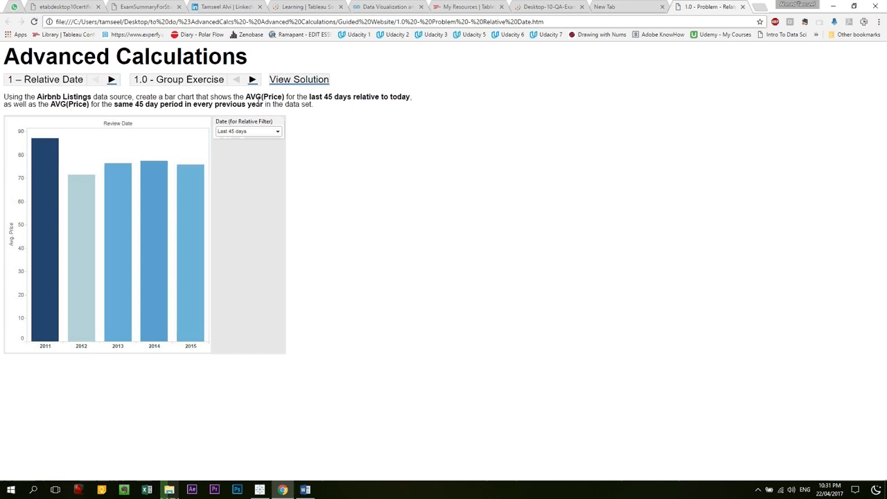
pyautogui.moveTo(189, 247)
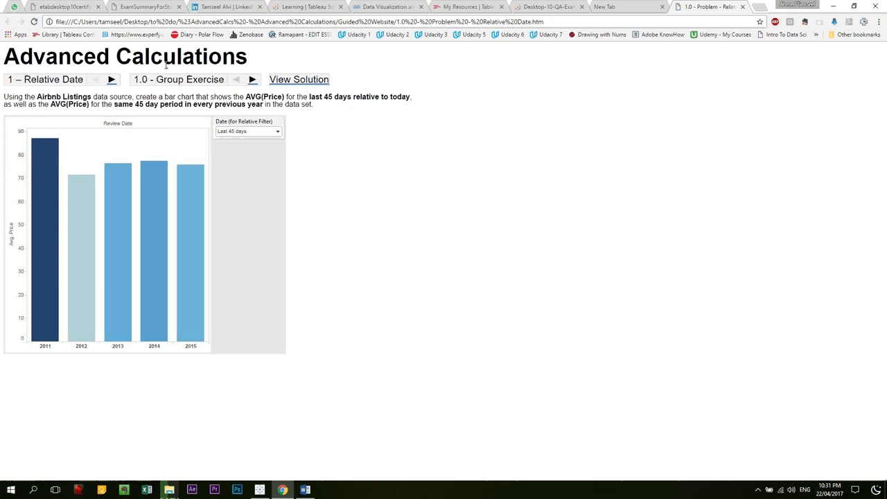
pyautogui.moveTo(203, 95)
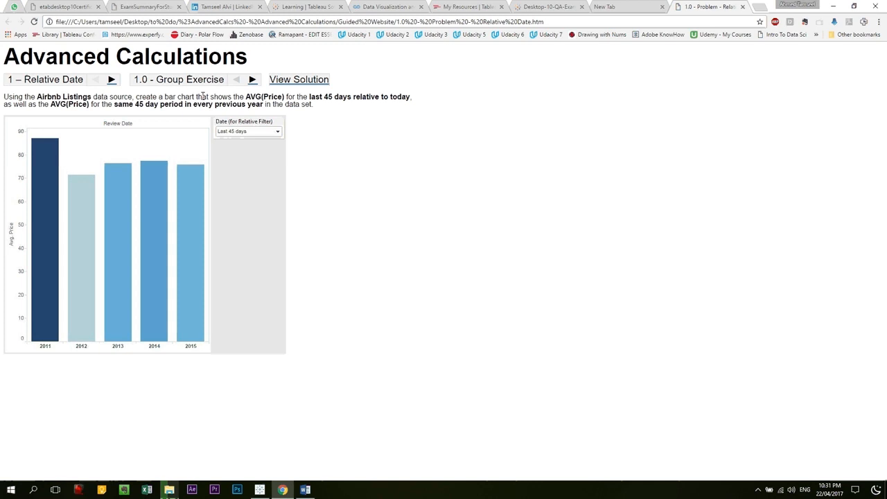
pyautogui.moveTo(198, 348)
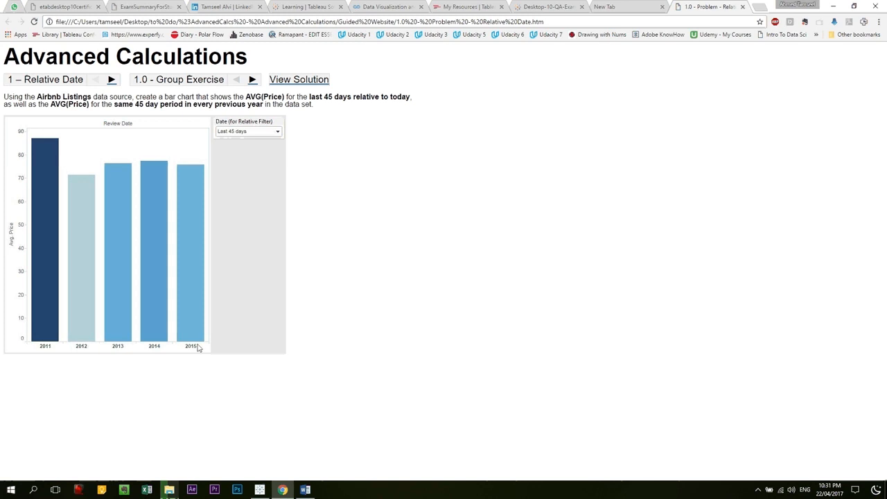
pyautogui.moveTo(65, 286)
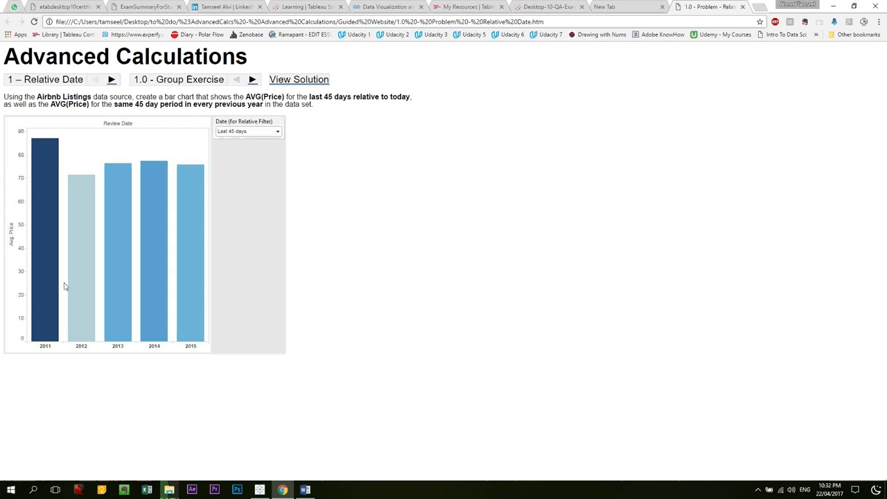
pyautogui.moveTo(81, 297)
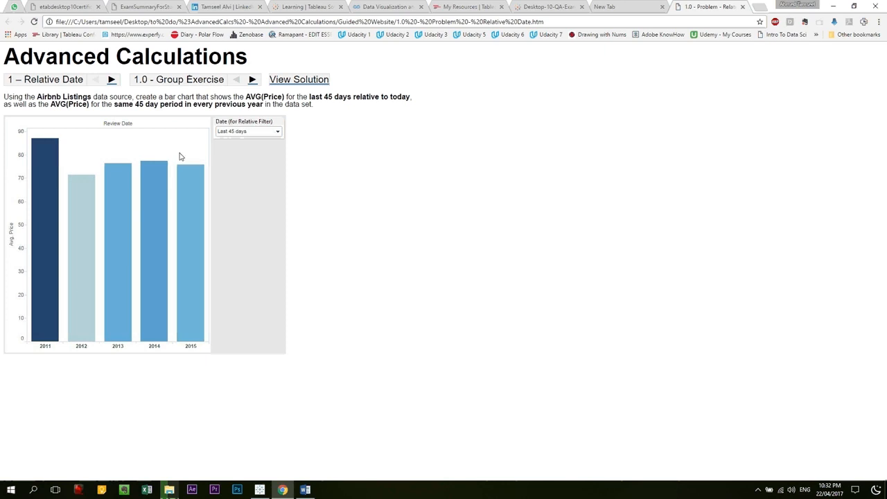
pyautogui.moveTo(136, 183)
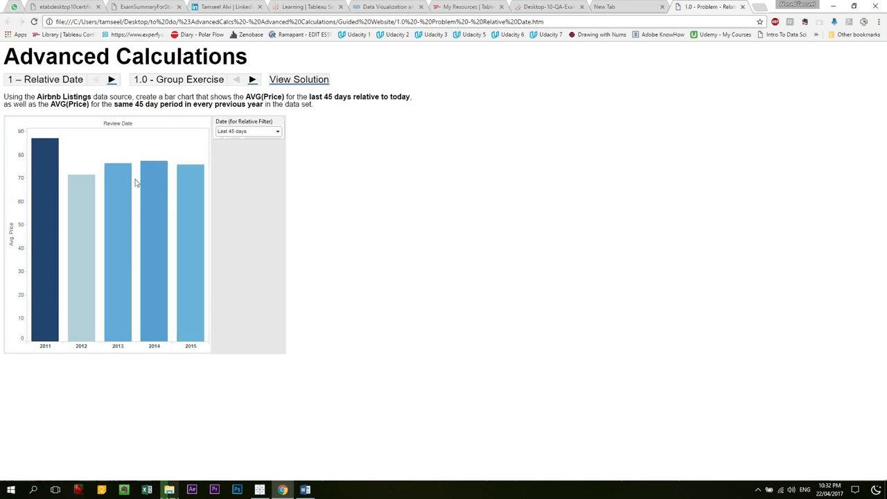
pyautogui.moveTo(141, 200)
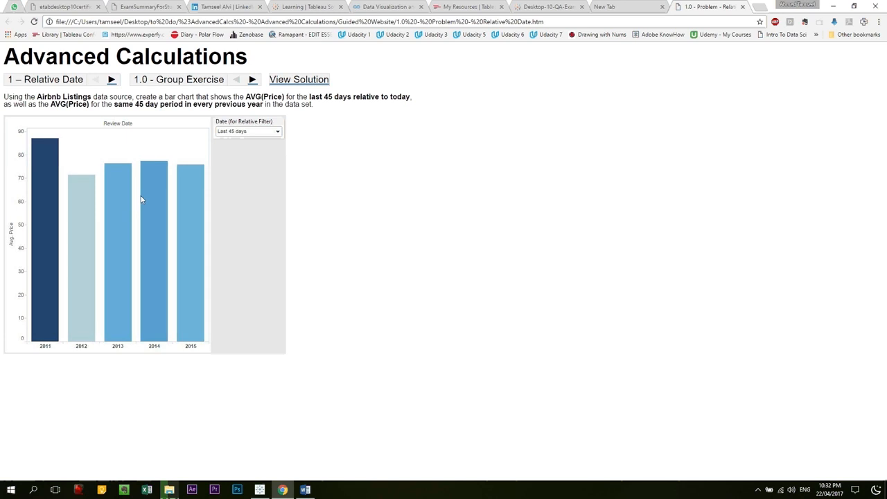
pyautogui.moveTo(182, 170)
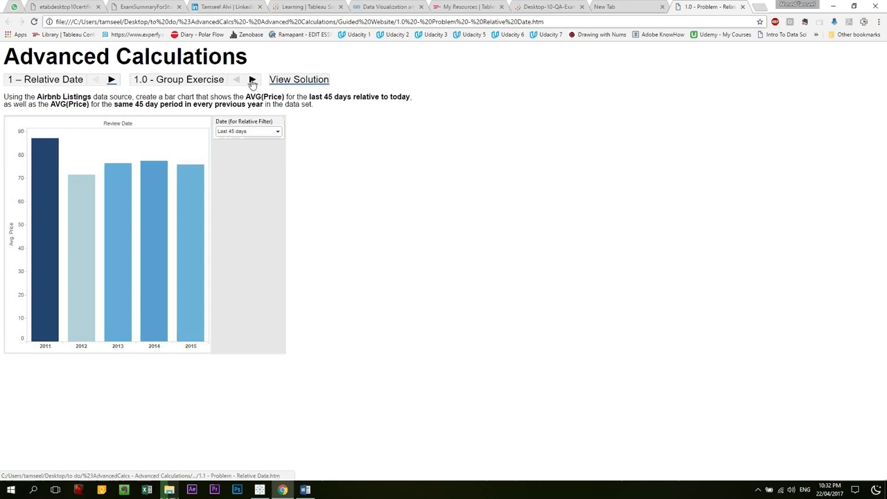
pyautogui.moveTo(291, 82)
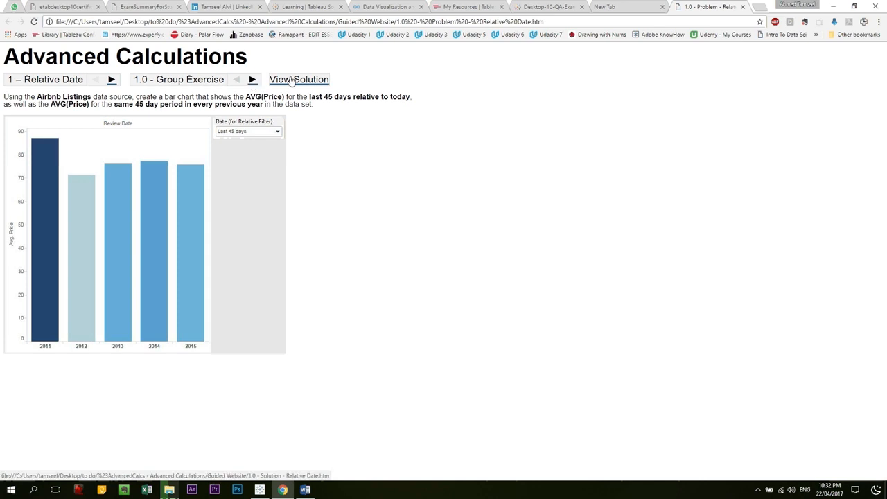
# Step: Show the worked solution for the 1.0 Relative Date exercise
pyautogui.click(298, 79)
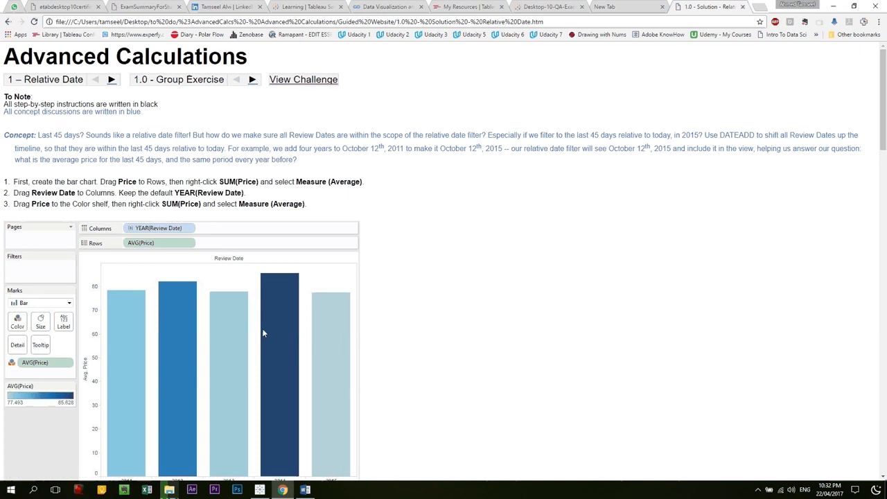
pyautogui.moveTo(398, 203)
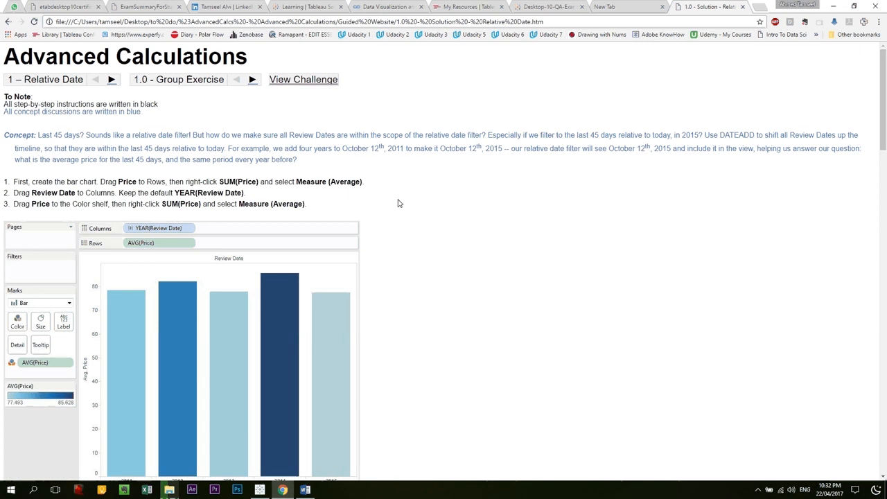
pyautogui.moveTo(429, 286)
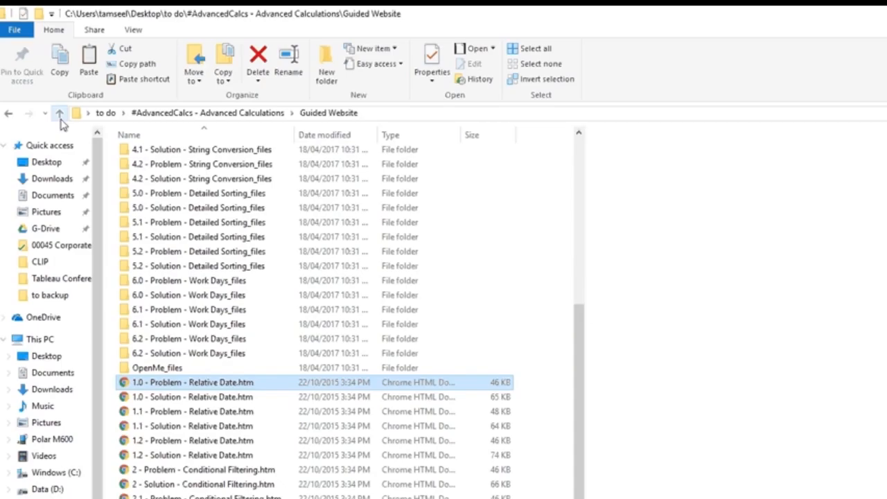
# Step: Move up from Guided Website to the to do folder
pyautogui.click(58, 112)
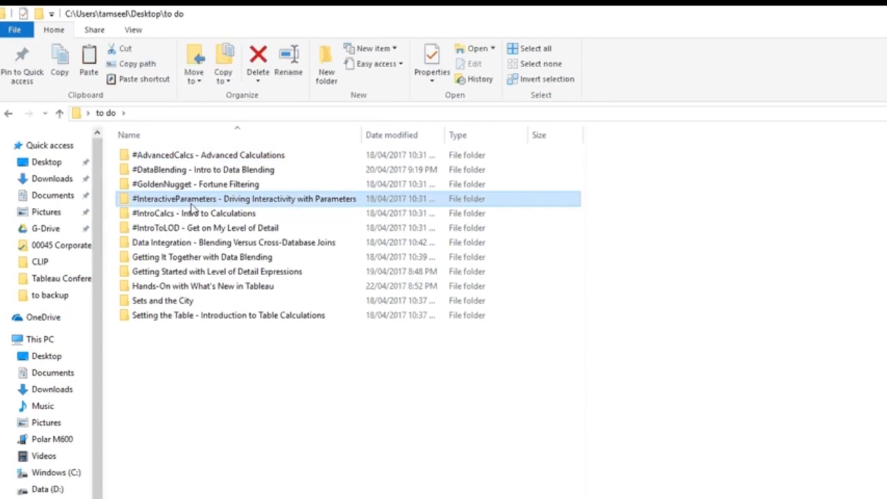
pyautogui.moveTo(195, 387)
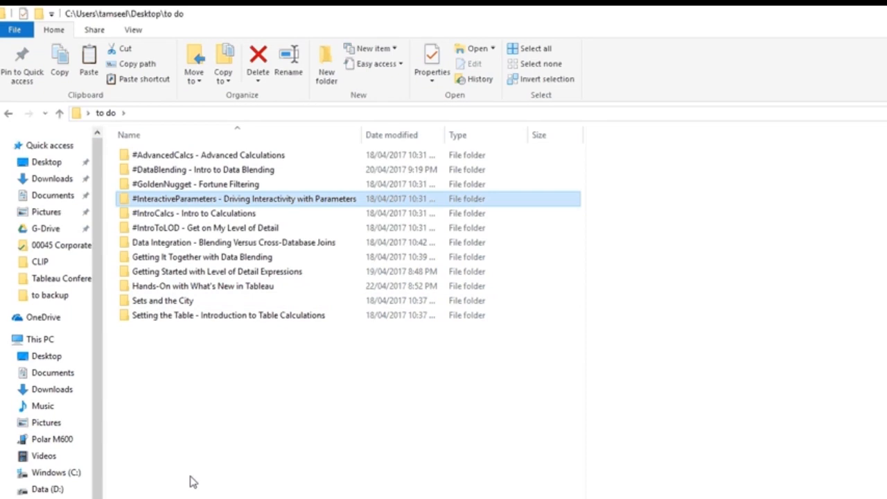
pyautogui.moveTo(218, 415)
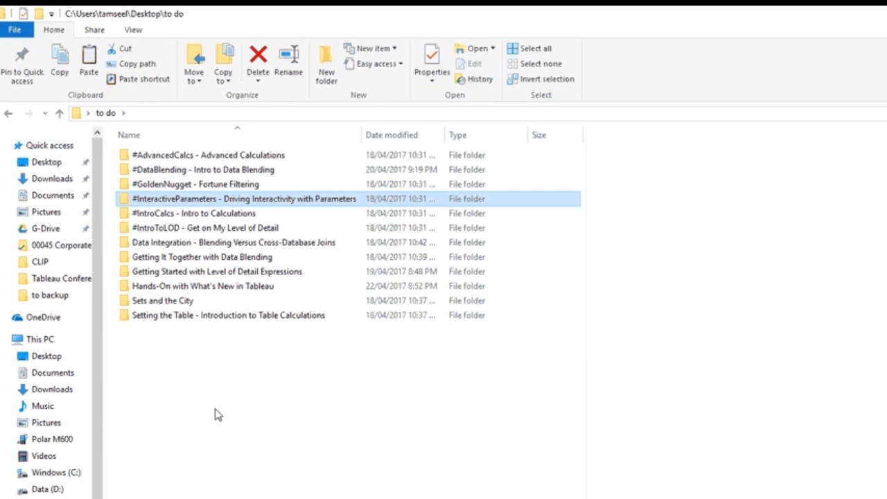
pyautogui.moveTo(217, 347)
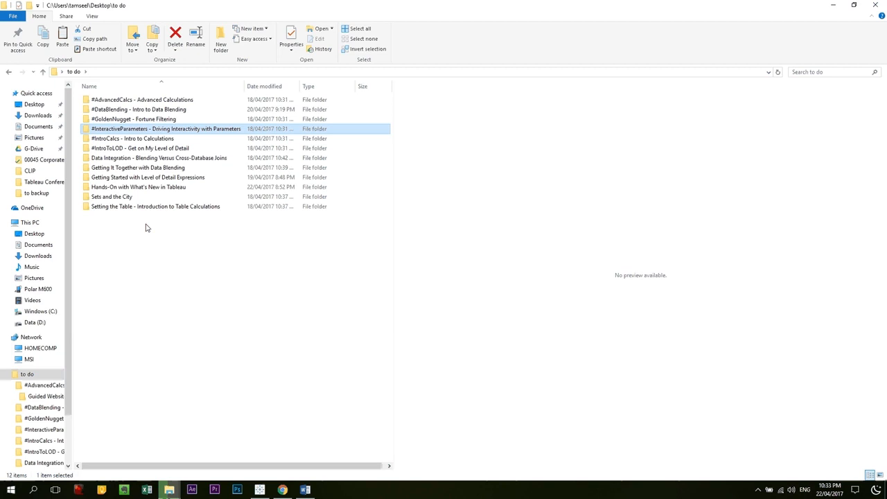
pyautogui.moveTo(145, 242)
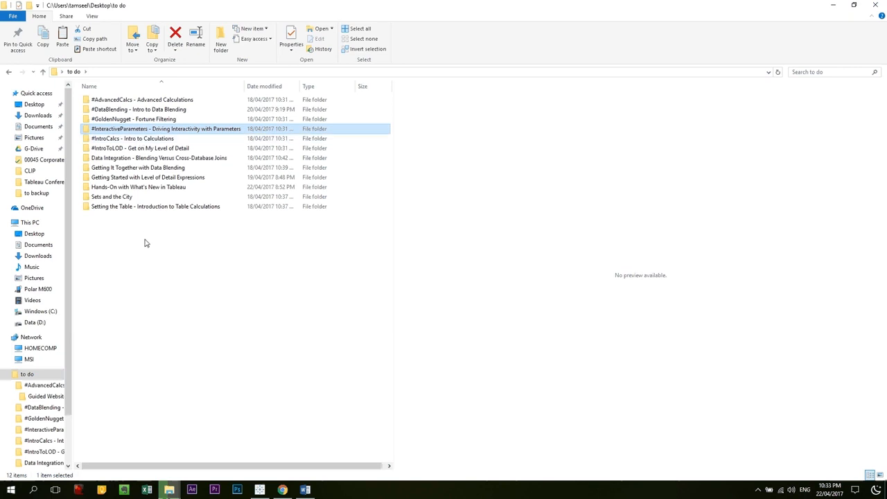
pyautogui.moveTo(249, 268)
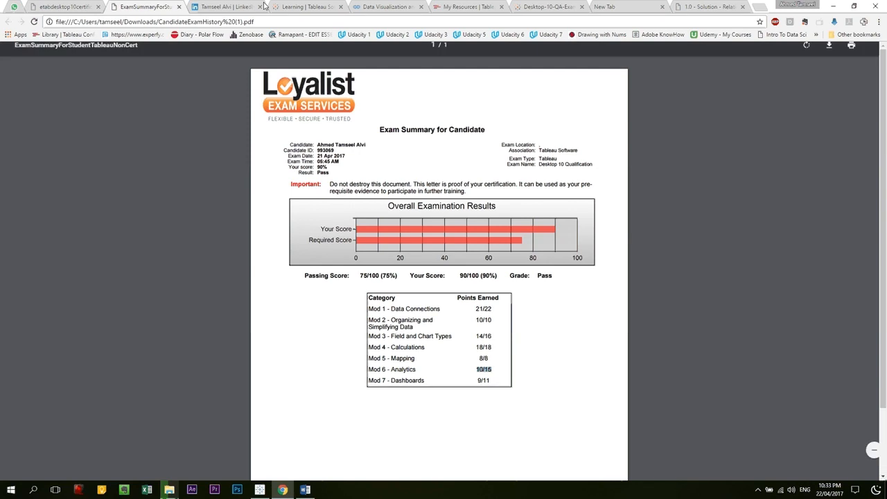
# Step: Switch to the Desktop 10 QA exam guide PDF and read down to question 15
pyautogui.click(305, 6)
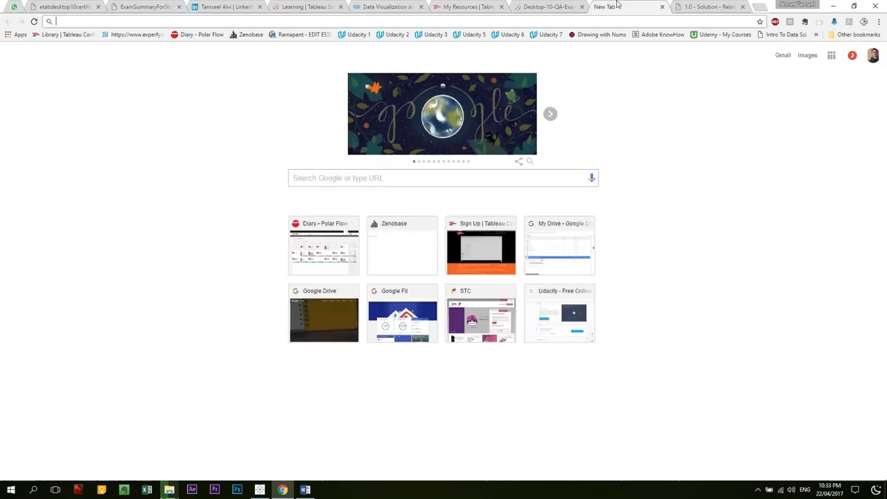
pyautogui.click(547, 7)
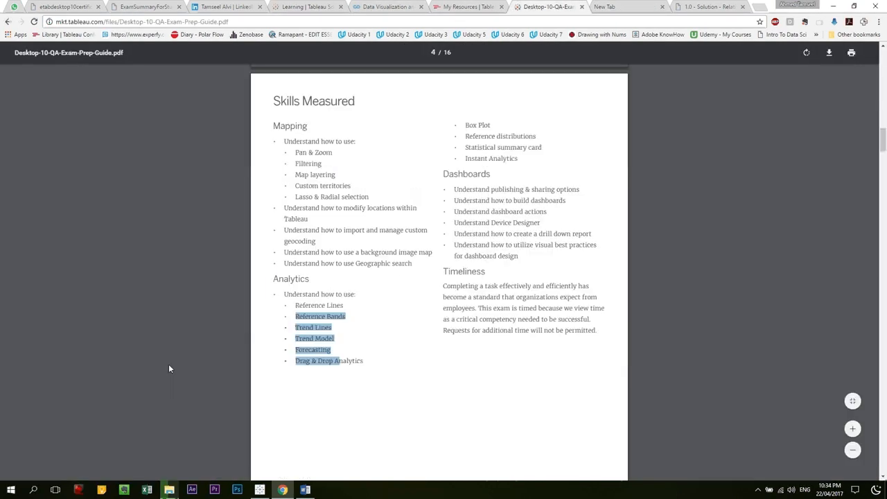
pyautogui.scroll(-3)
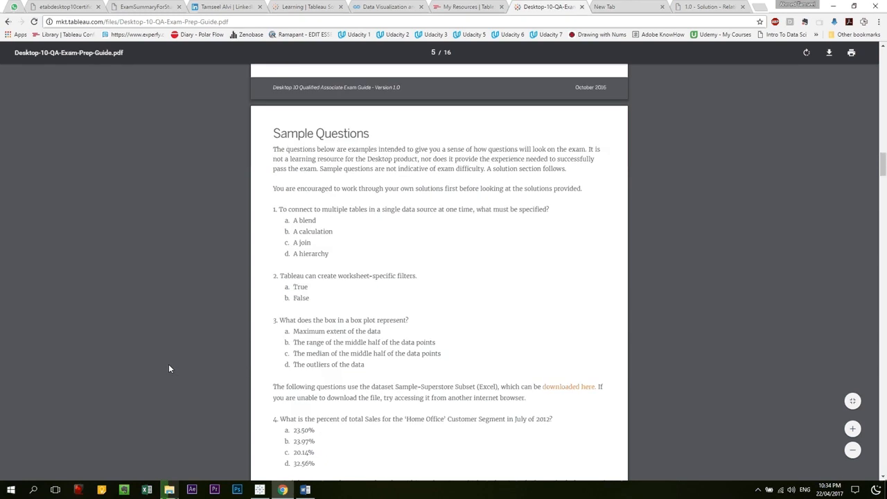
pyautogui.scroll(-3)
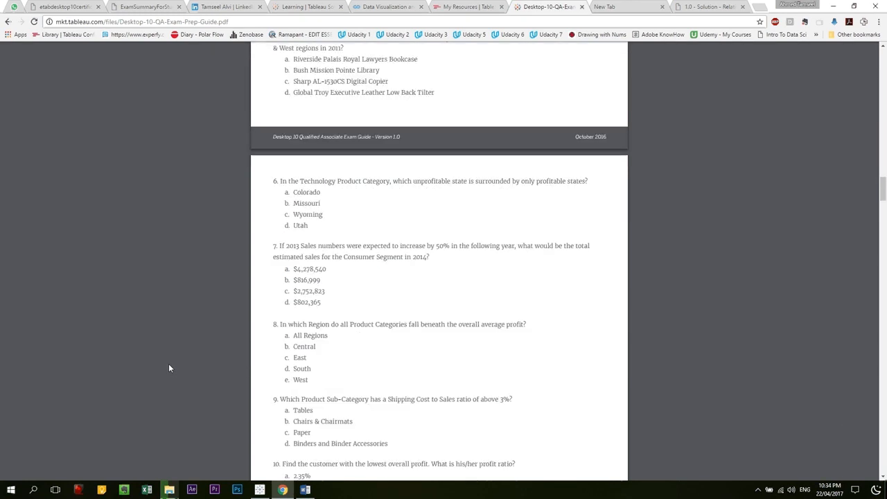
pyautogui.scroll(-3)
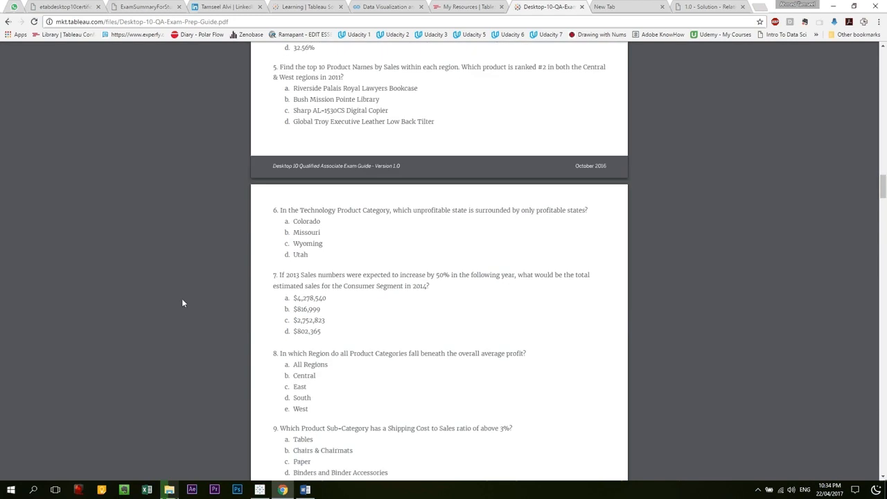
pyautogui.scroll(-3)
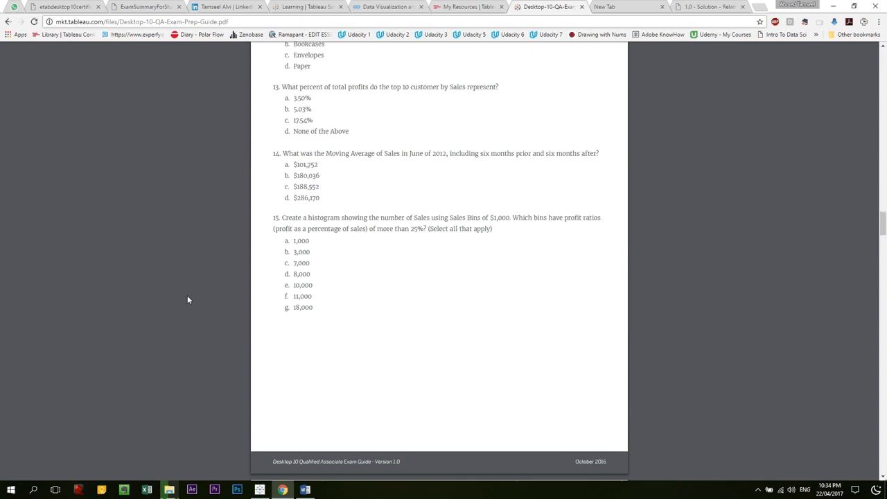
pyautogui.moveTo(217, 331)
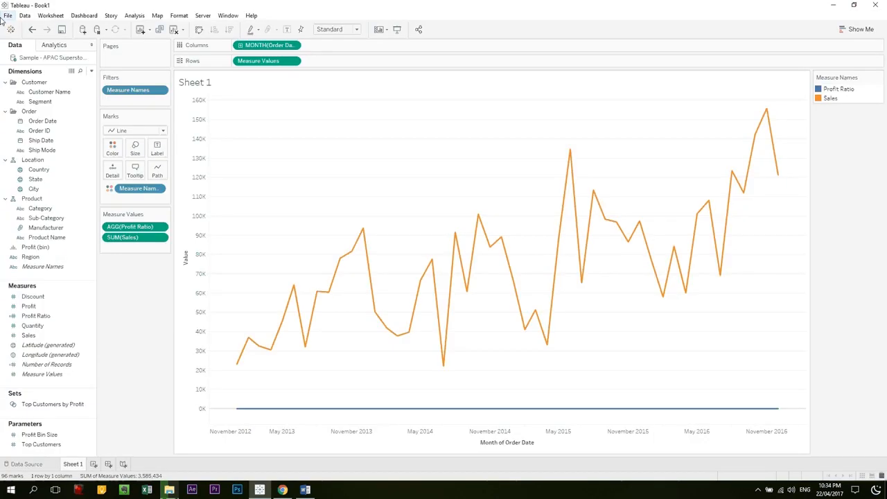
# Step: Create a new workbook on World Indicators data and browse measures like Ease of Business
pyautogui.click(8, 15)
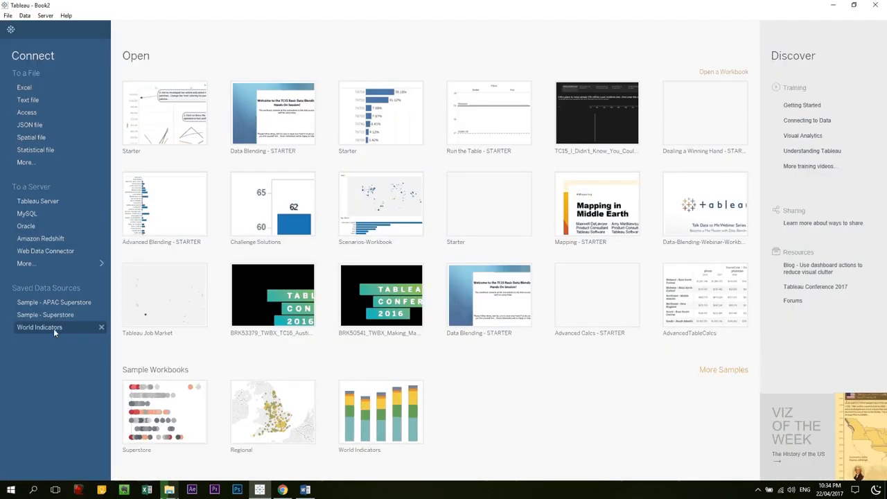
pyautogui.click(38, 326)
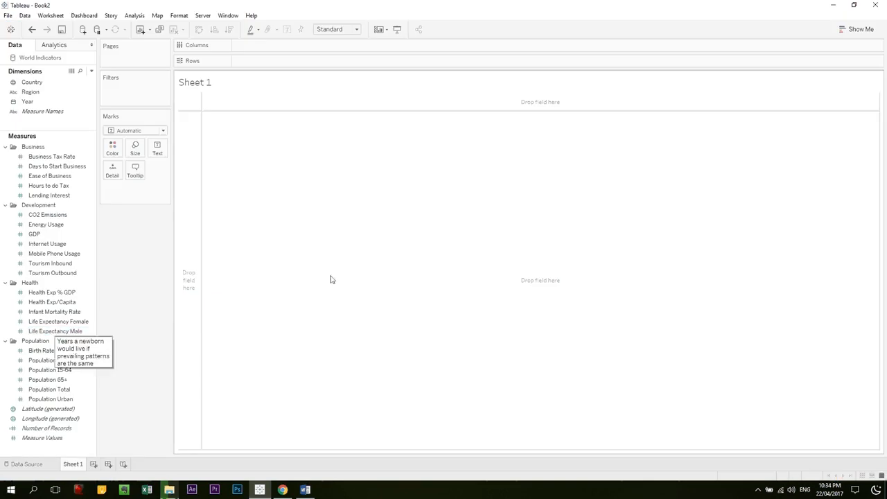
pyautogui.click(51, 156)
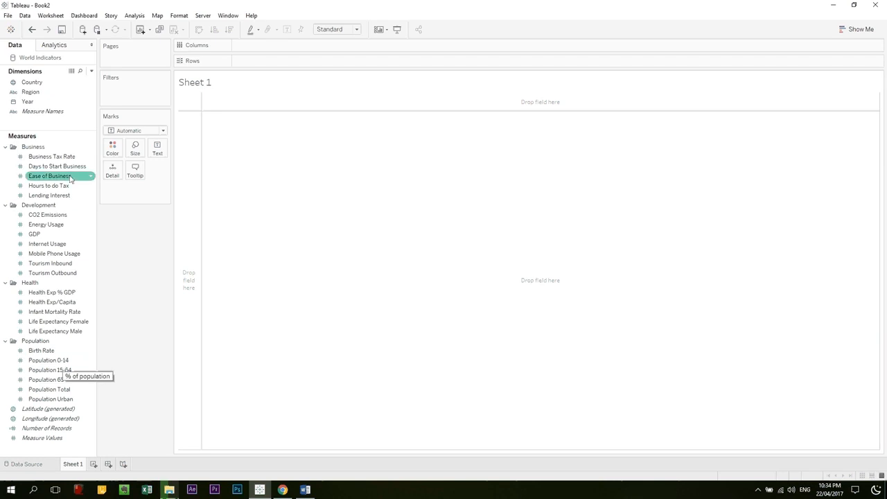
pyautogui.click(51, 156)
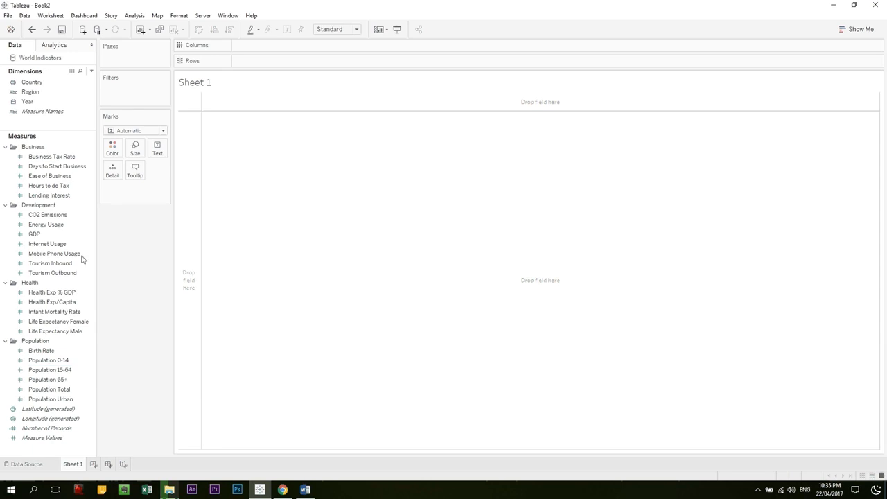
pyautogui.click(54, 253)
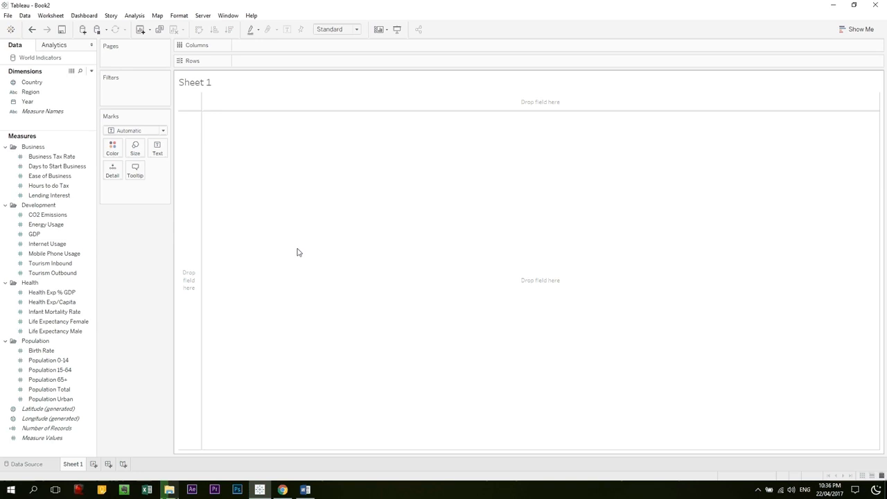
pyautogui.moveTo(298, 252)
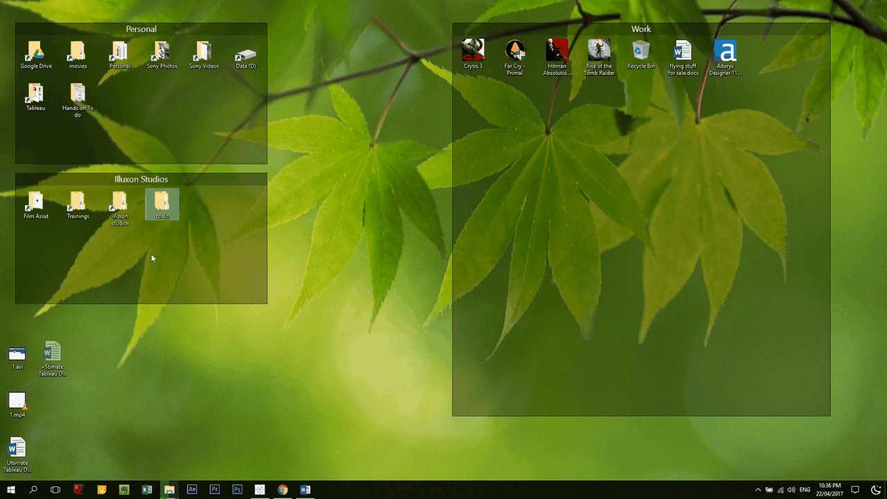
# Step: Open the desktop's to do folder and select a training session folder
pyautogui.doubleClick(163, 203)
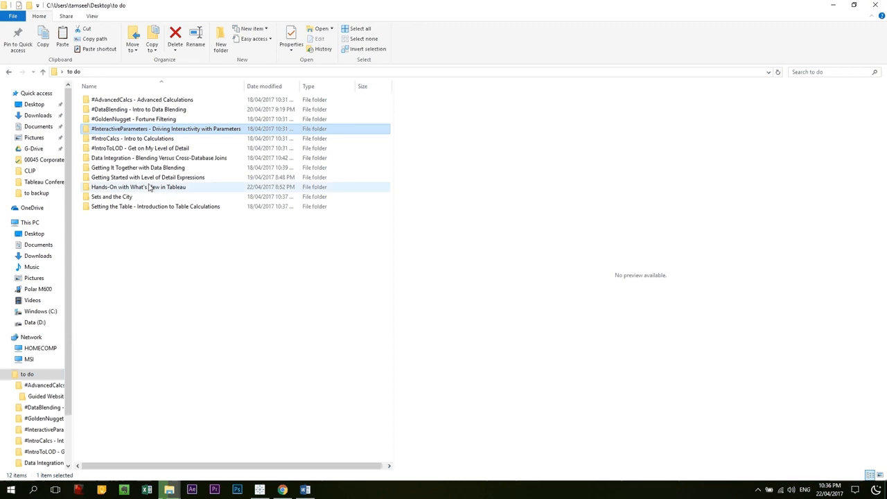
pyautogui.click(148, 177)
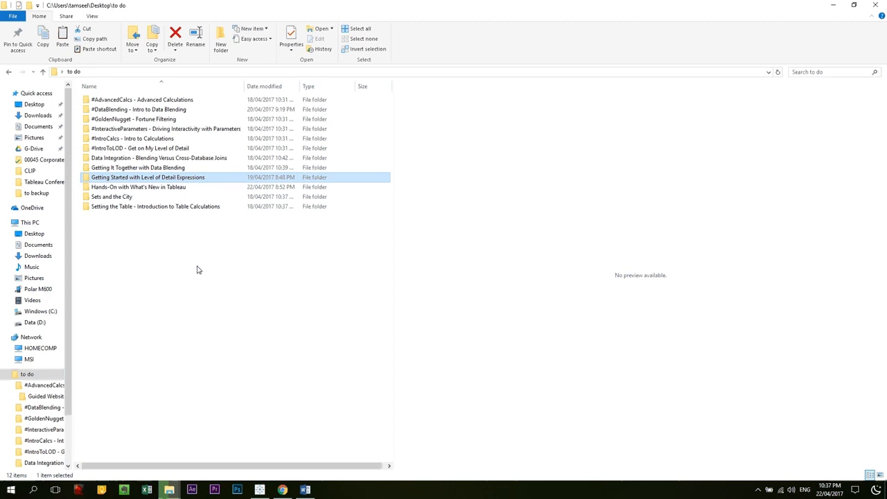
pyautogui.moveTo(183, 230)
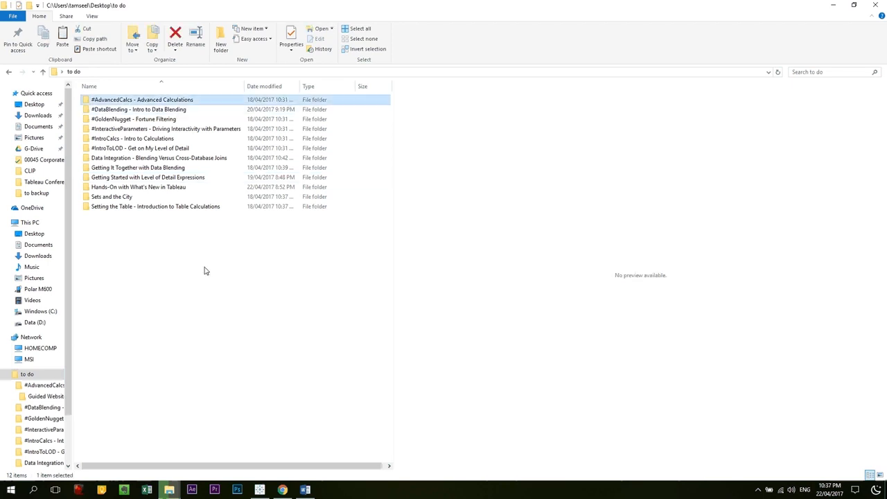
pyautogui.moveTo(213, 297)
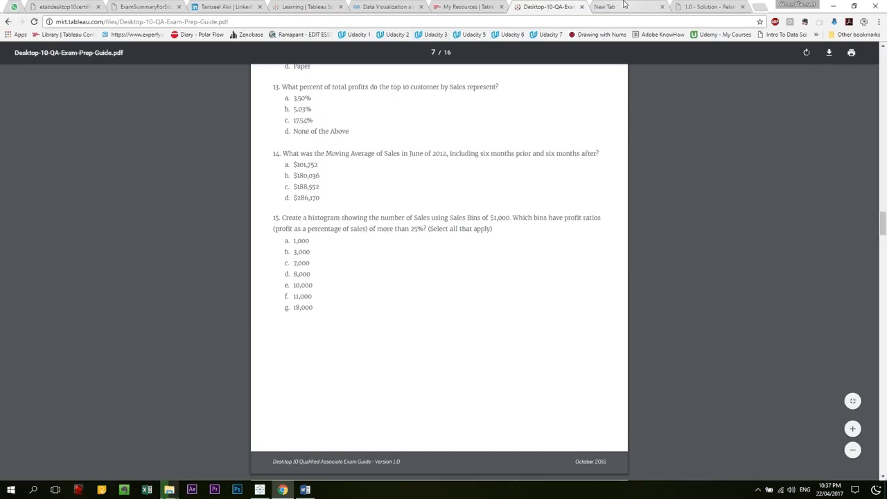
# Step: Go to udemy from the empty new tab
pyautogui.click(620, 6)
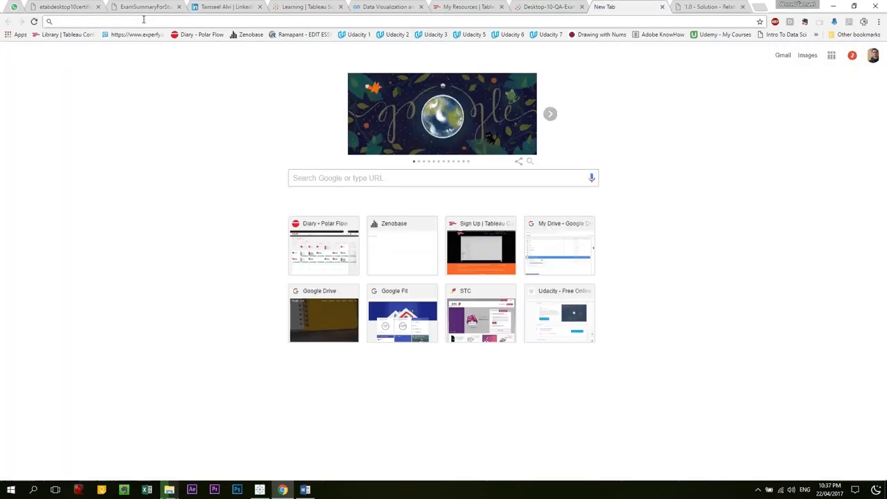
pyautogui.write('udemy.com/courses/')
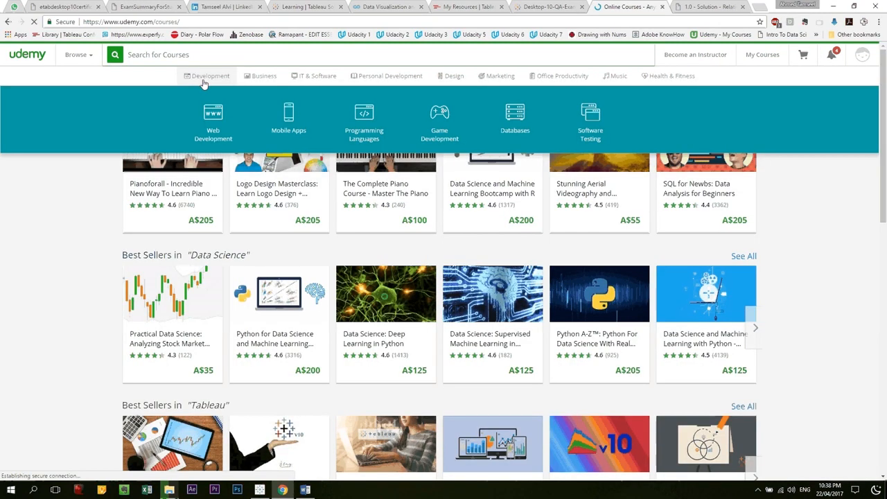
# Step: Search Udemy for 'luk halim' and open Tableau for Beginners - Get Certified
pyautogui.write('lukas')
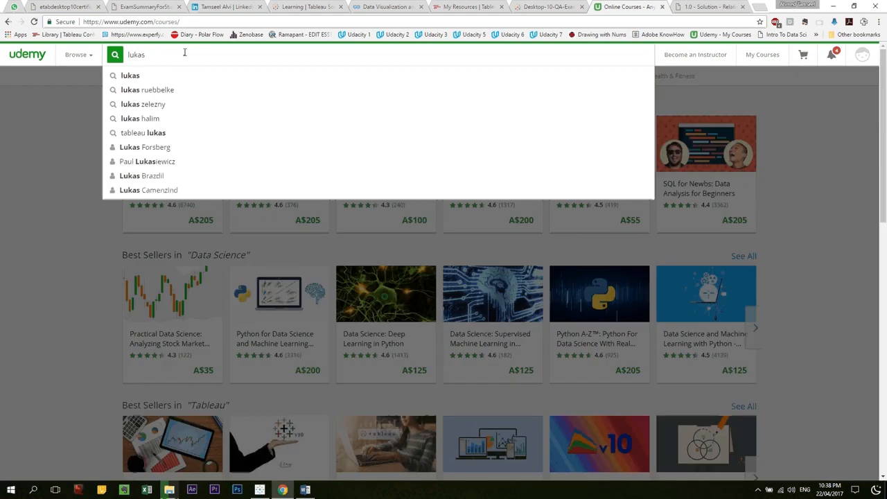
pyautogui.write('halim')
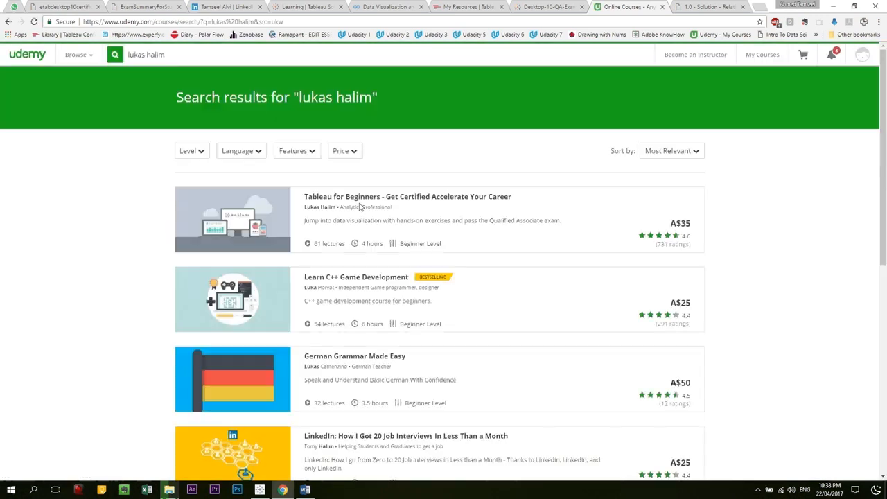
pyautogui.click(407, 196)
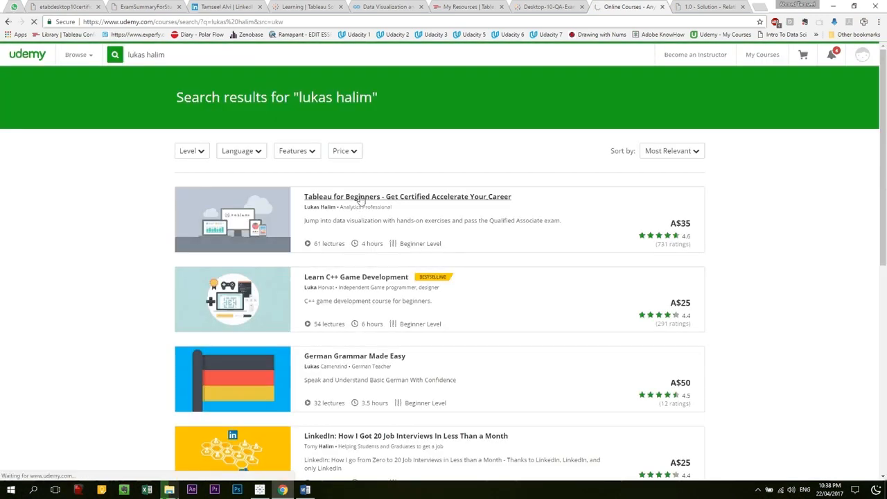
pyautogui.click(407, 196)
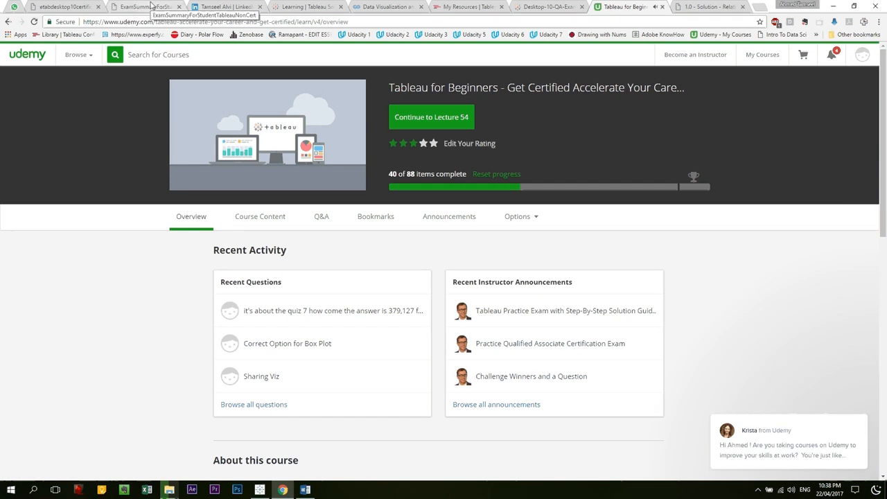
# Step: Show the course content and scroll to Section 11's practice exam and datasets
pyautogui.click(139, 6)
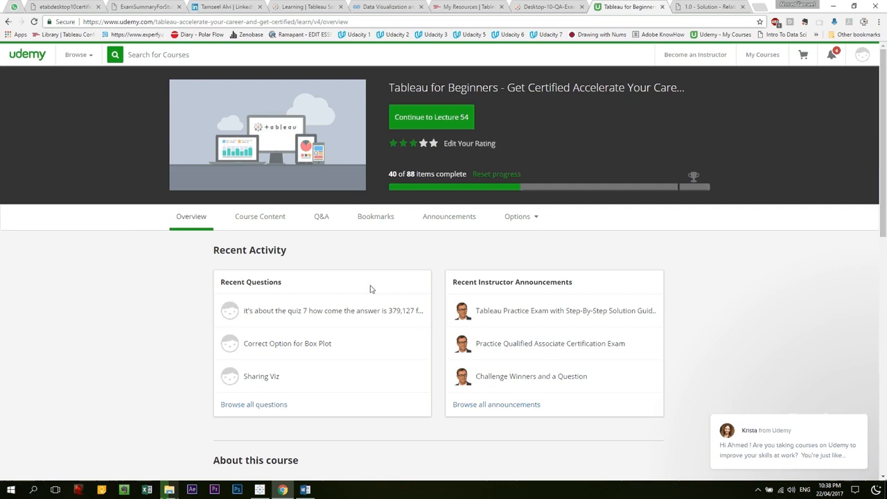
pyautogui.scroll(-3)
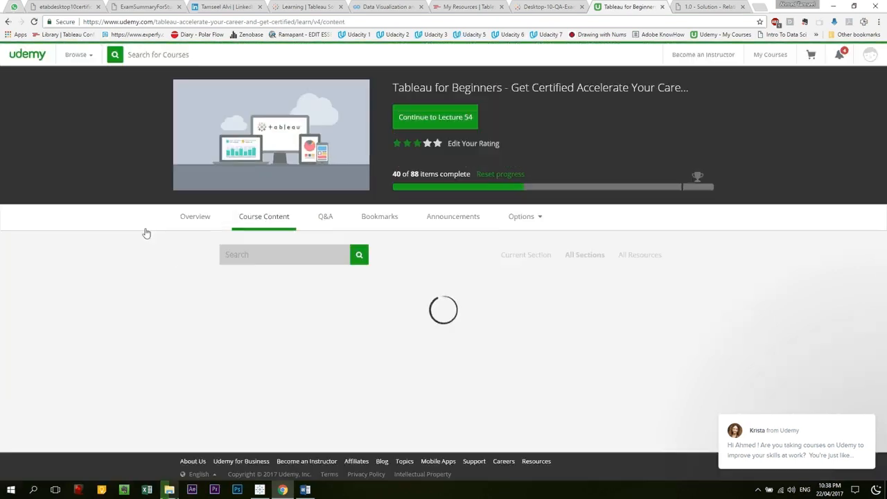
pyautogui.scroll(-3)
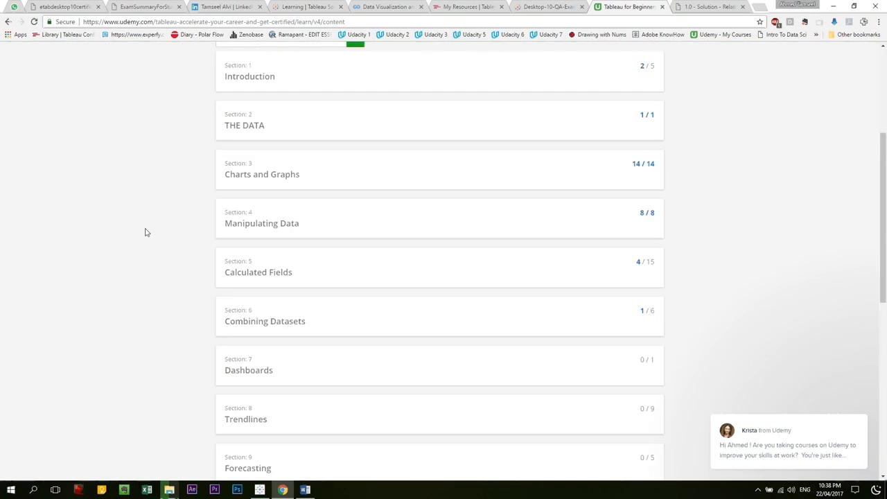
pyautogui.scroll(-3)
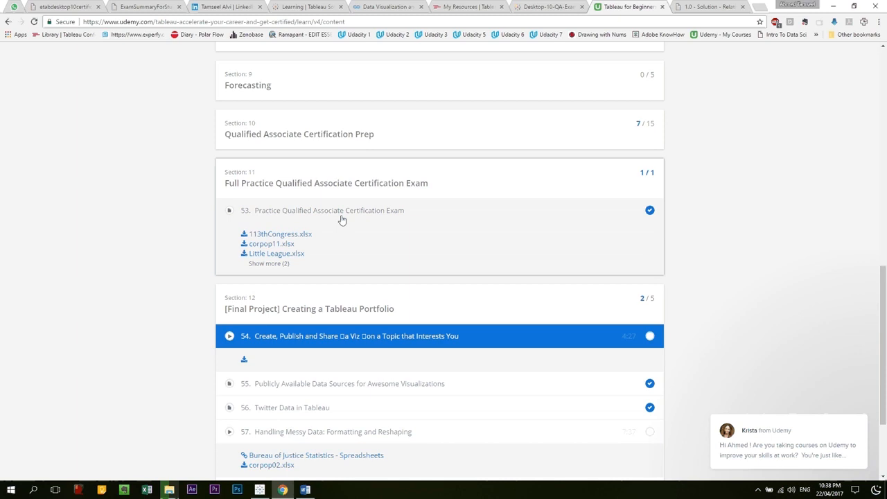
pyautogui.moveTo(324, 219)
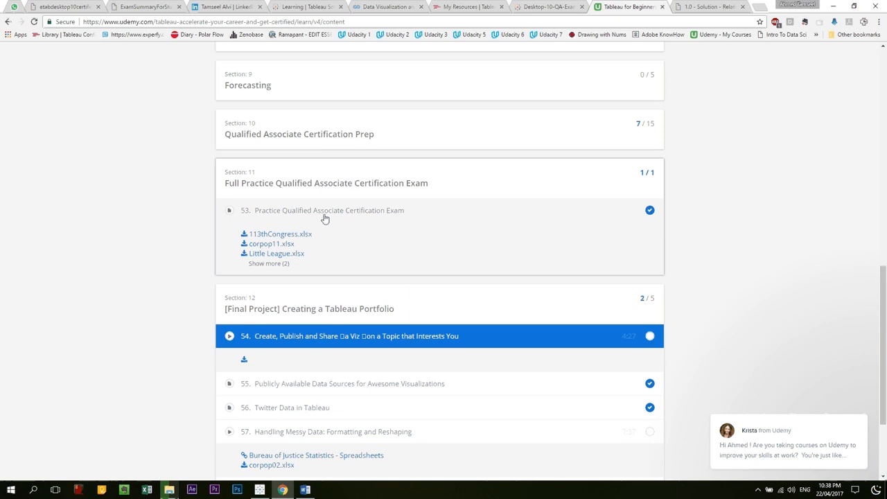